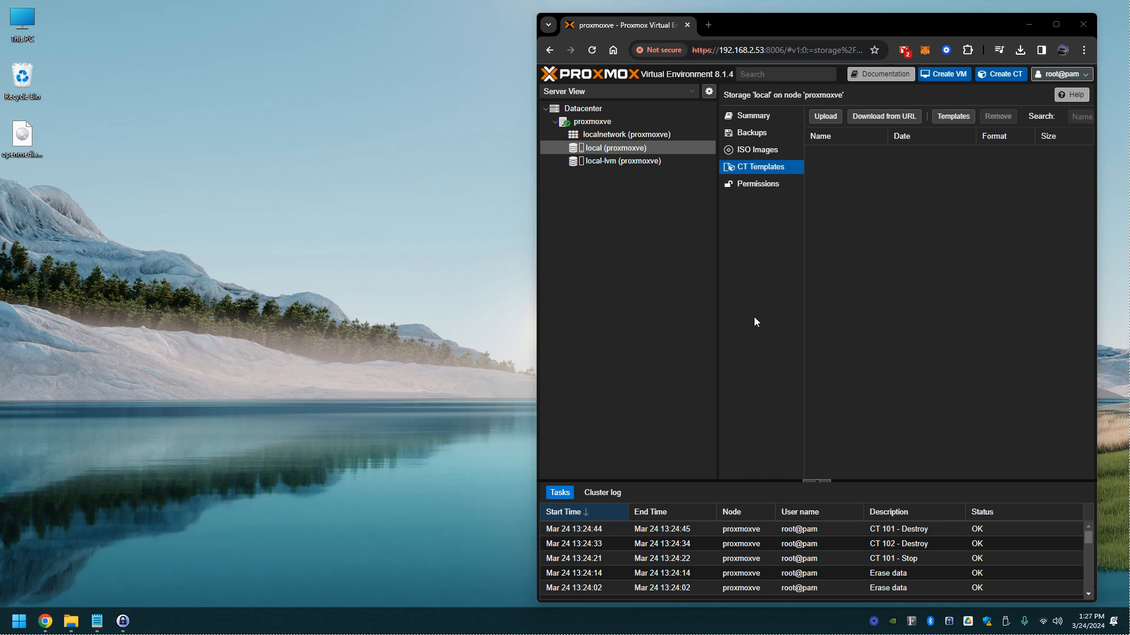
{"action": "mouse_move", "coordinate": [741, 298]}
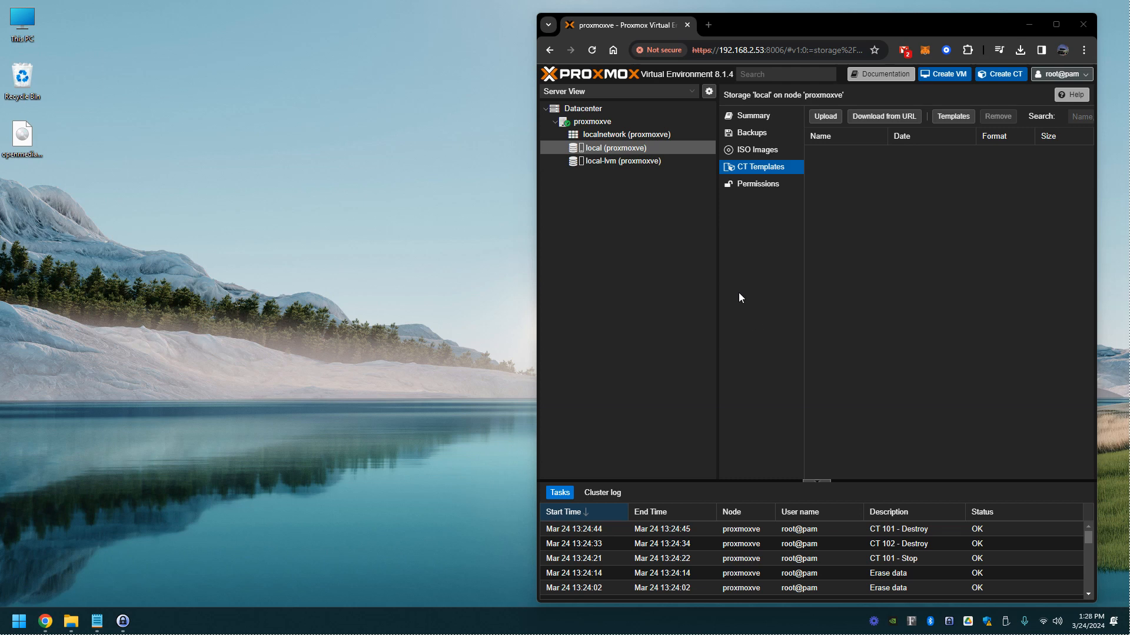
{"action": "mouse_move", "coordinate": [711, 220]}
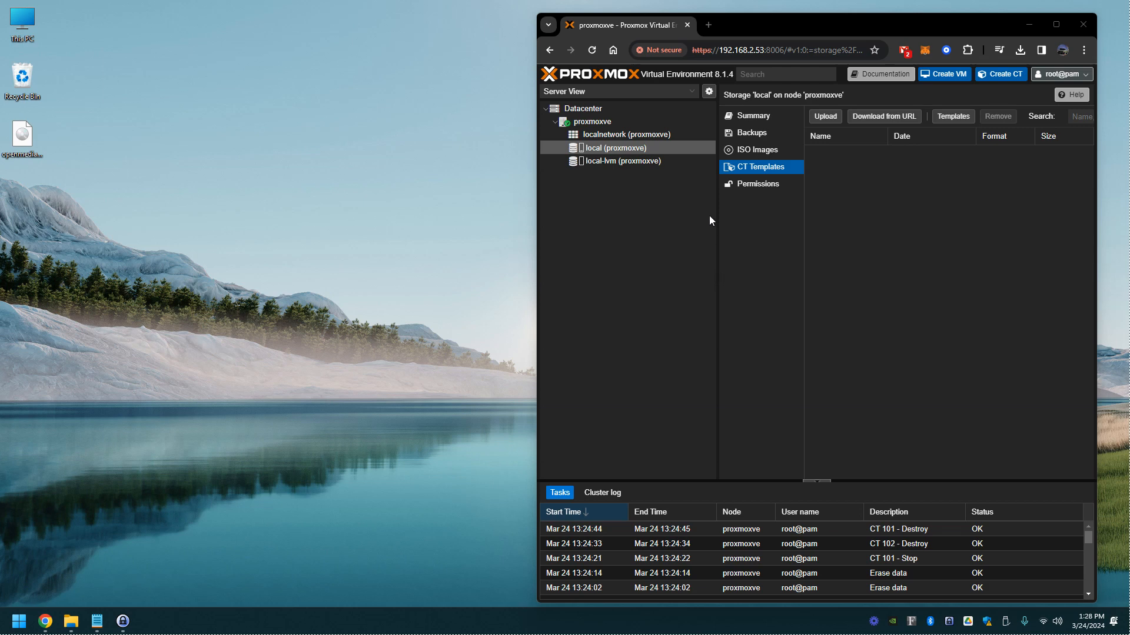
{"action": "mouse_move", "coordinate": [666, 135]}
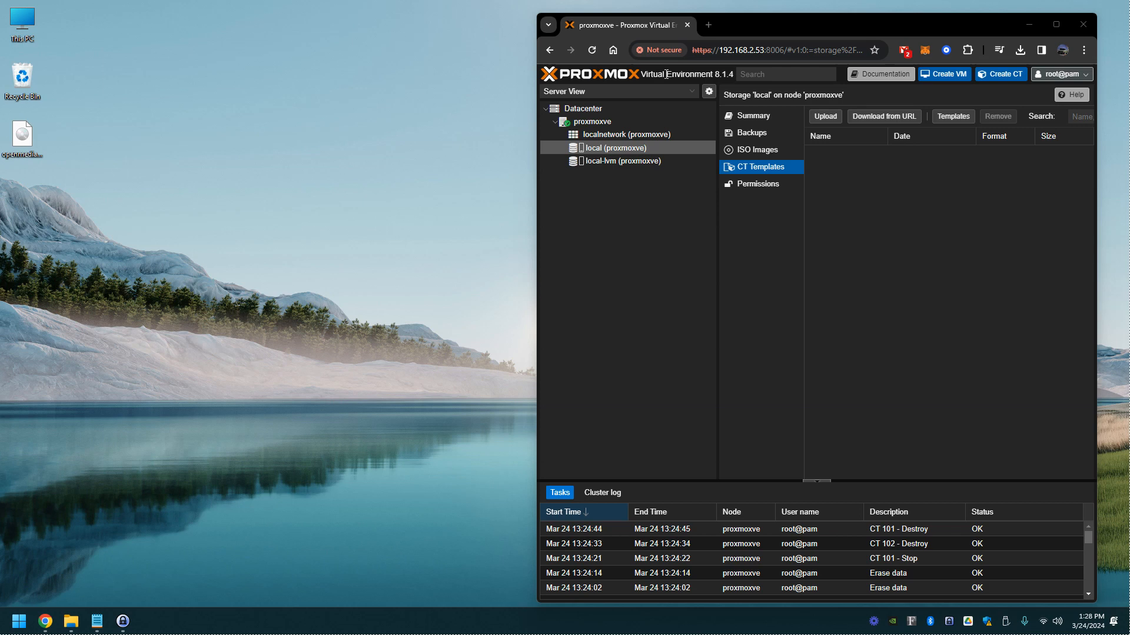
{"action": "mouse_move", "coordinate": [653, 161]}
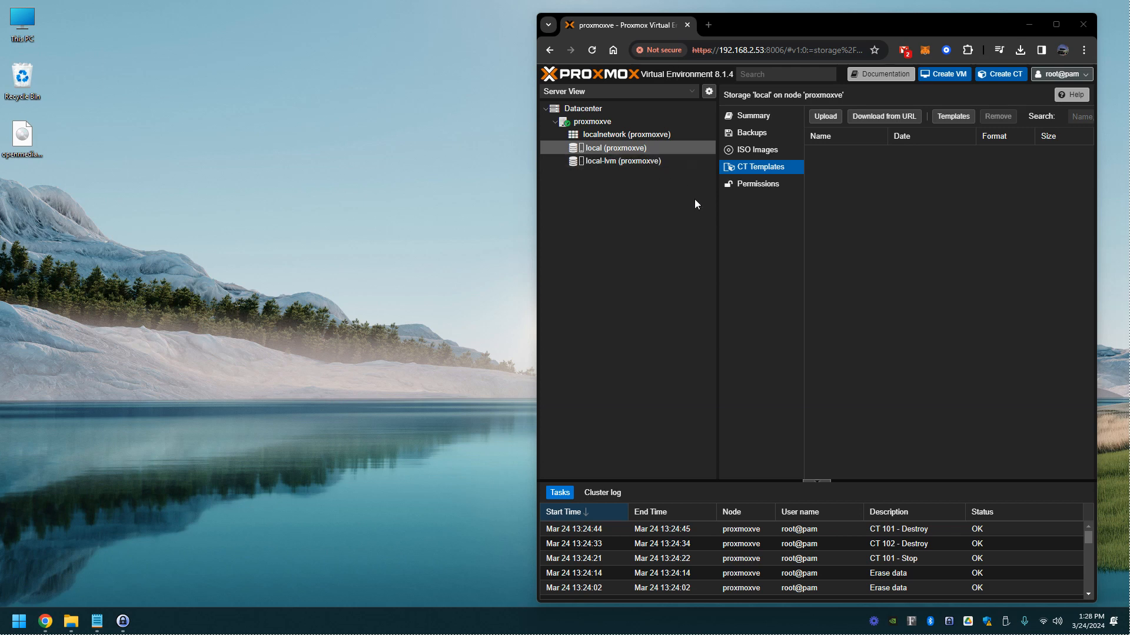
{"action": "mouse_move", "coordinate": [685, 156]}
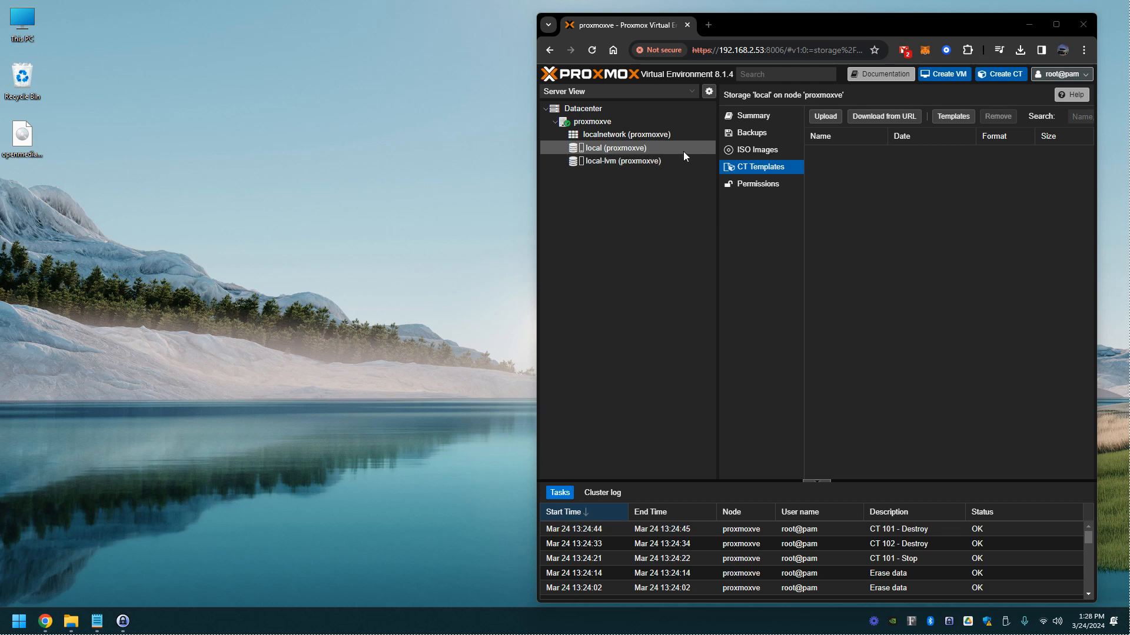
{"action": "mouse_move", "coordinate": [702, 246]}
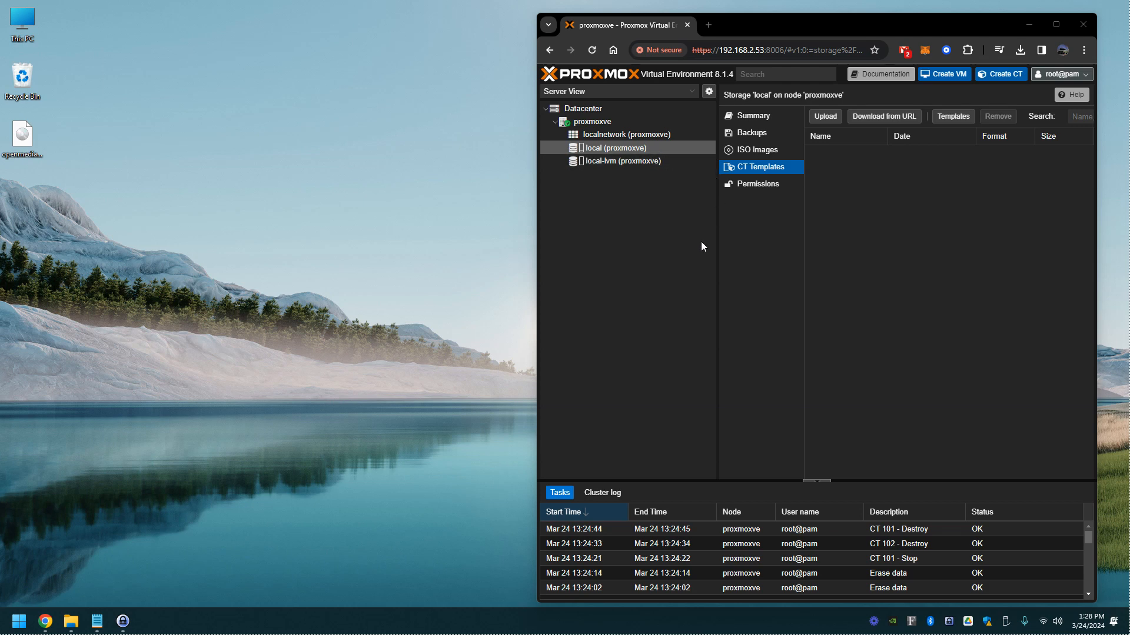
{"action": "mouse_move", "coordinate": [685, 205]}
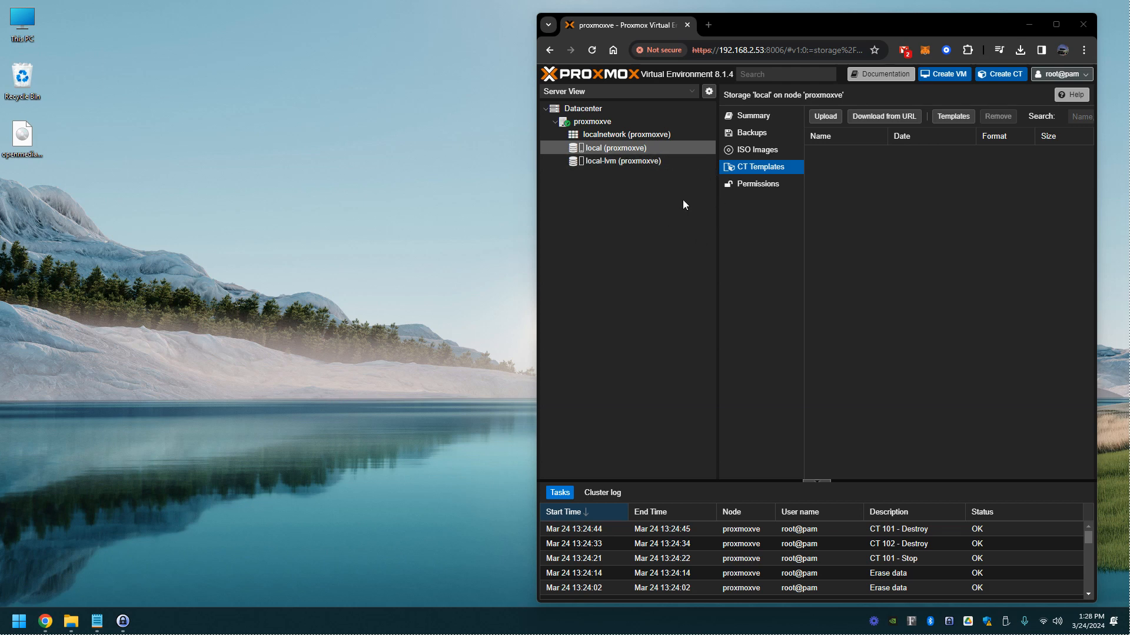
{"action": "mouse_move", "coordinate": [666, 208]}
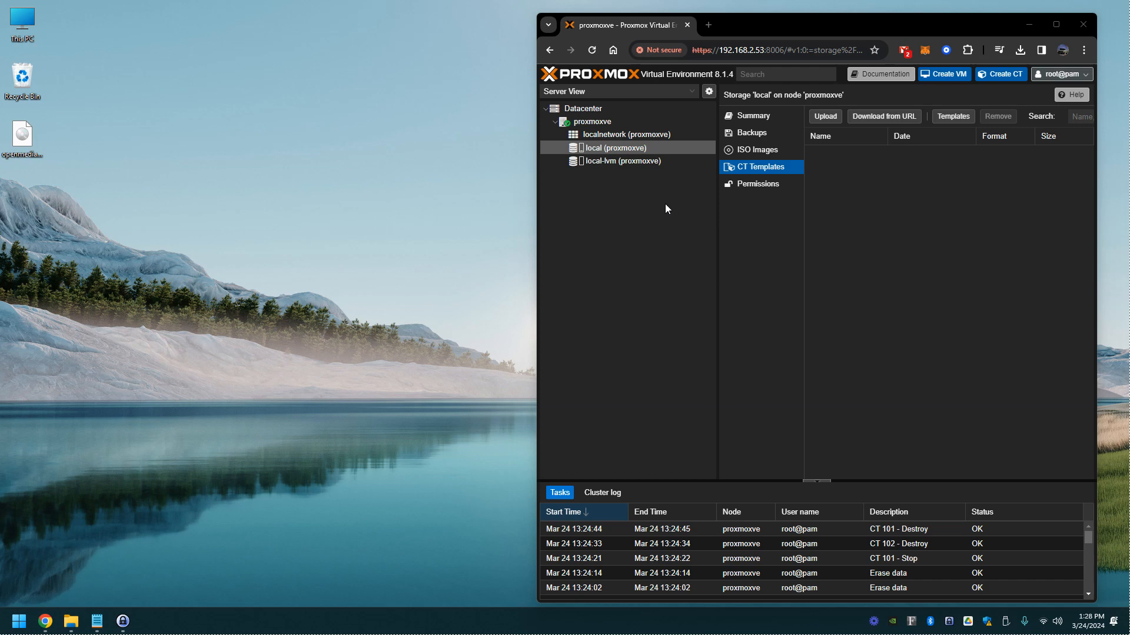
{"action": "mouse_move", "coordinate": [677, 228]}
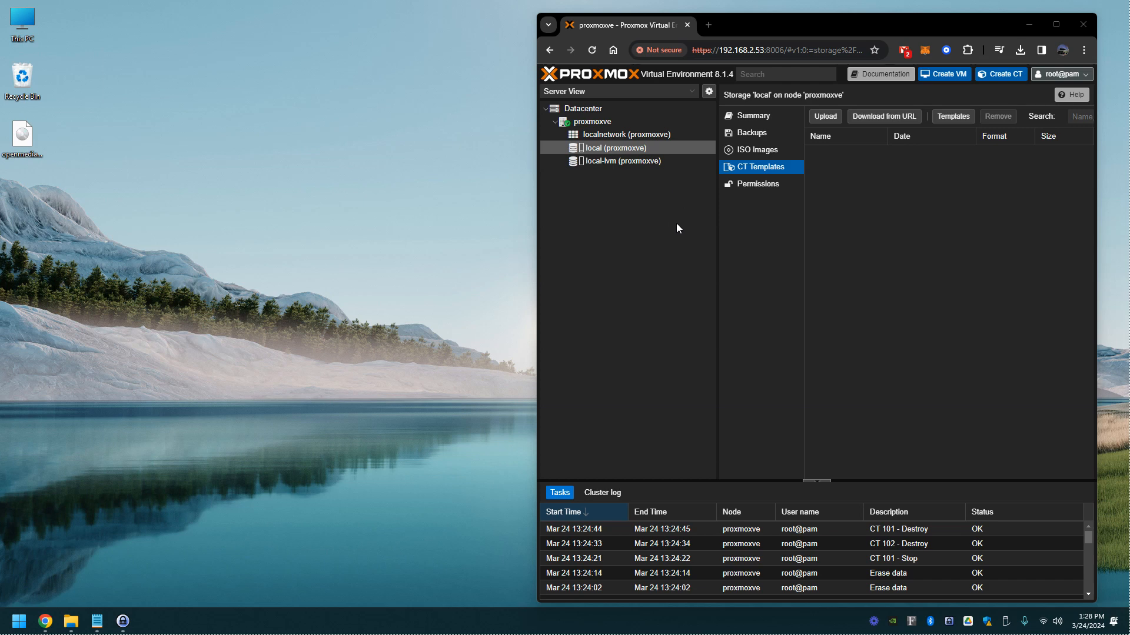
{"action": "mouse_move", "coordinate": [636, 208]}
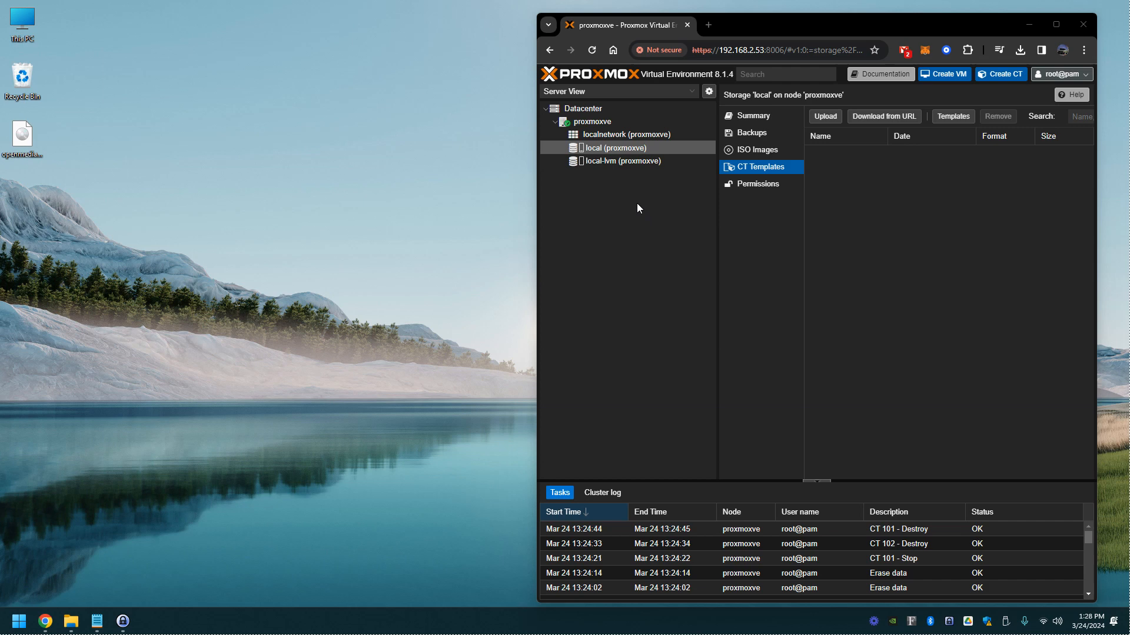
{"action": "mouse_move", "coordinate": [227, 160]}
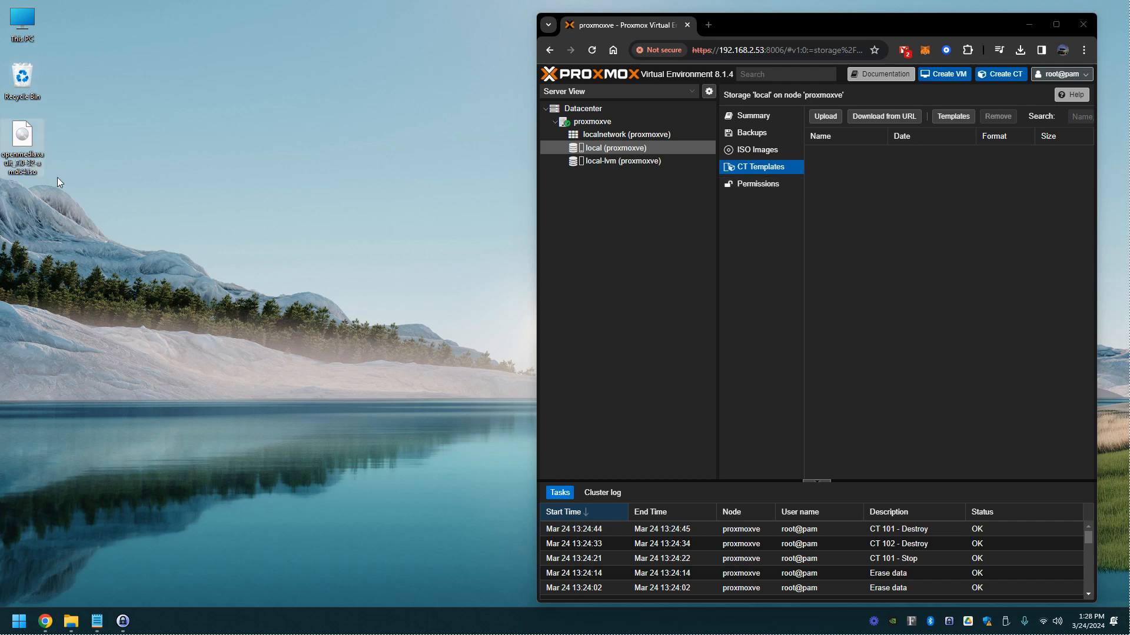
{"action": "mouse_move", "coordinate": [352, 166]}
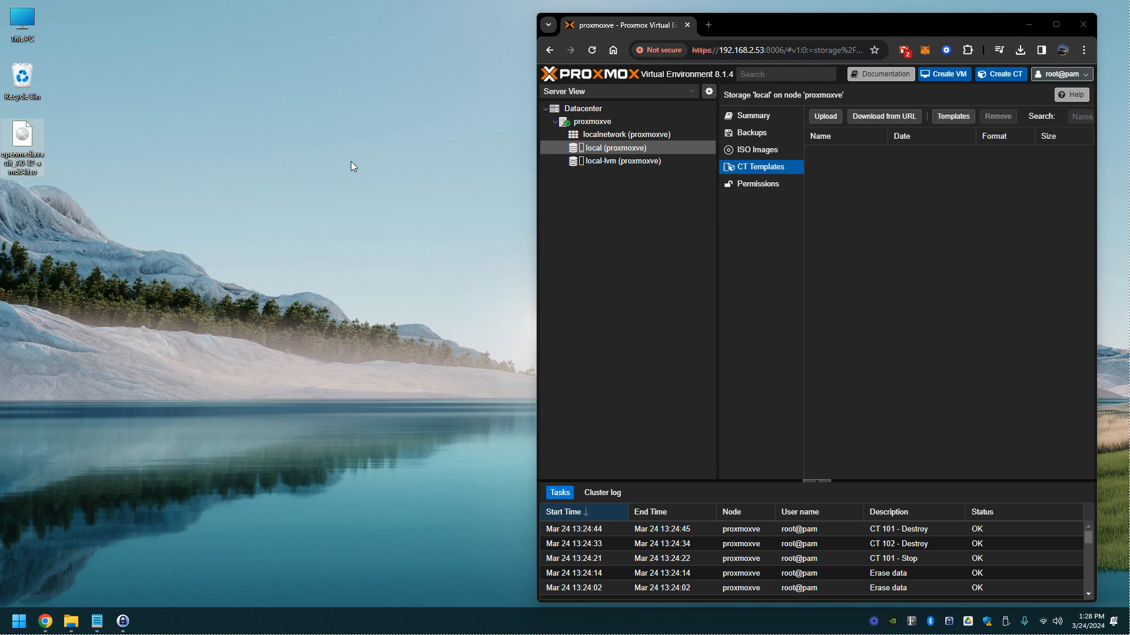
{"action": "mouse_move", "coordinate": [776, 33]}
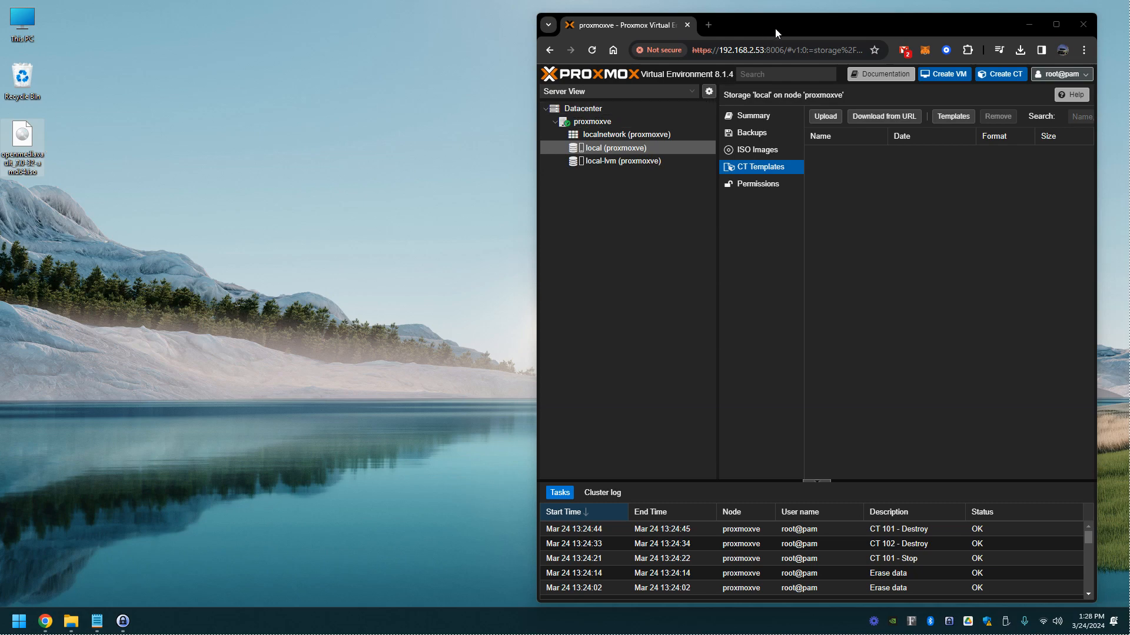
Maximize the browser and show local (proxmoxve) storage's empty ISO Images list
{"action": "left_click", "coordinate": [1056, 24]}
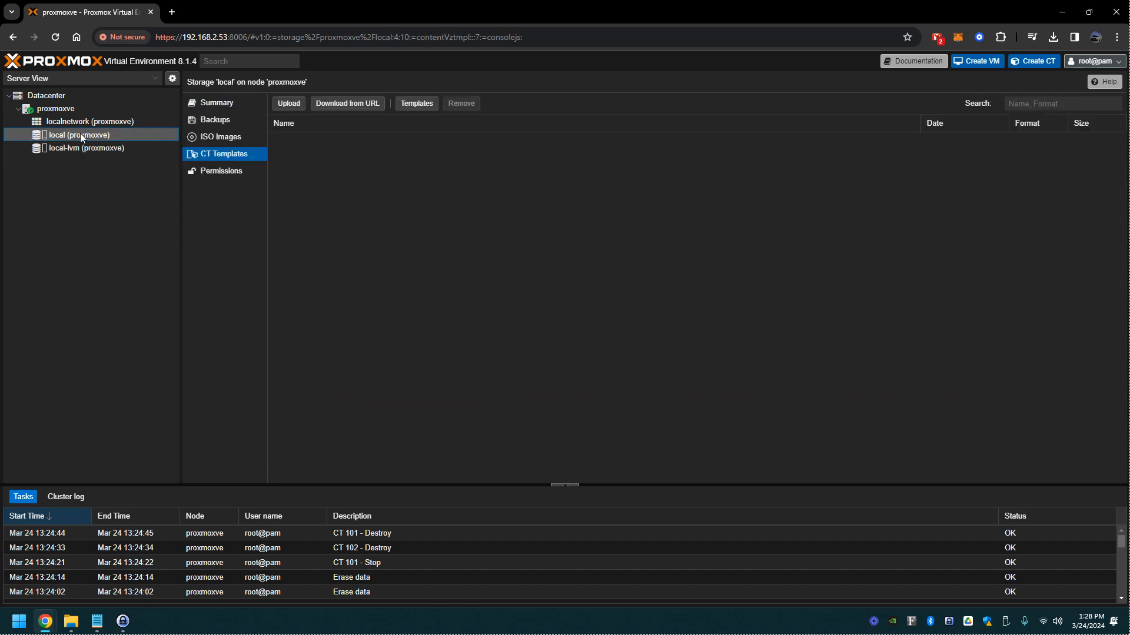
{"action": "left_click", "coordinate": [54, 109]}
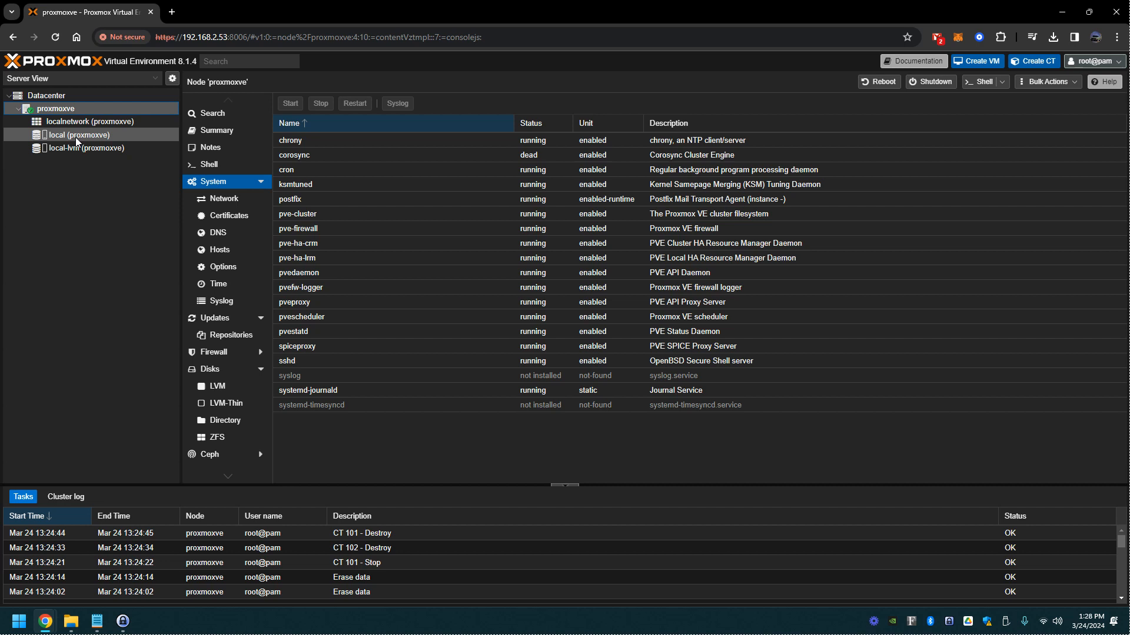
{"action": "left_click", "coordinate": [76, 136]}
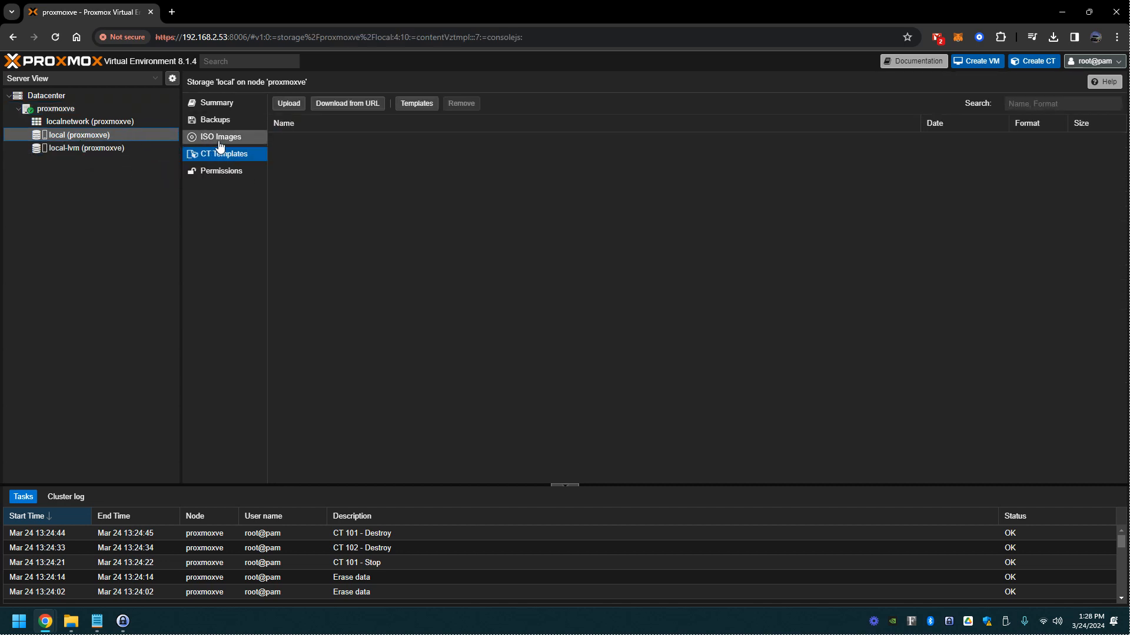
{"action": "mouse_move", "coordinate": [65, 143]}
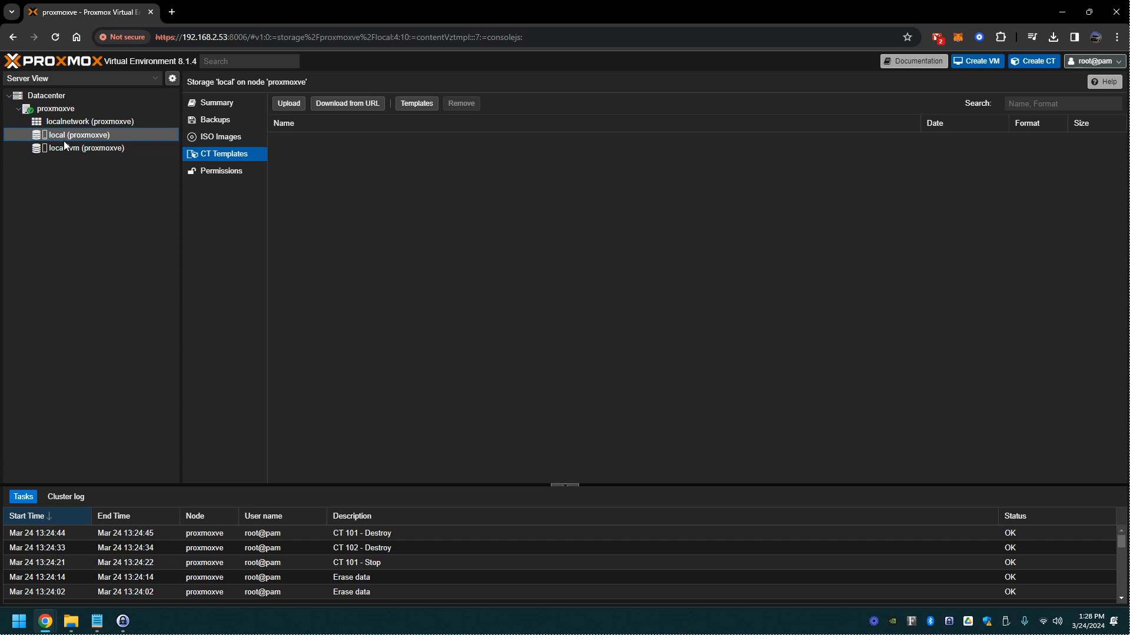
{"action": "mouse_move", "coordinate": [65, 136]}
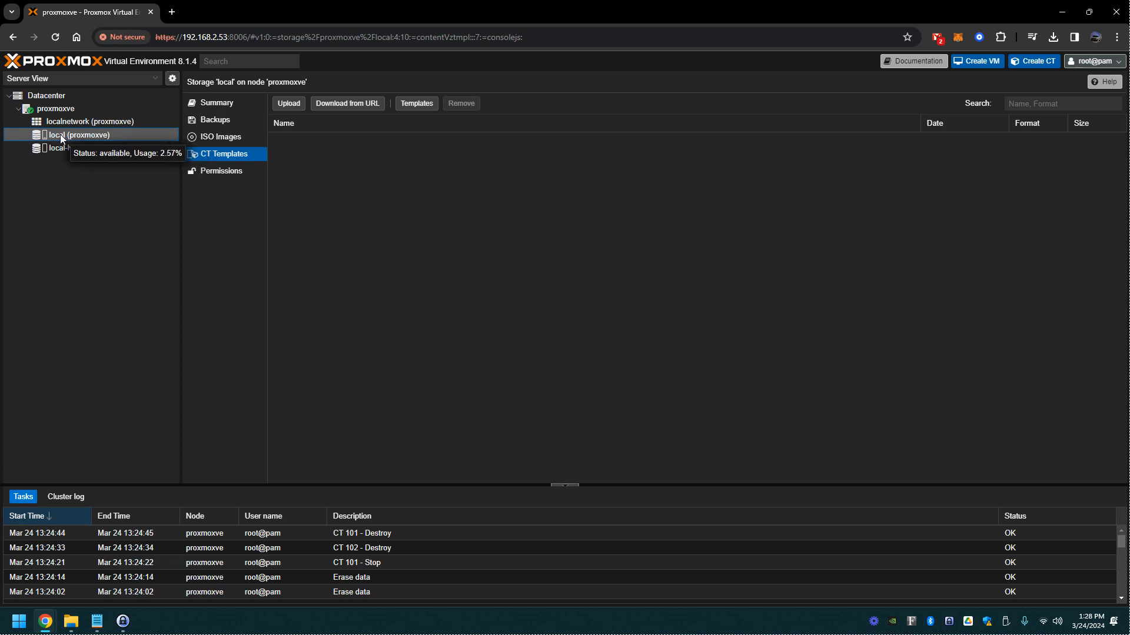
{"action": "mouse_move", "coordinate": [110, 157]}
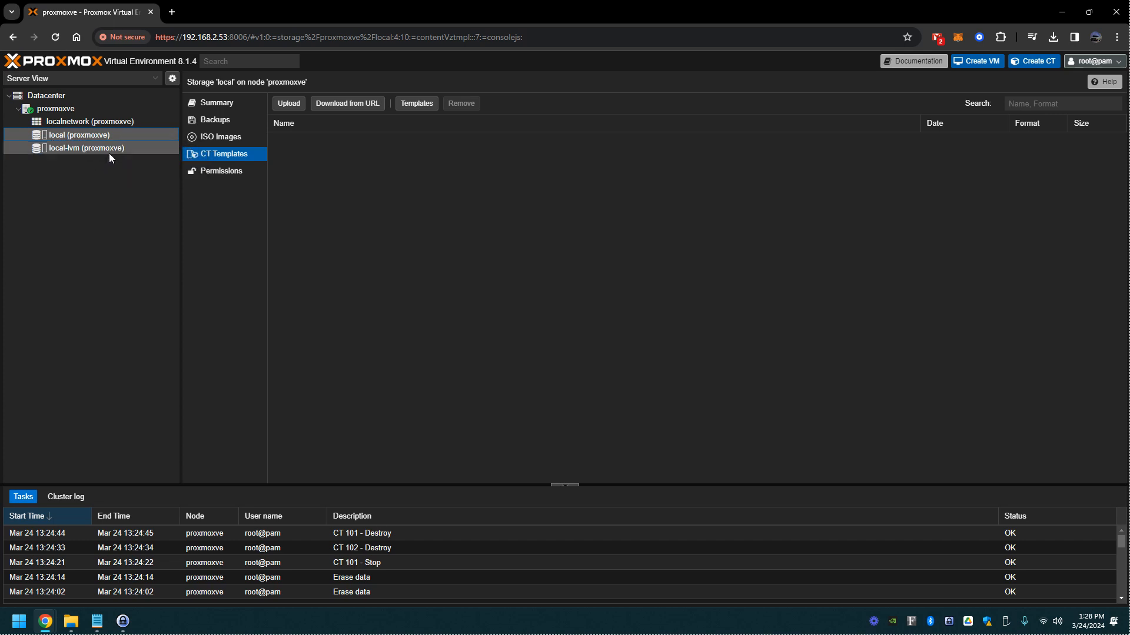
{"action": "left_click", "coordinate": [221, 137]}
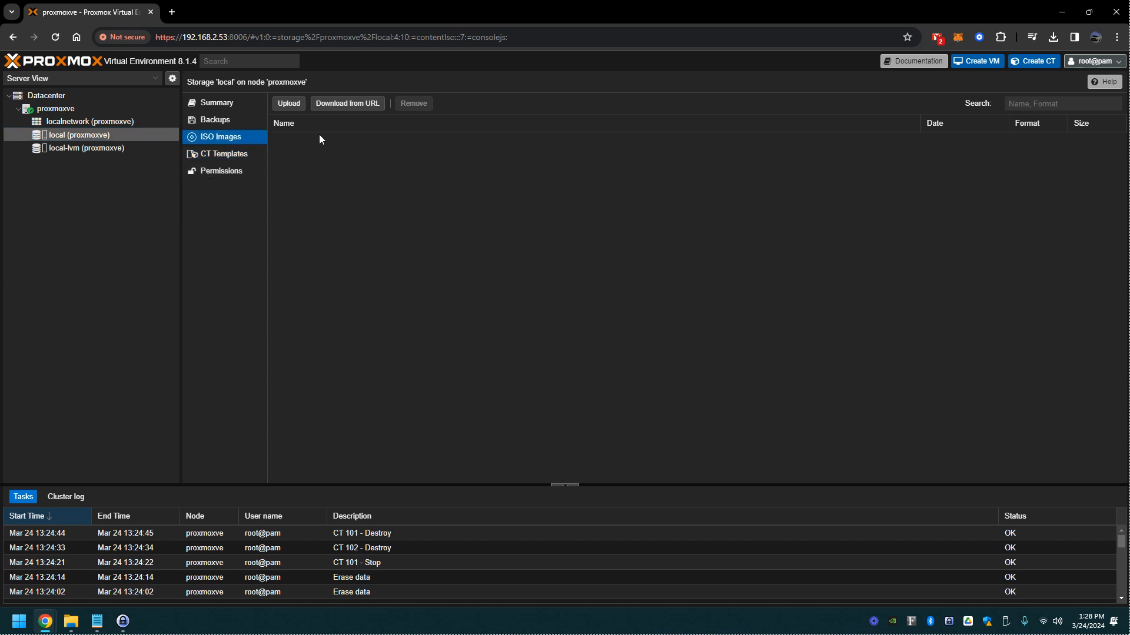
Upload openmediavault_7.0-32-amd64.iso from the Desktop into local storage's ISO images
{"action": "left_click", "coordinate": [288, 103]}
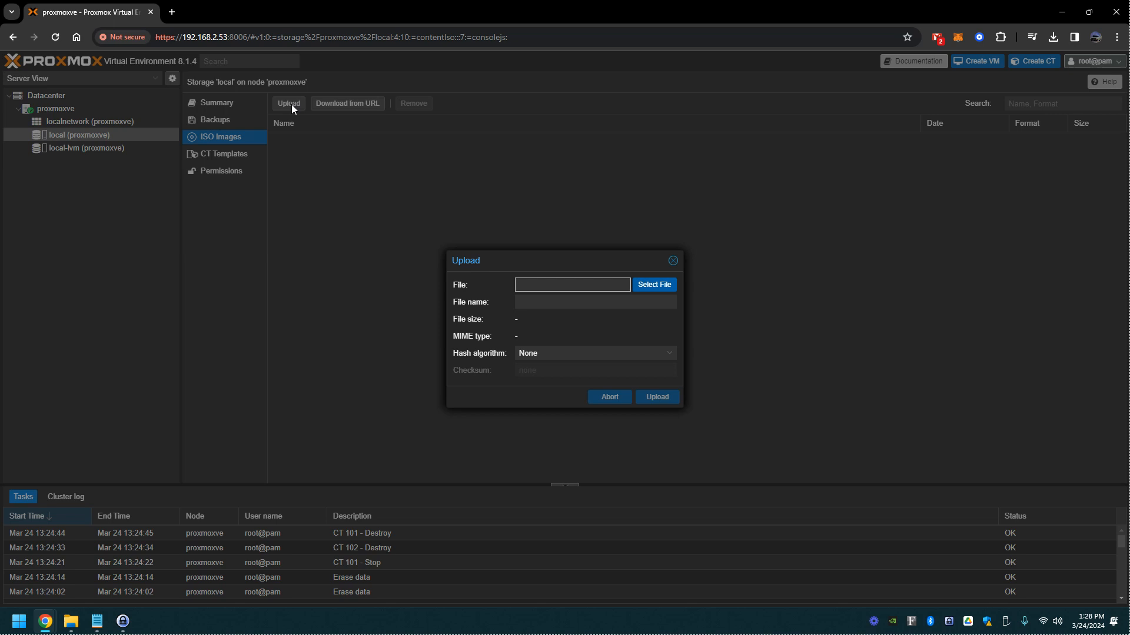
{"action": "left_click", "coordinate": [653, 284]}
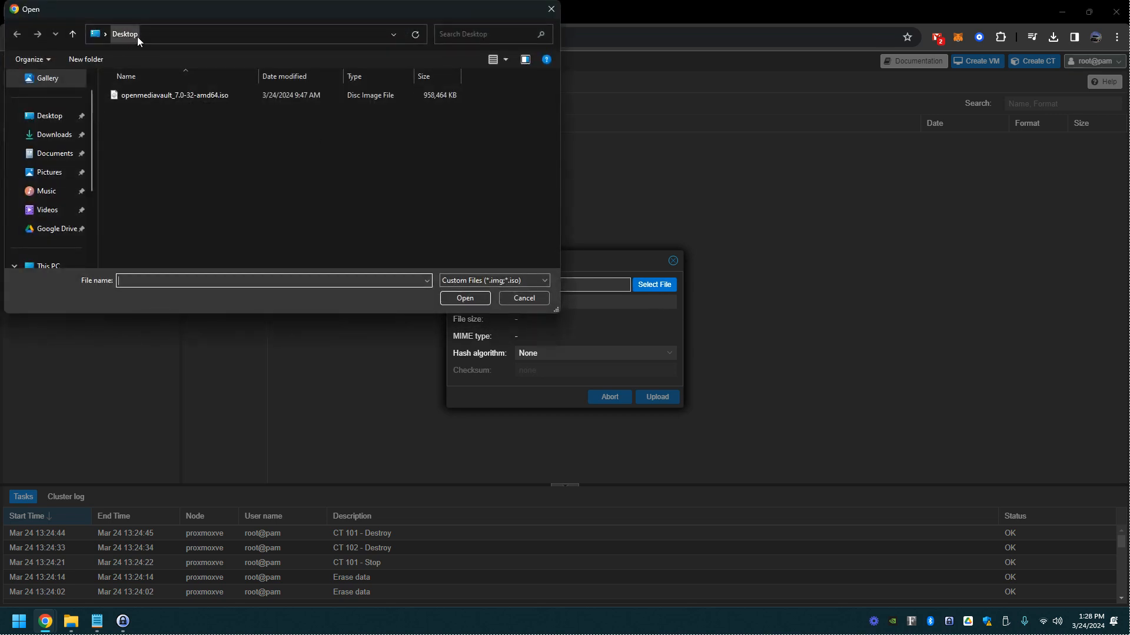
{"action": "left_click", "coordinate": [173, 94]}
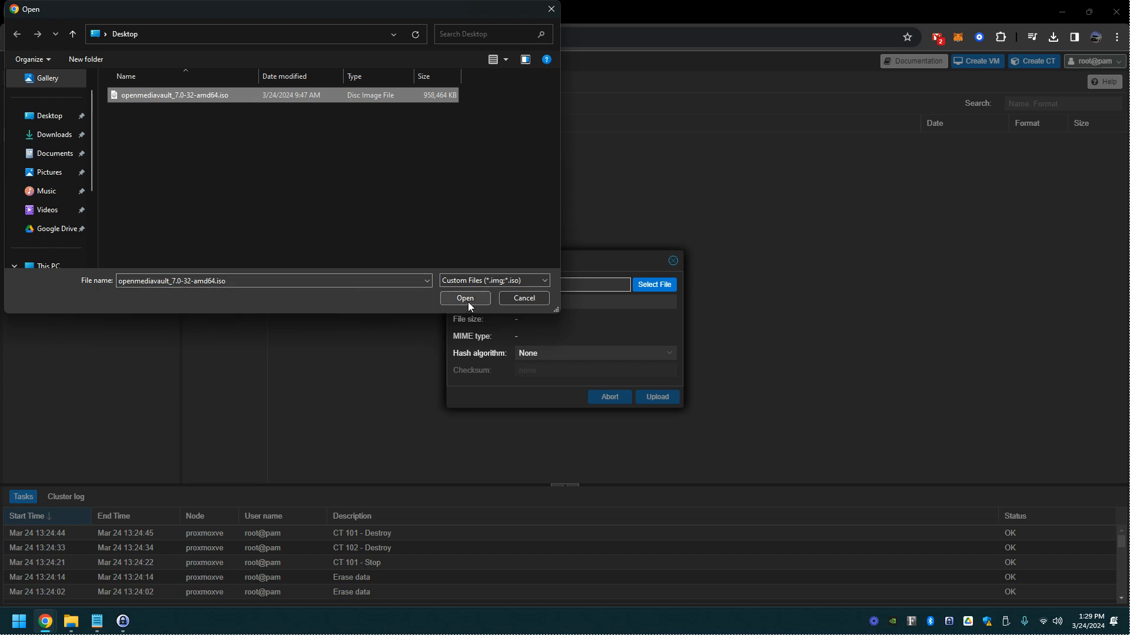
{"action": "left_click", "coordinate": [465, 298]}
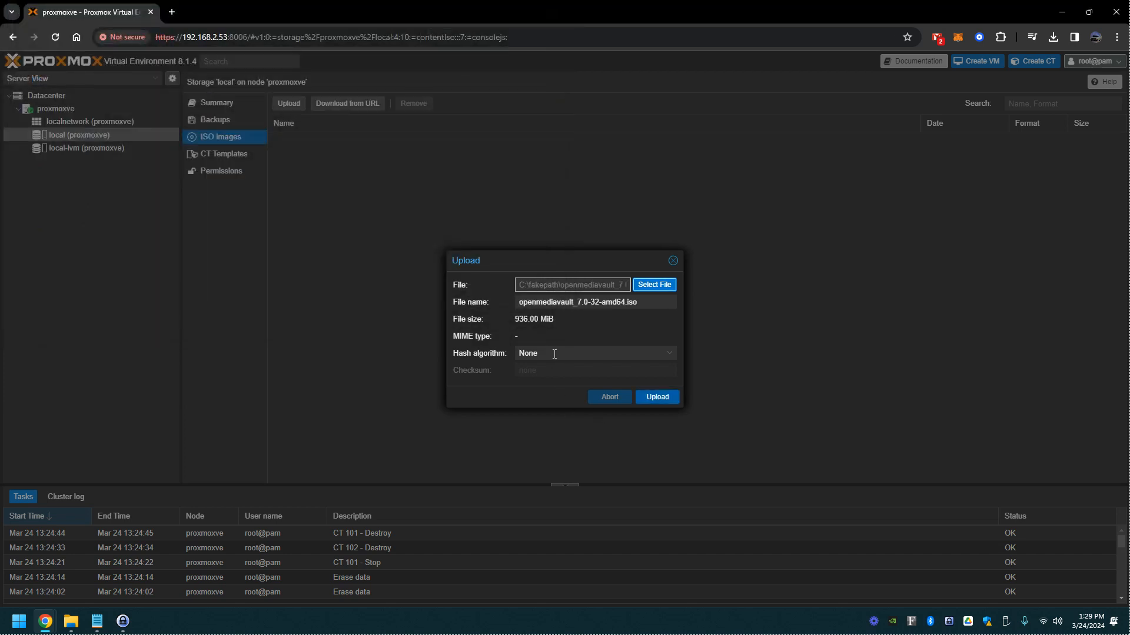
{"action": "mouse_move", "coordinate": [656, 397]}
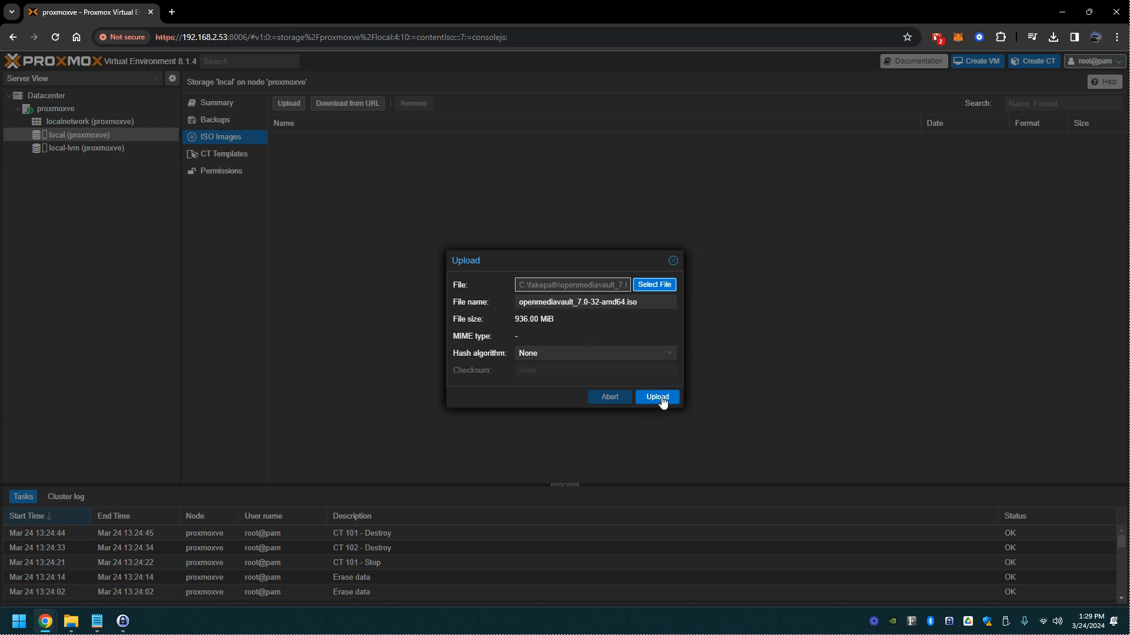
{"action": "left_click", "coordinate": [655, 397]}
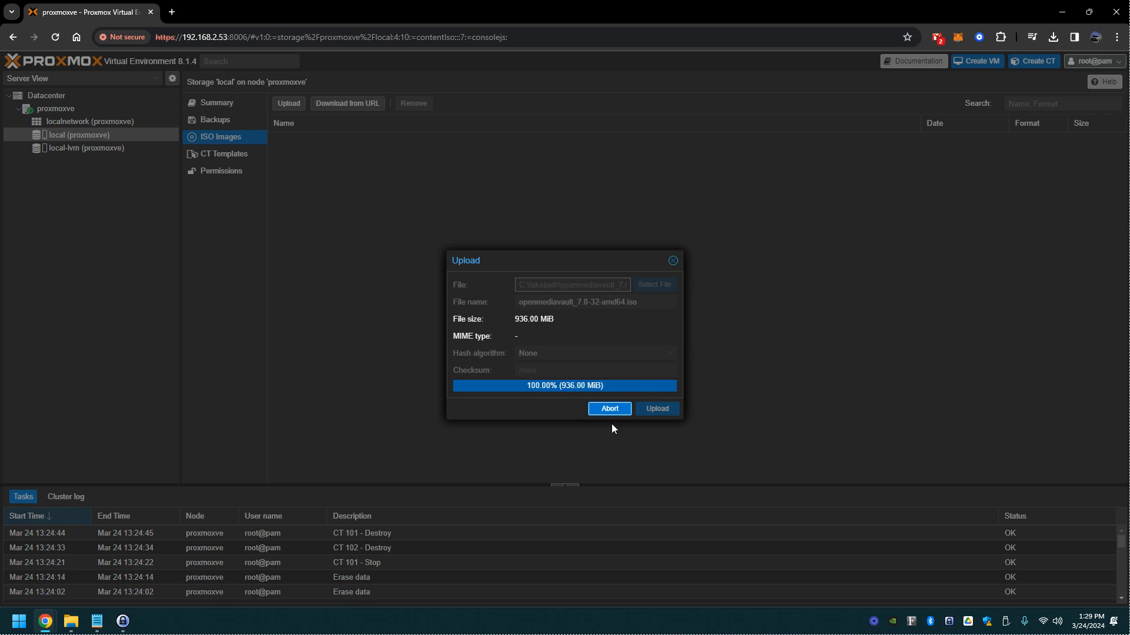
{"action": "left_click", "coordinate": [655, 409]}
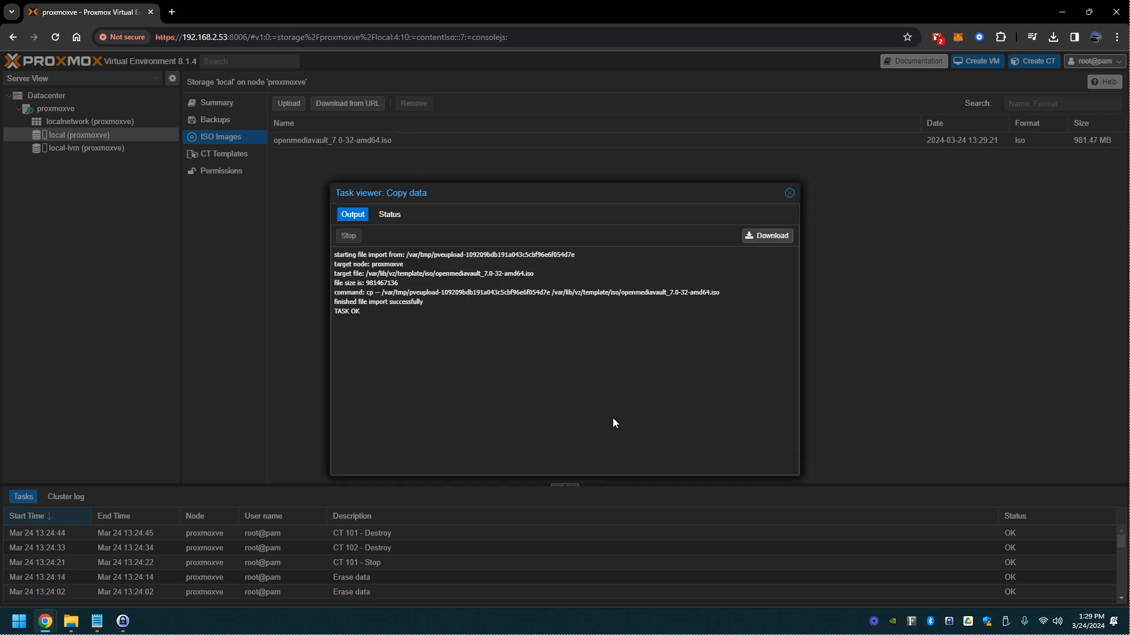
{"action": "mouse_move", "coordinate": [721, 272]}
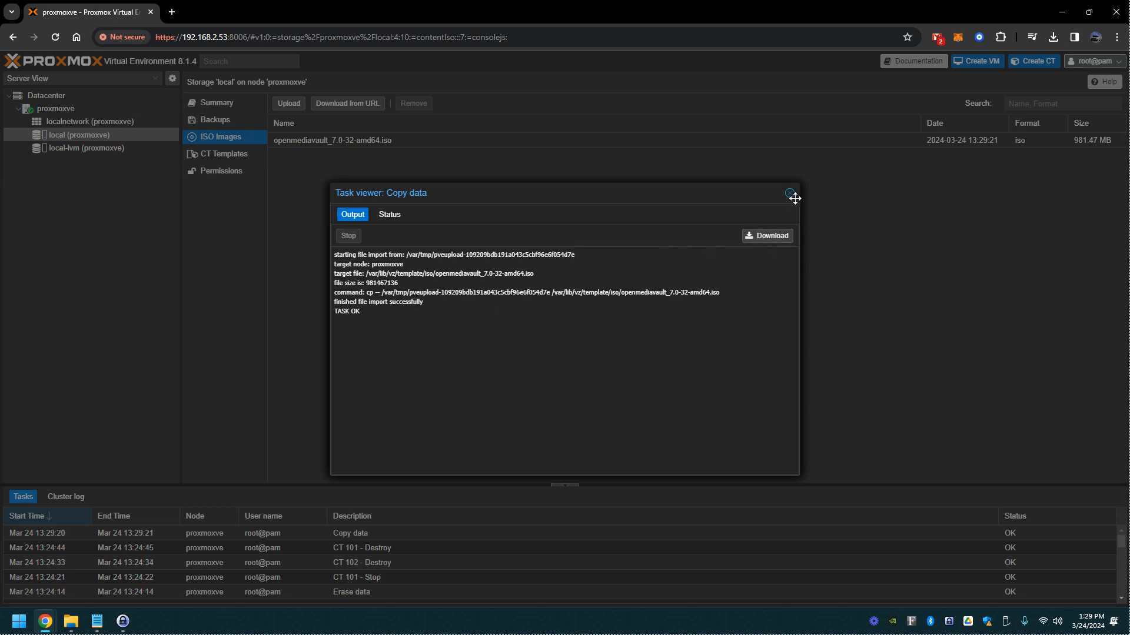
Close the task log and begin a new VM named 'op' (openmediavault)
{"action": "left_click", "coordinate": [789, 194]}
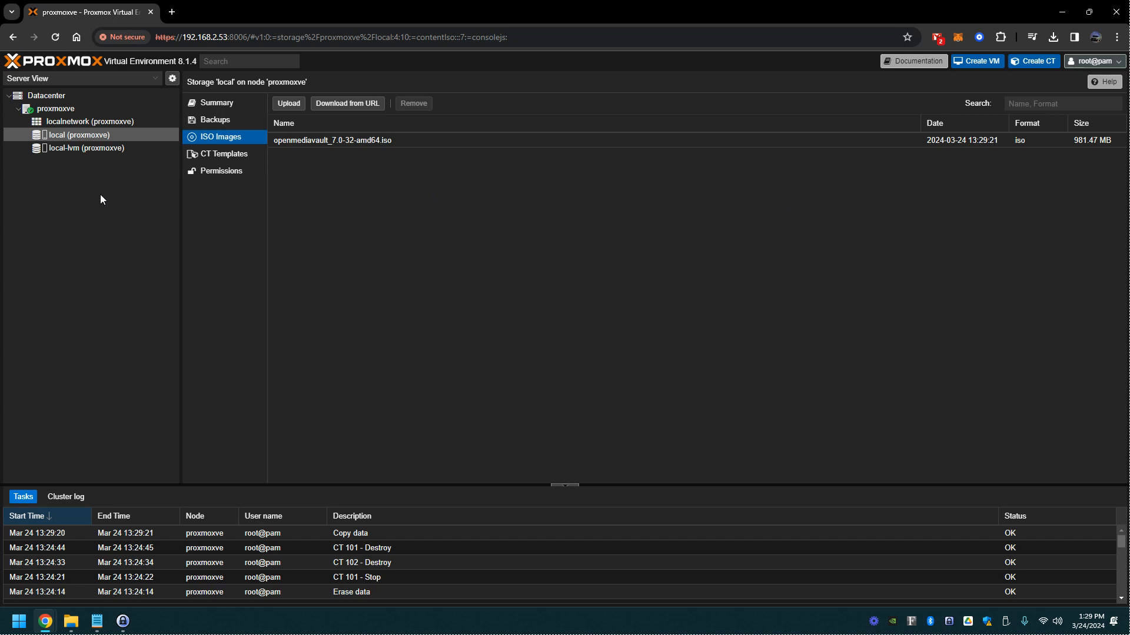
{"action": "mouse_move", "coordinate": [971, 85]}
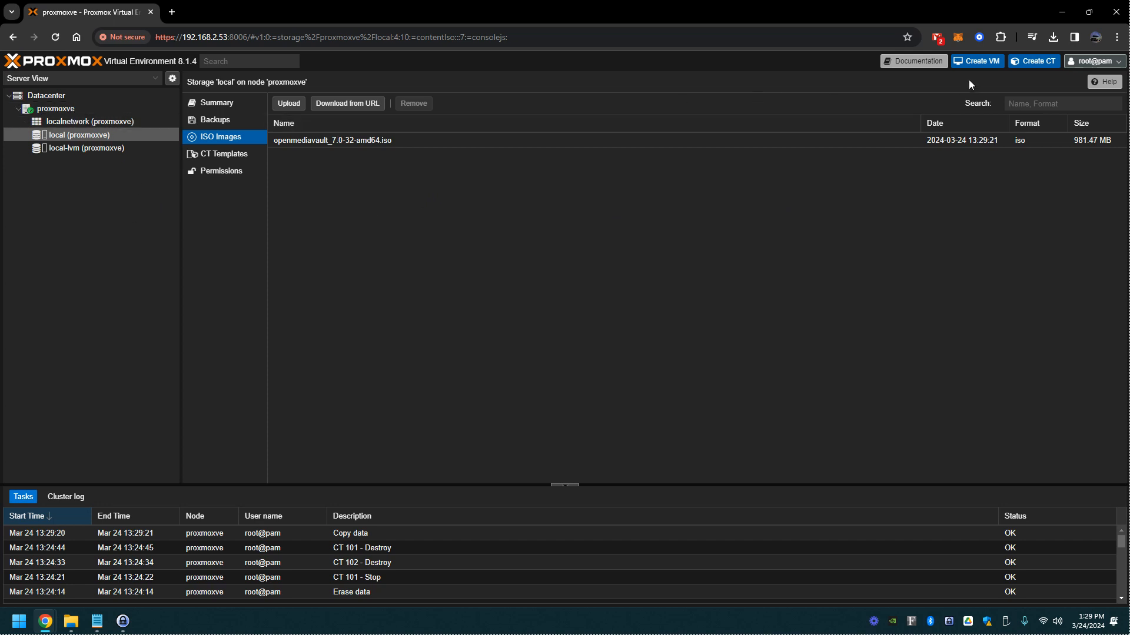
{"action": "mouse_move", "coordinate": [977, 61]}
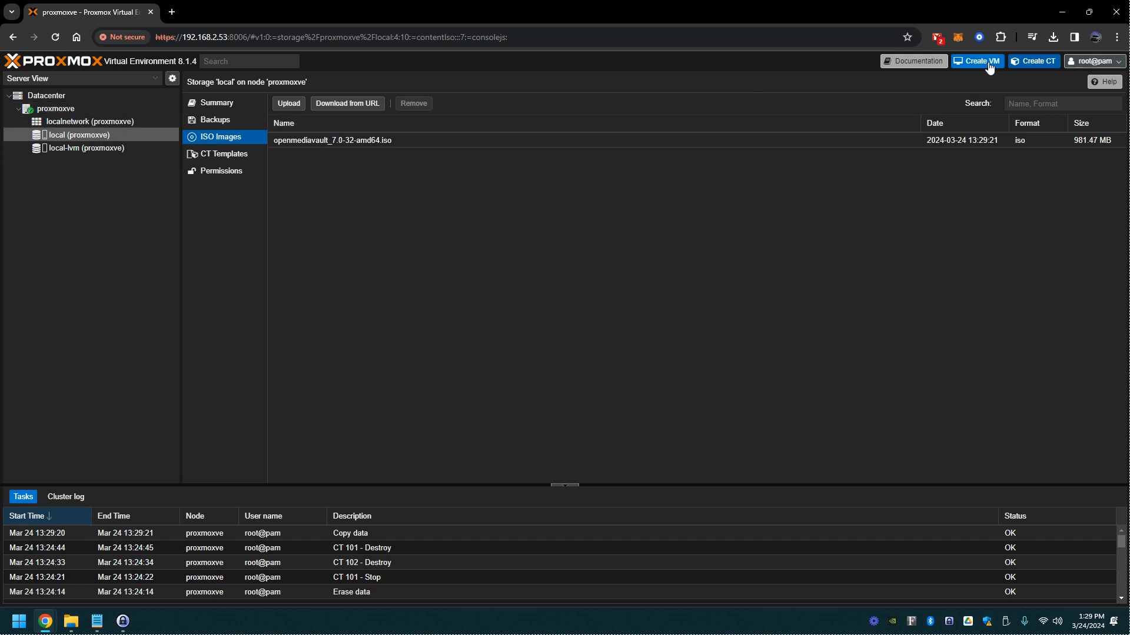
{"action": "left_click", "coordinate": [976, 60]}
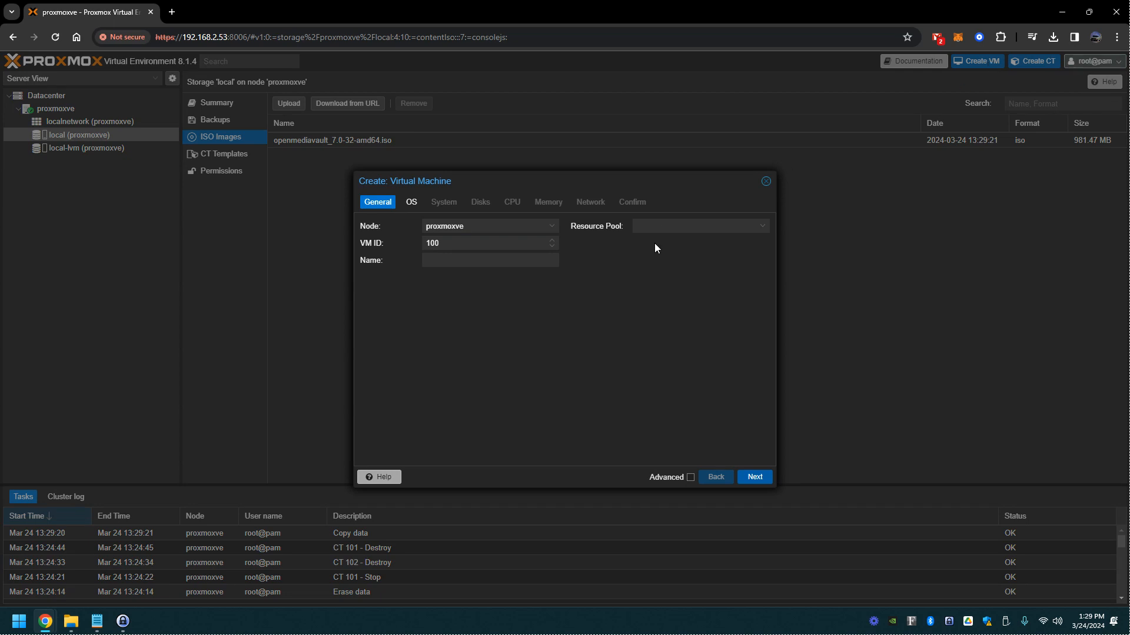
{"action": "left_click", "coordinate": [489, 260]}
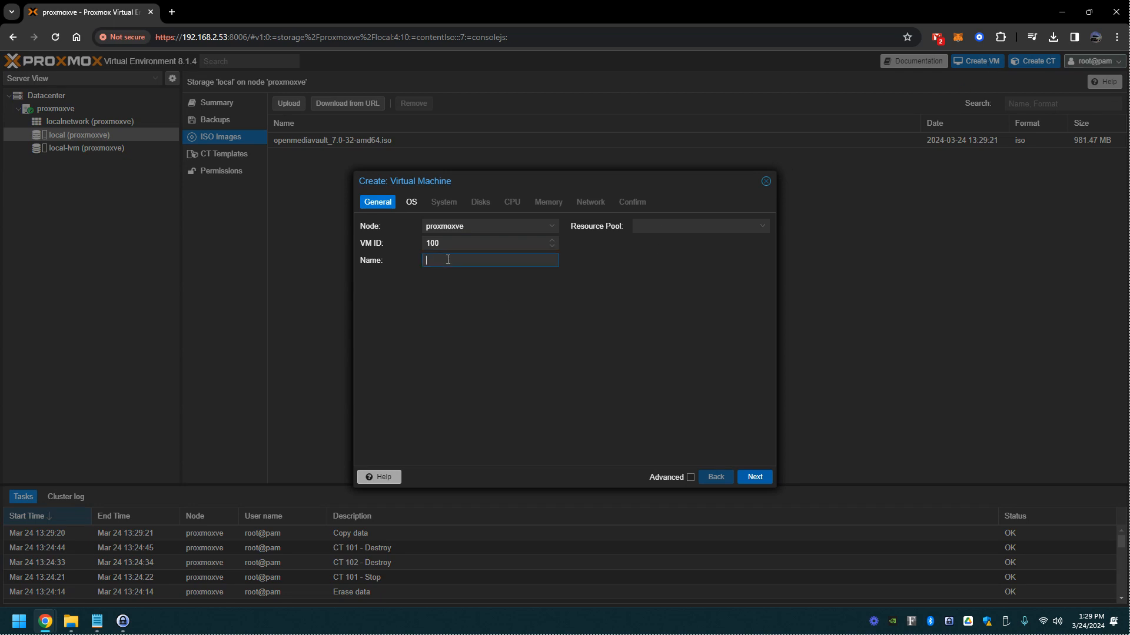
{"action": "type", "text": "op"}
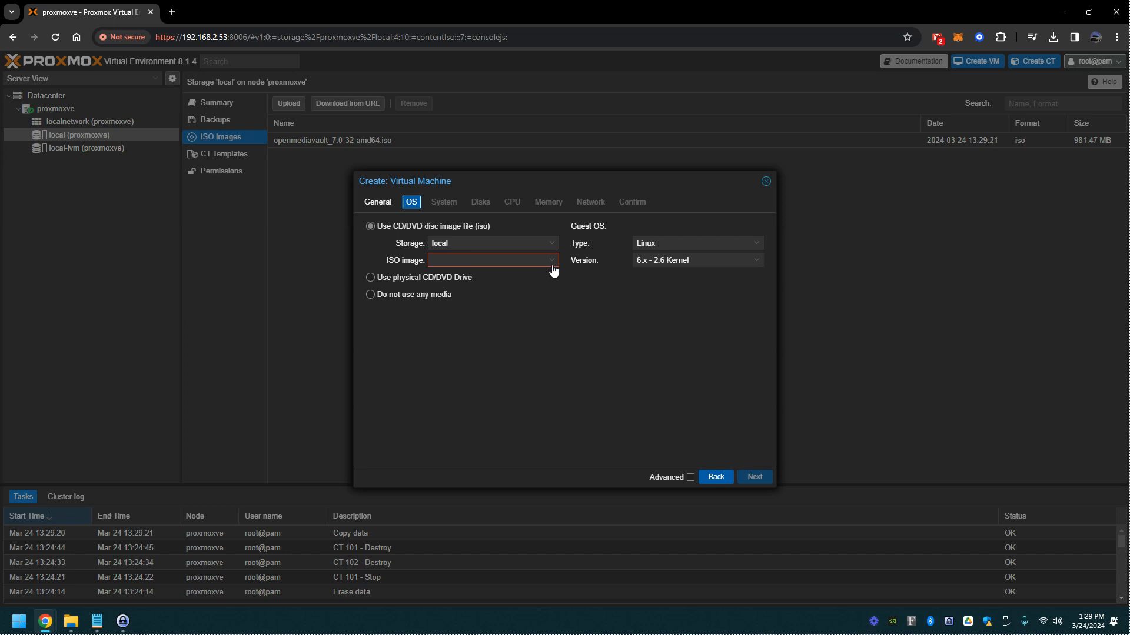
Boot the VM from the openmediavault ISO and reach its 32 GiB local-lvm disk settings
{"action": "left_click", "coordinate": [552, 260]}
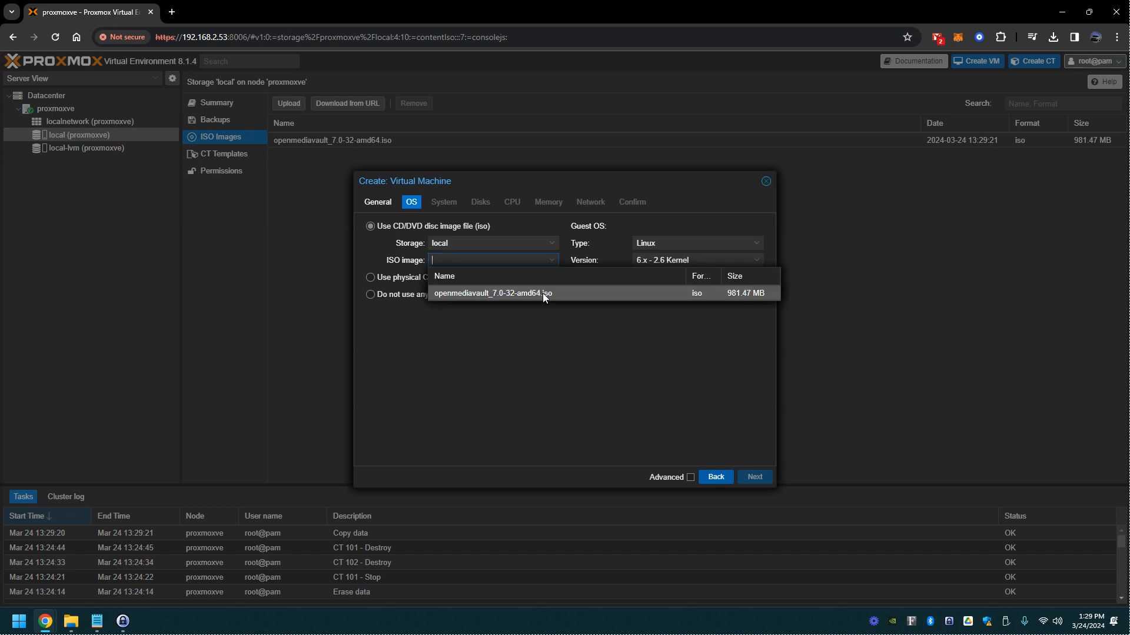
{"action": "left_click", "coordinate": [492, 293]}
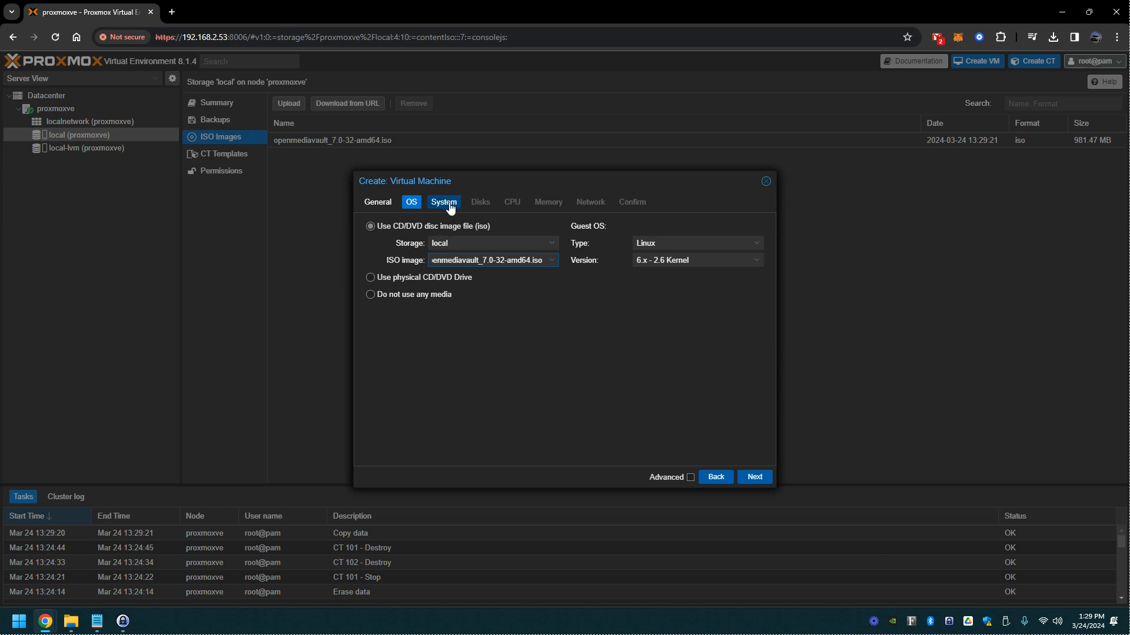
{"action": "left_click", "coordinate": [443, 201]}
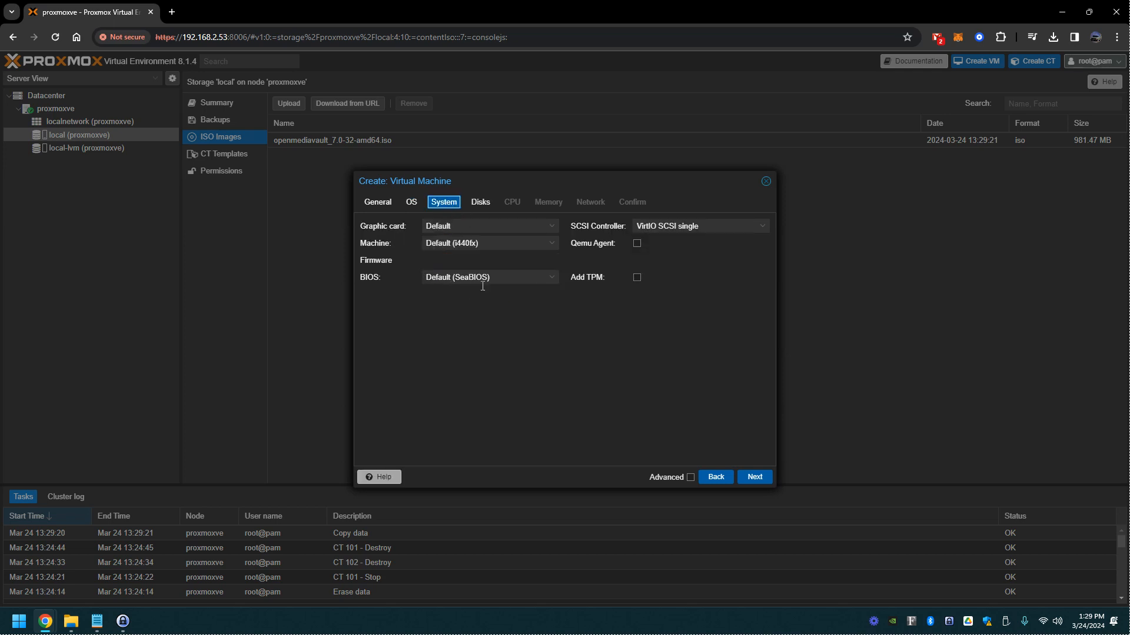
{"action": "mouse_move", "coordinate": [674, 252]}
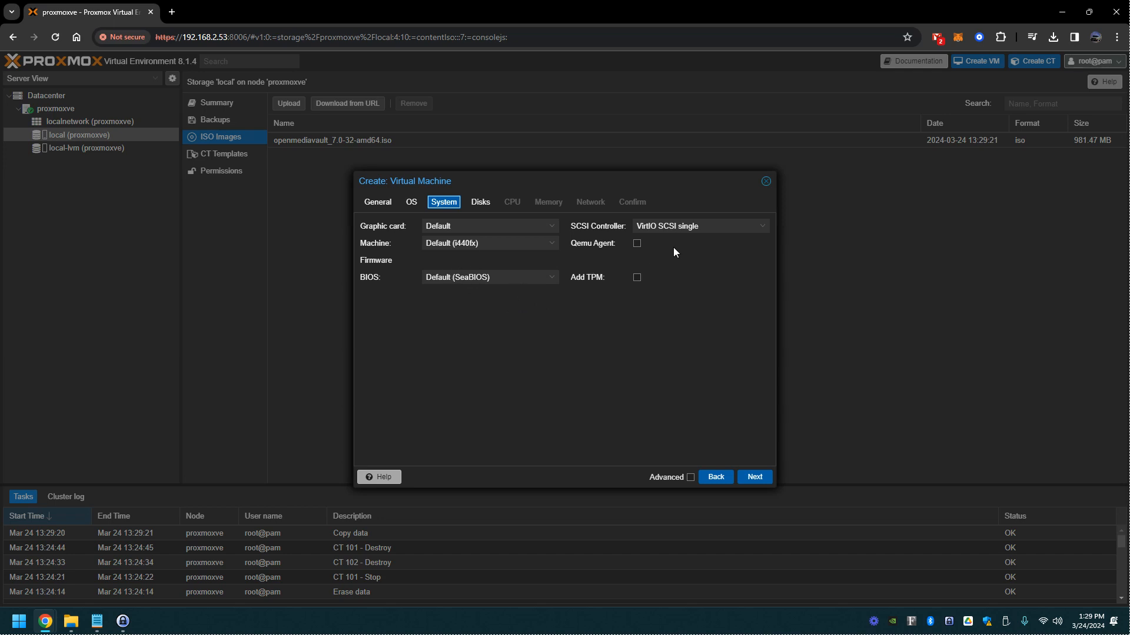
{"action": "mouse_move", "coordinate": [406, 247]}
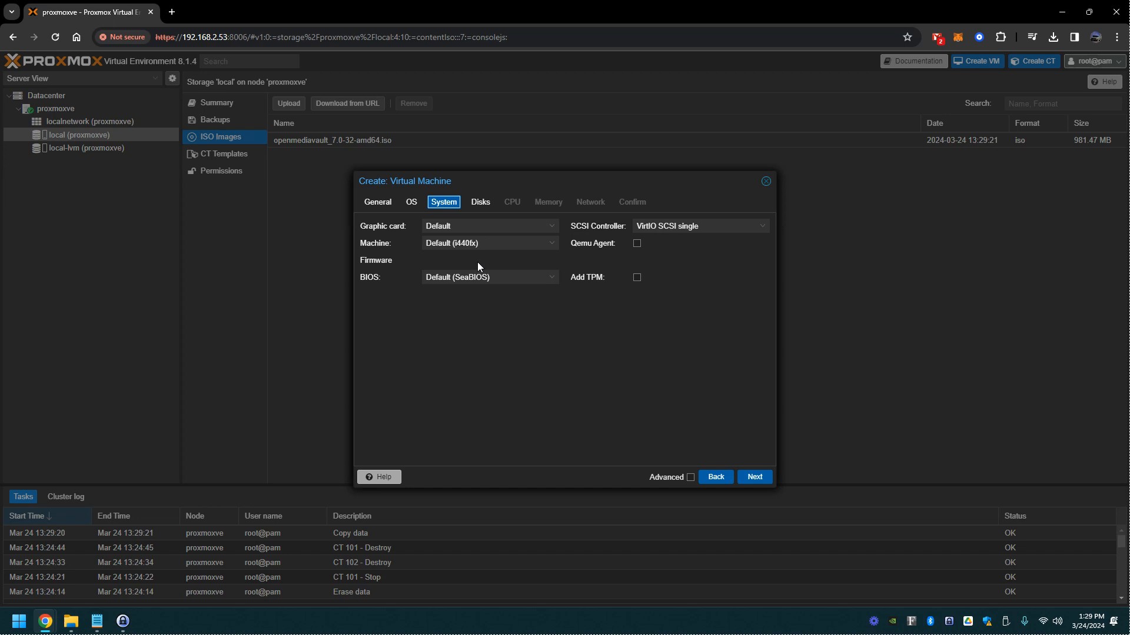
{"action": "mouse_move", "coordinate": [525, 269]}
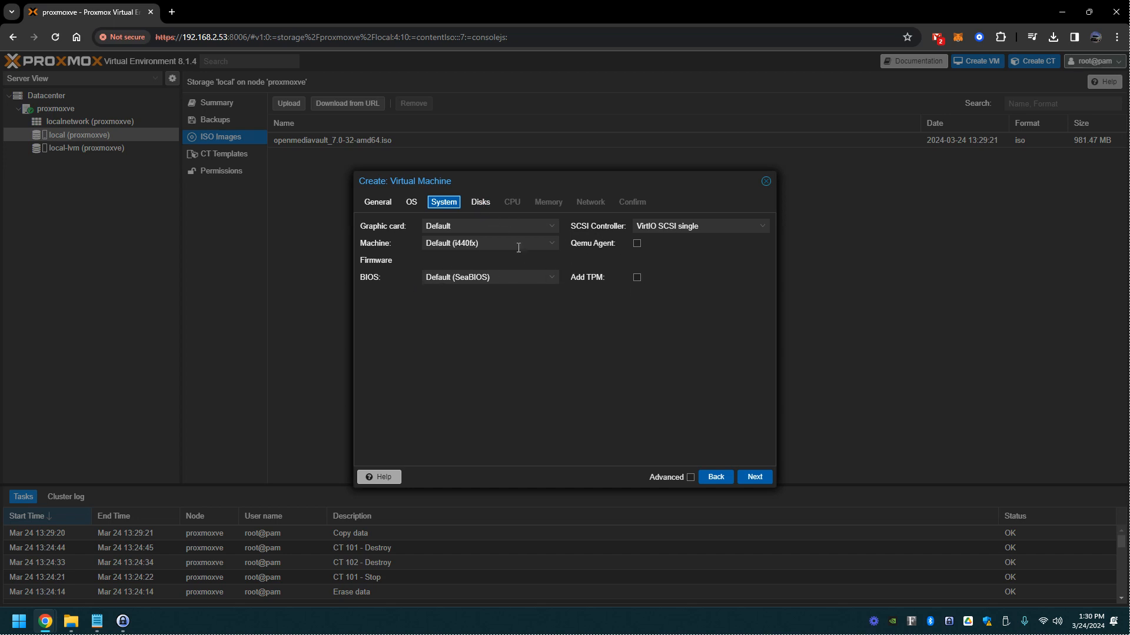
{"action": "mouse_move", "coordinate": [480, 201]}
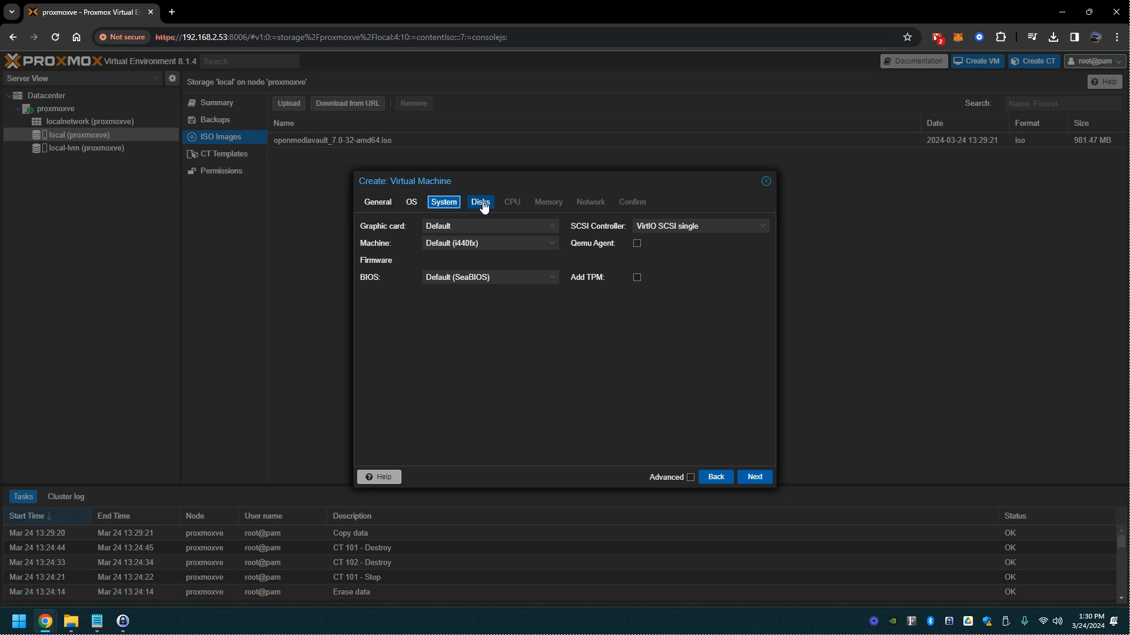
{"action": "left_click", "coordinate": [479, 203]}
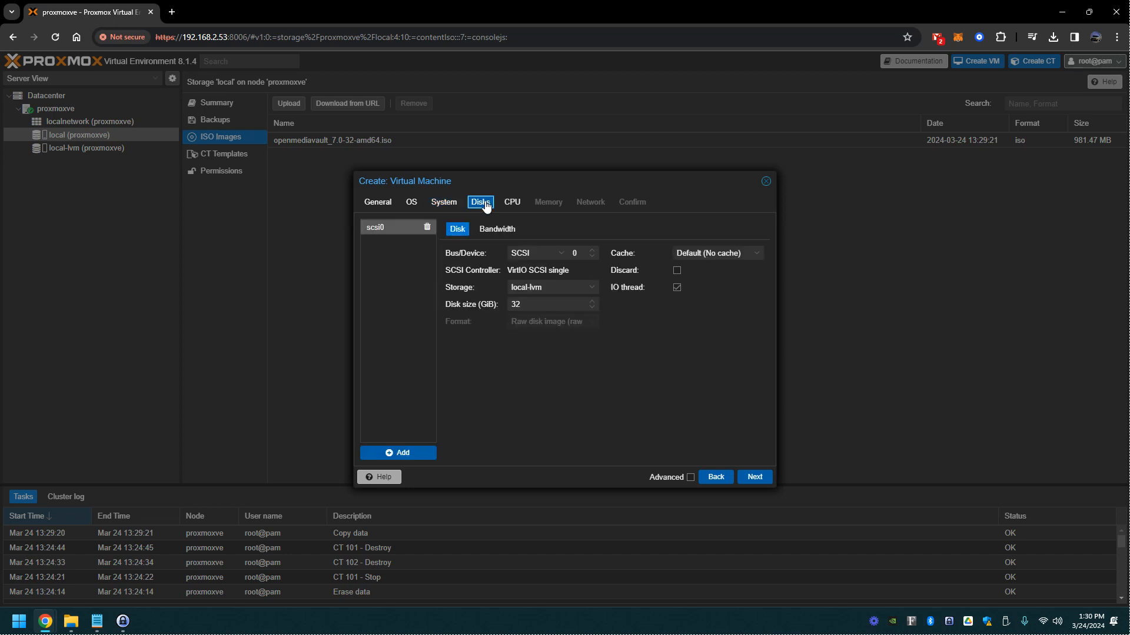
{"action": "mouse_move", "coordinate": [387, 245]}
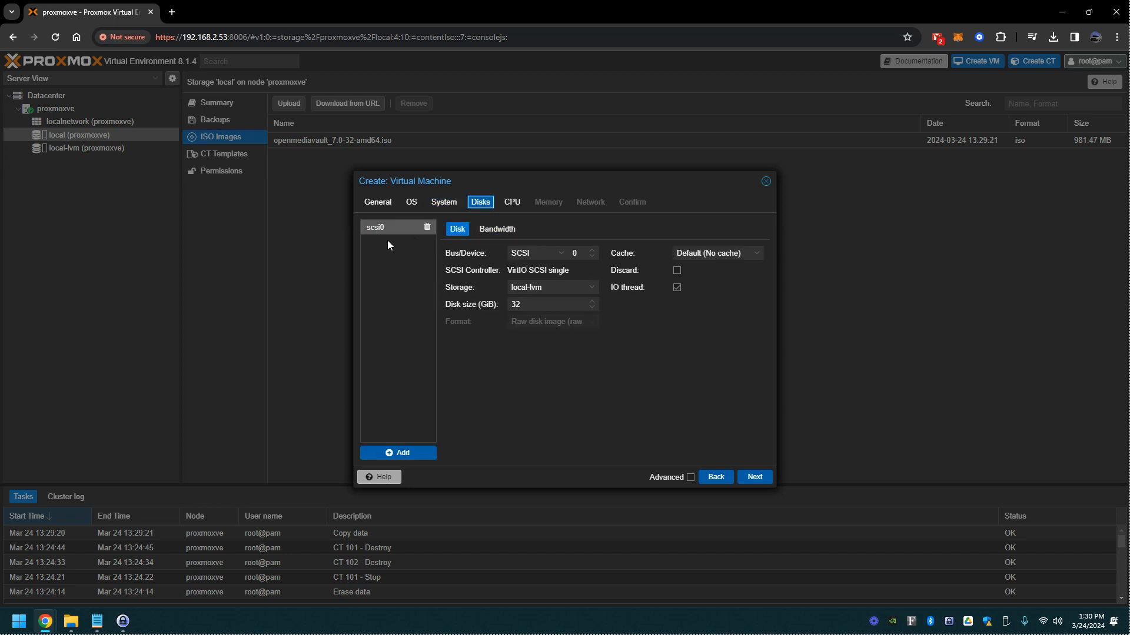
{"action": "mouse_move", "coordinate": [417, 247]}
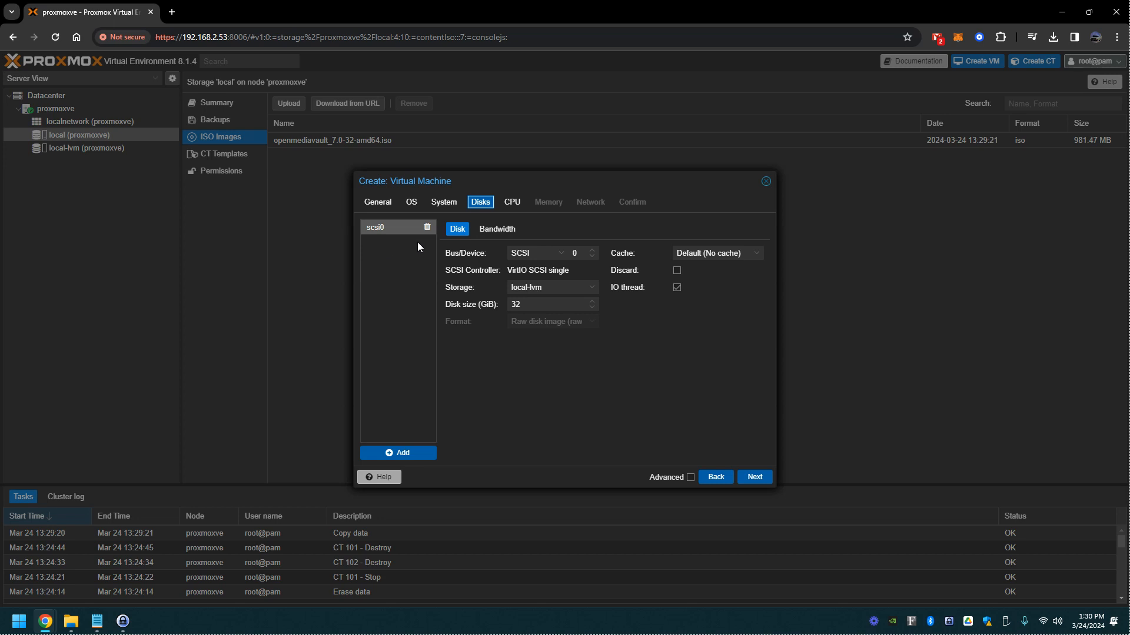
{"action": "mouse_move", "coordinate": [555, 301]}
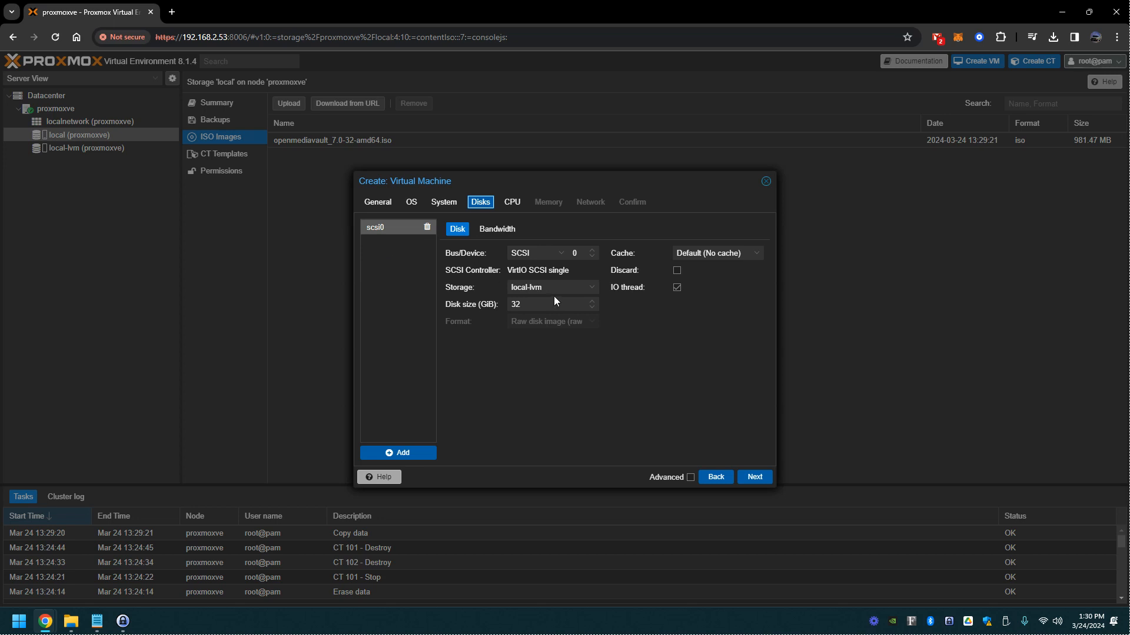
{"action": "mouse_move", "coordinate": [433, 238]}
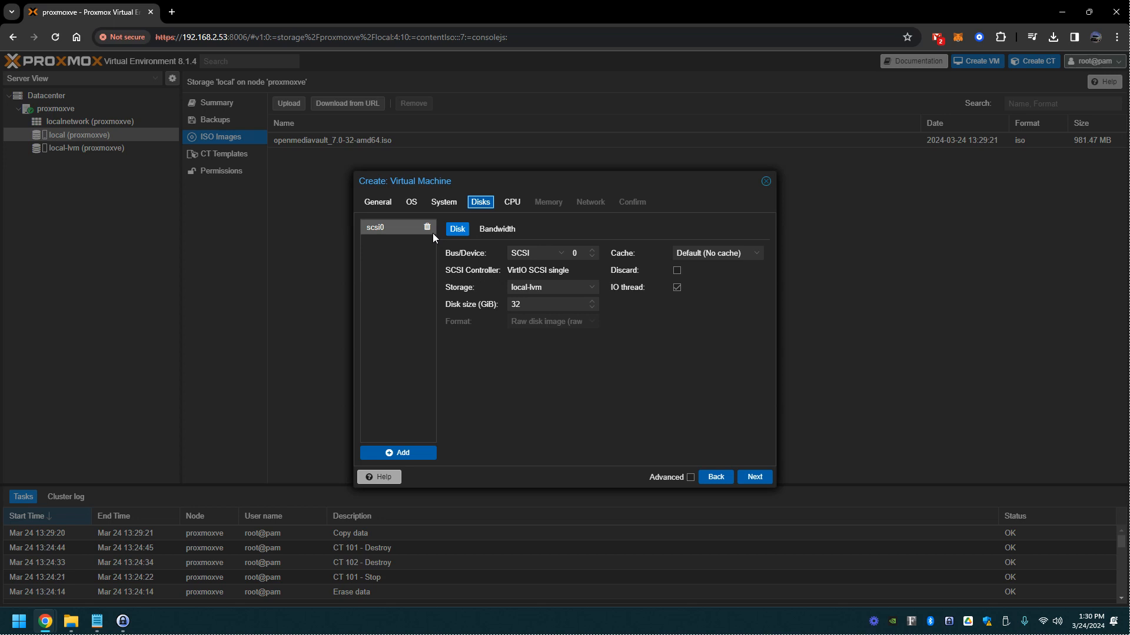
{"action": "mouse_move", "coordinate": [519, 283]}
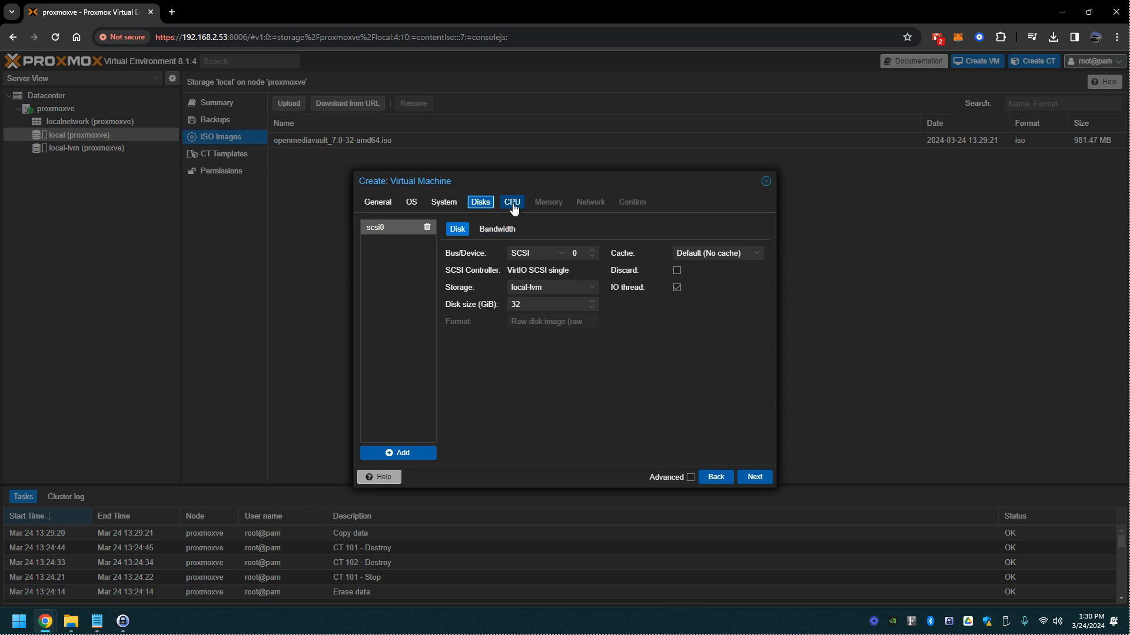
{"action": "mouse_move", "coordinate": [451, 313]}
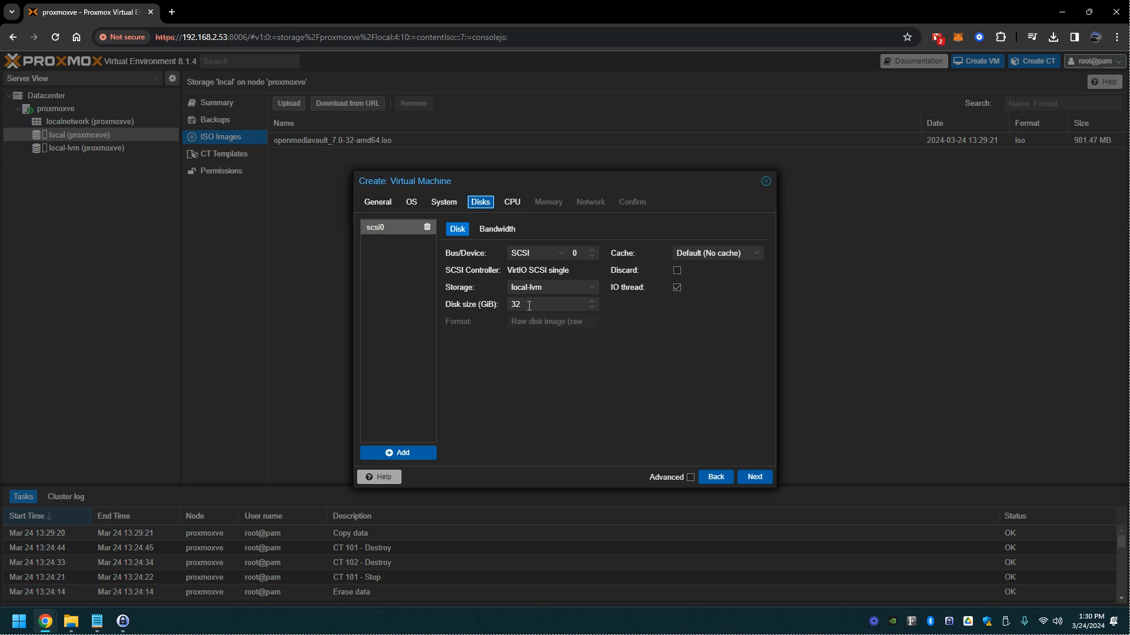
{"action": "triple_click", "coordinate": [551, 303]}
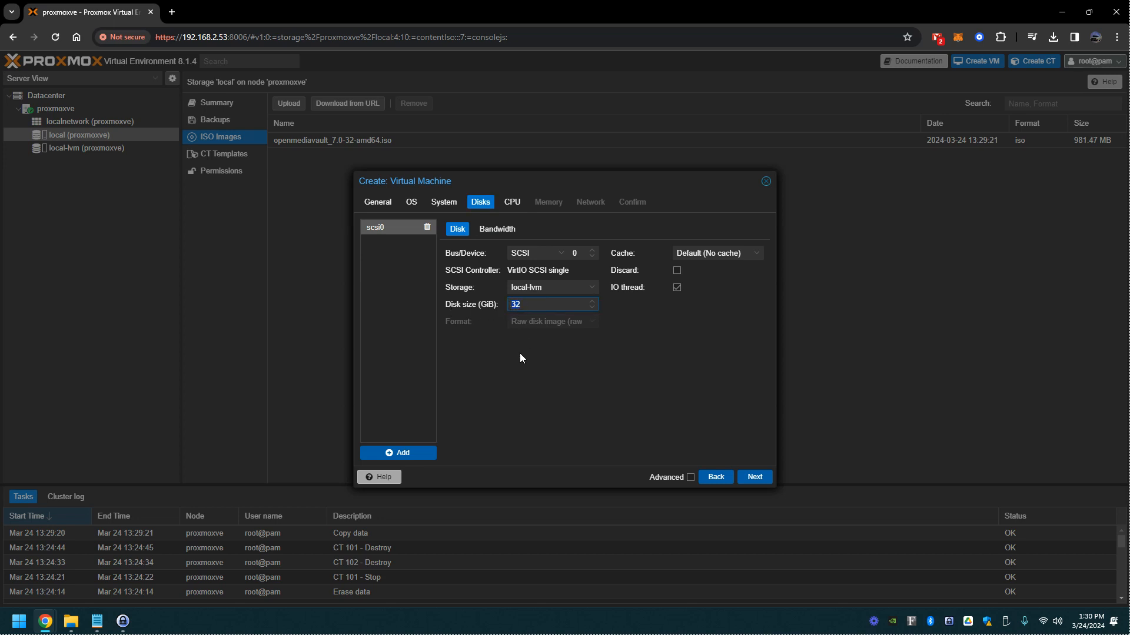
Give the VM 4 CPU cores, keep 2048 MiB memory and vmbr0 network, and show the summary
{"action": "left_click", "coordinate": [512, 201]}
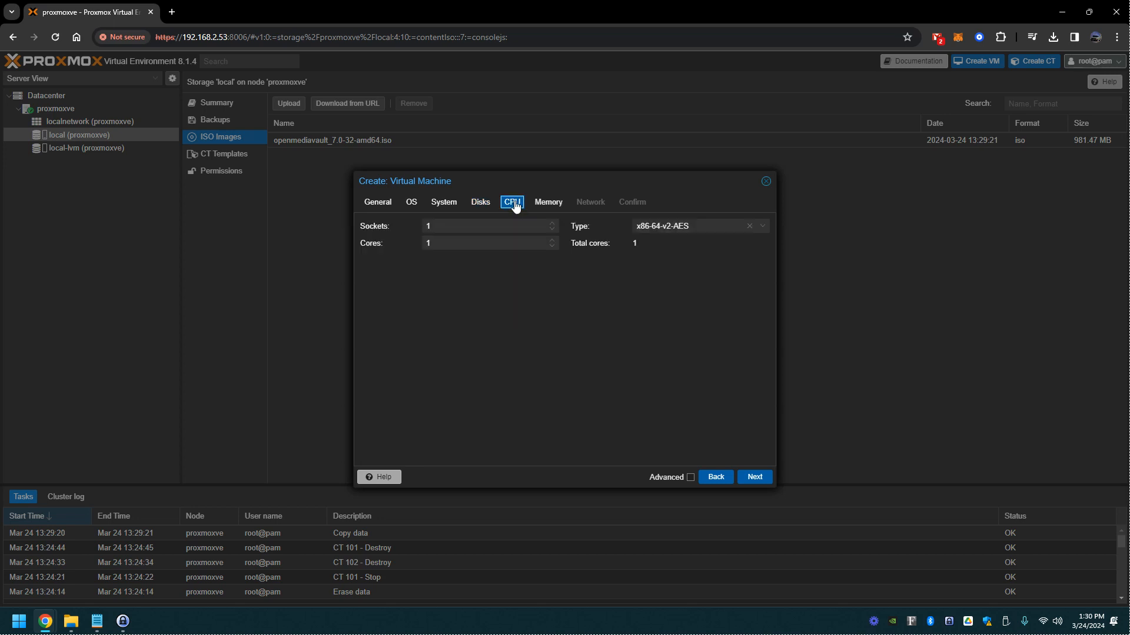
{"action": "left_click", "coordinate": [551, 241]}
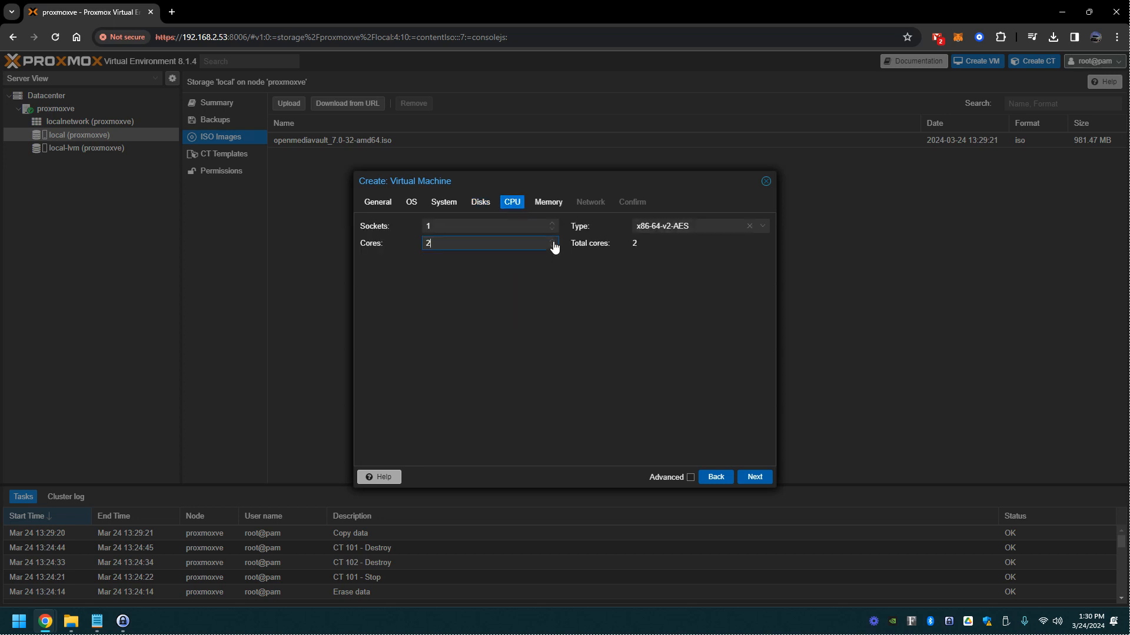
{"action": "left_click", "coordinate": [552, 240]}
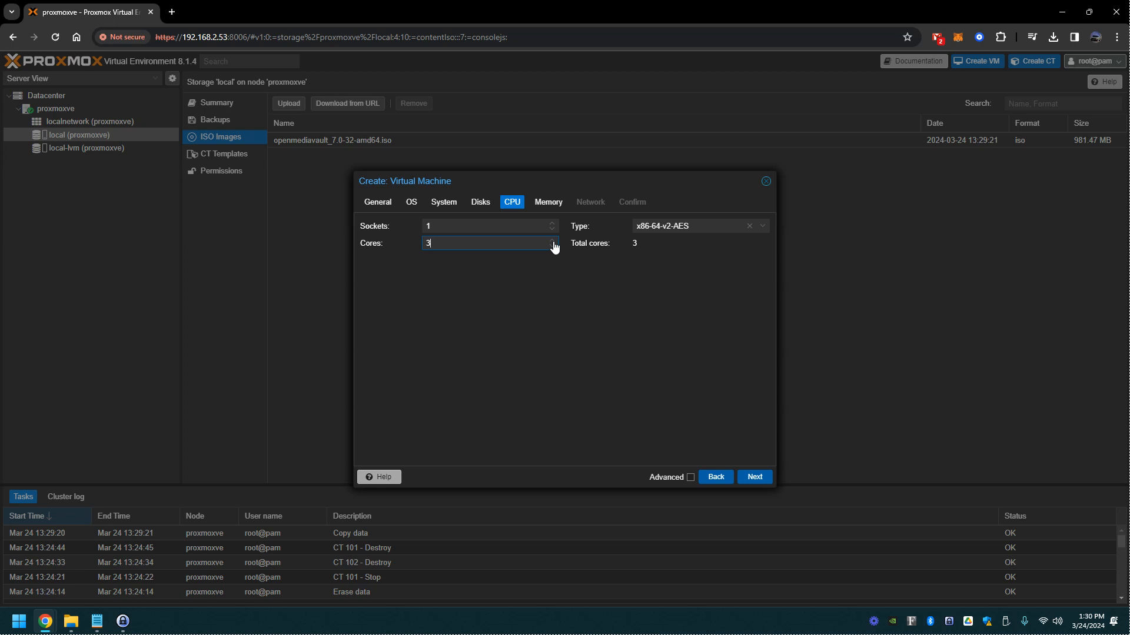
{"action": "left_click", "coordinate": [547, 201]}
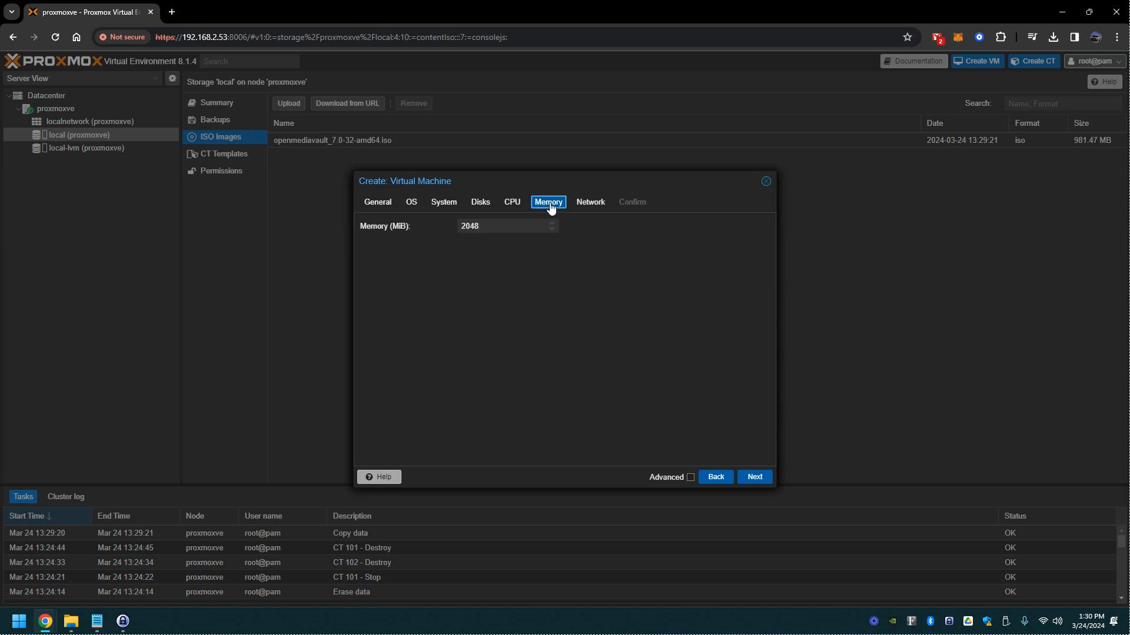
{"action": "mouse_move", "coordinate": [770, 434]}
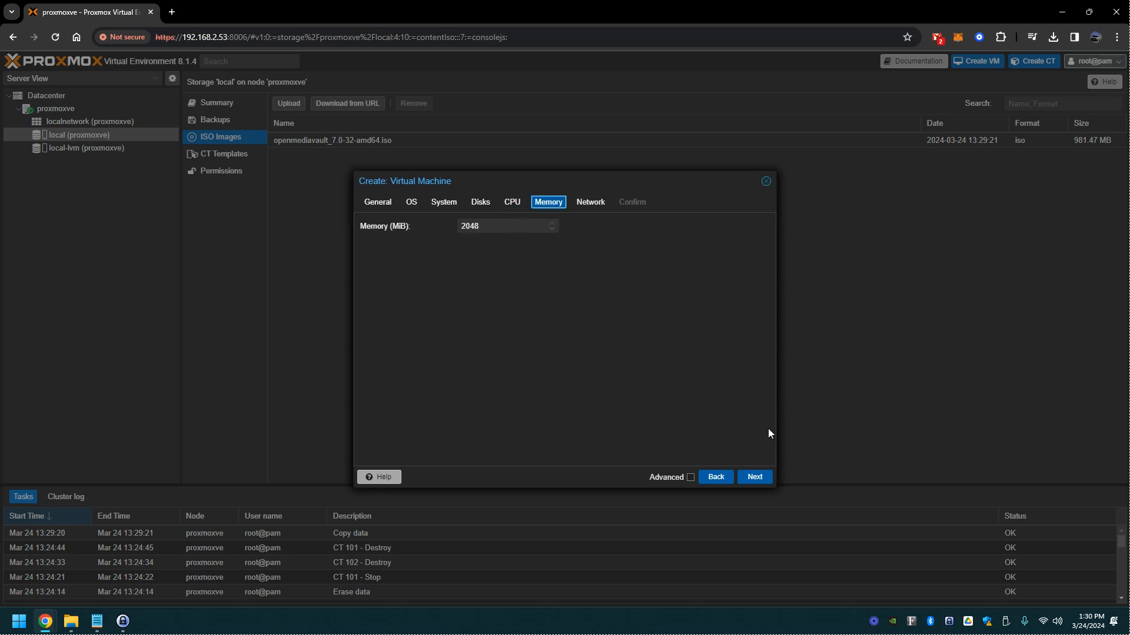
{"action": "left_click", "coordinate": [589, 201]}
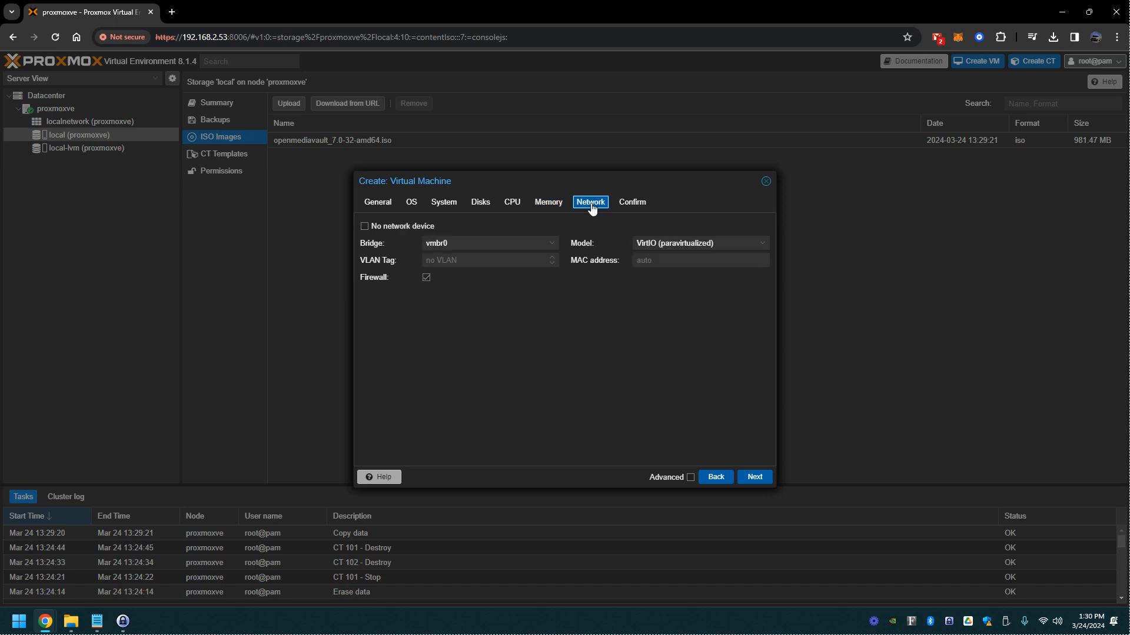
{"action": "left_click", "coordinate": [753, 476]}
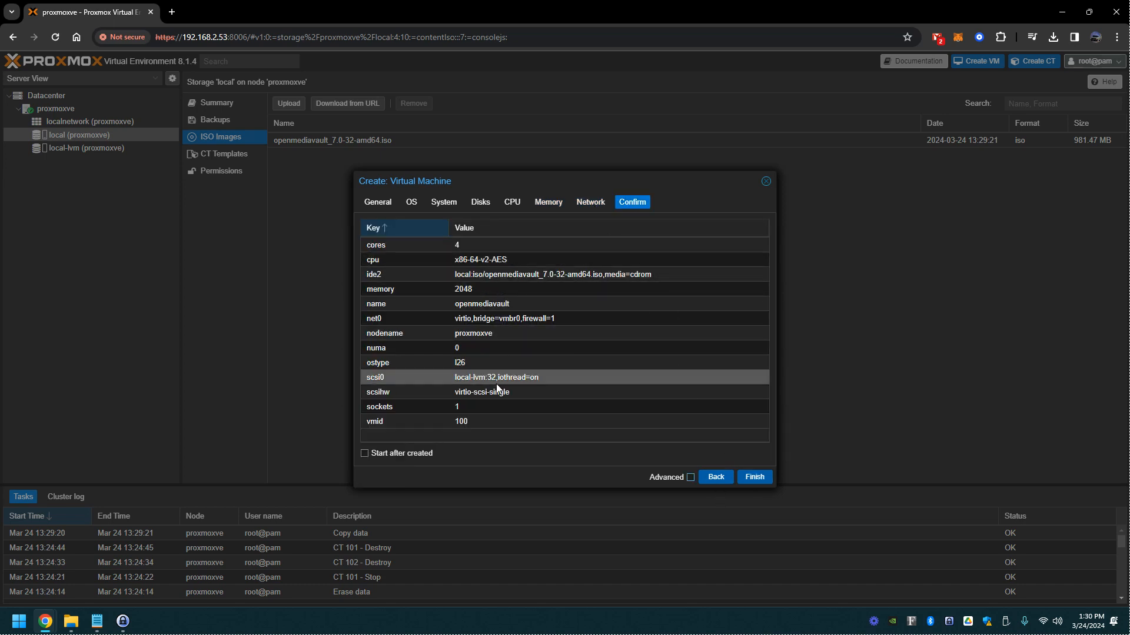
Finish creating VM 100 (openmediavault) and start it
{"action": "left_click", "coordinate": [754, 476]}
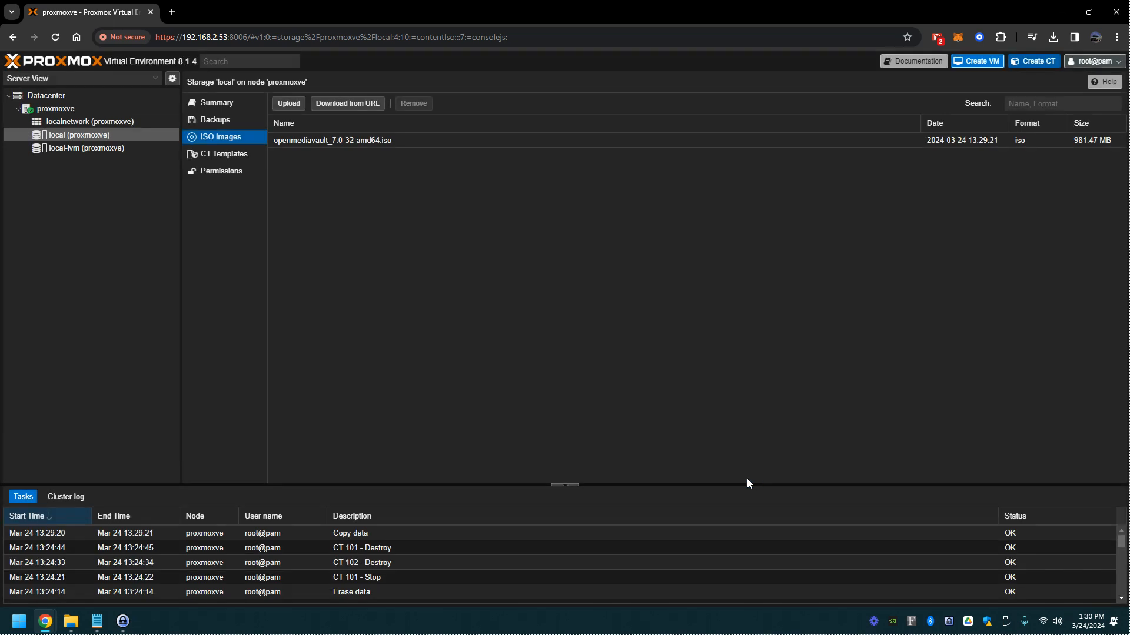
{"action": "mouse_move", "coordinate": [111, 193]}
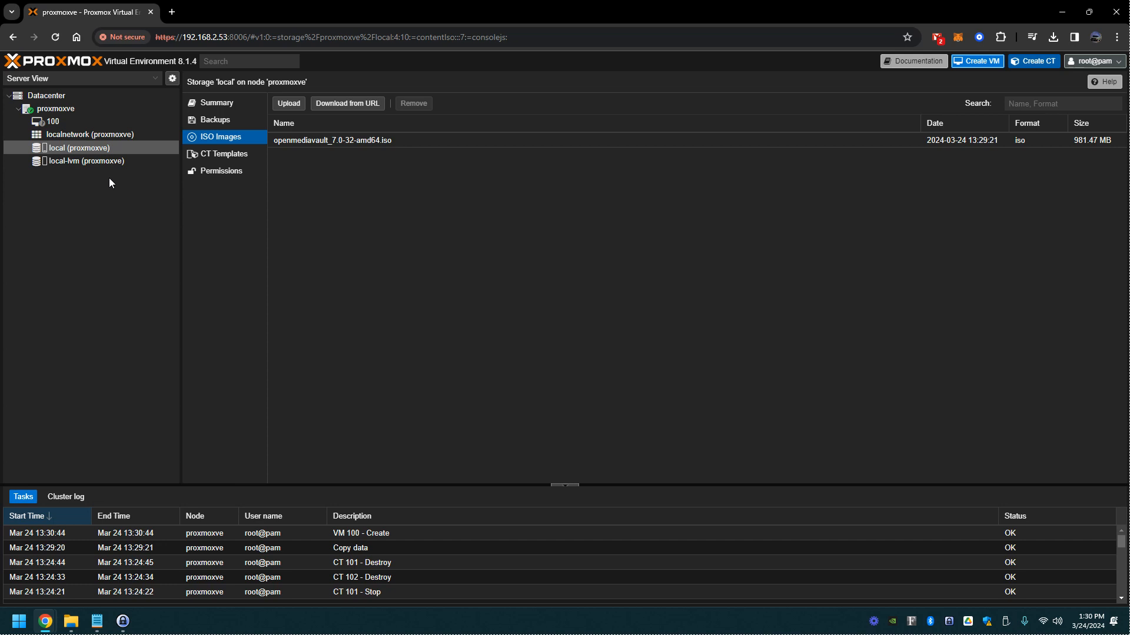
{"action": "mouse_move", "coordinate": [53, 121]}
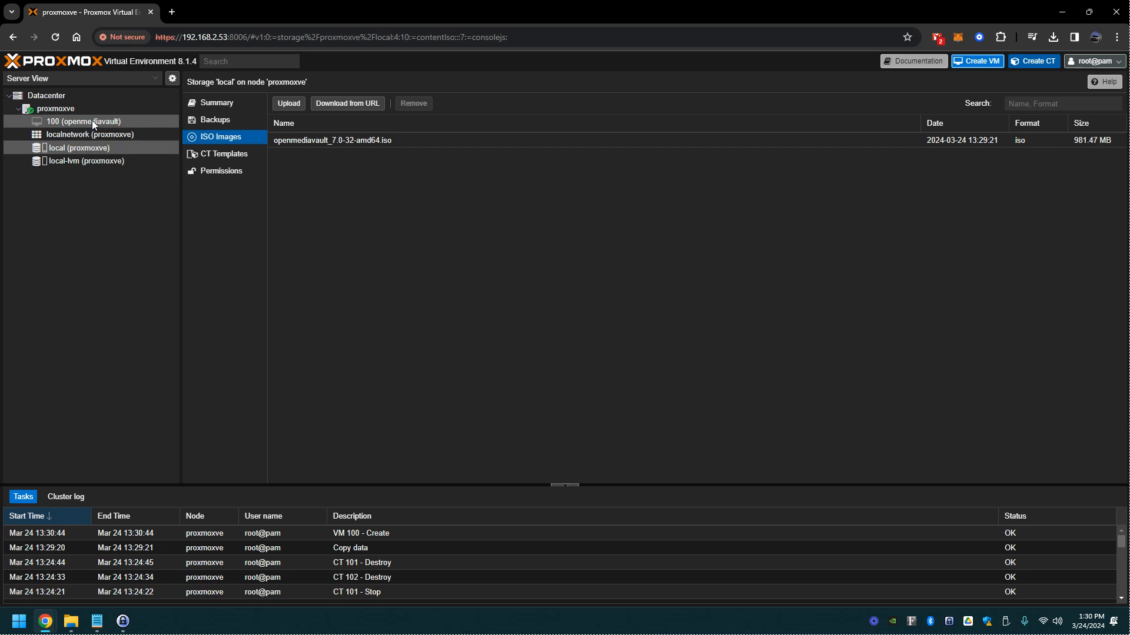
{"action": "left_click", "coordinate": [83, 121]}
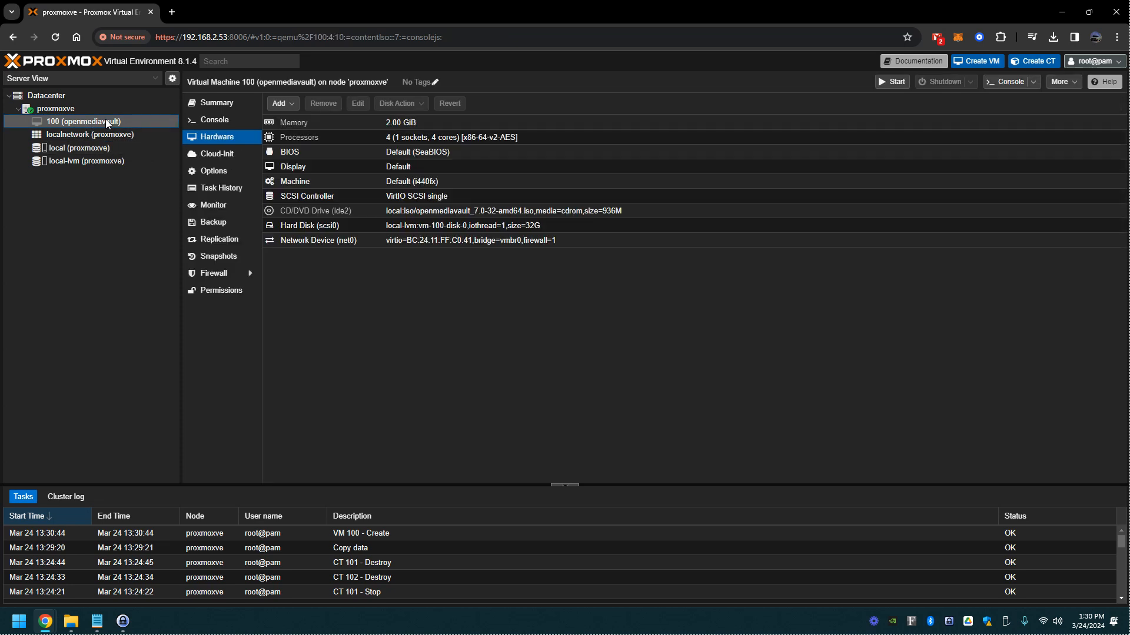
{"action": "mouse_move", "coordinate": [106, 123]}
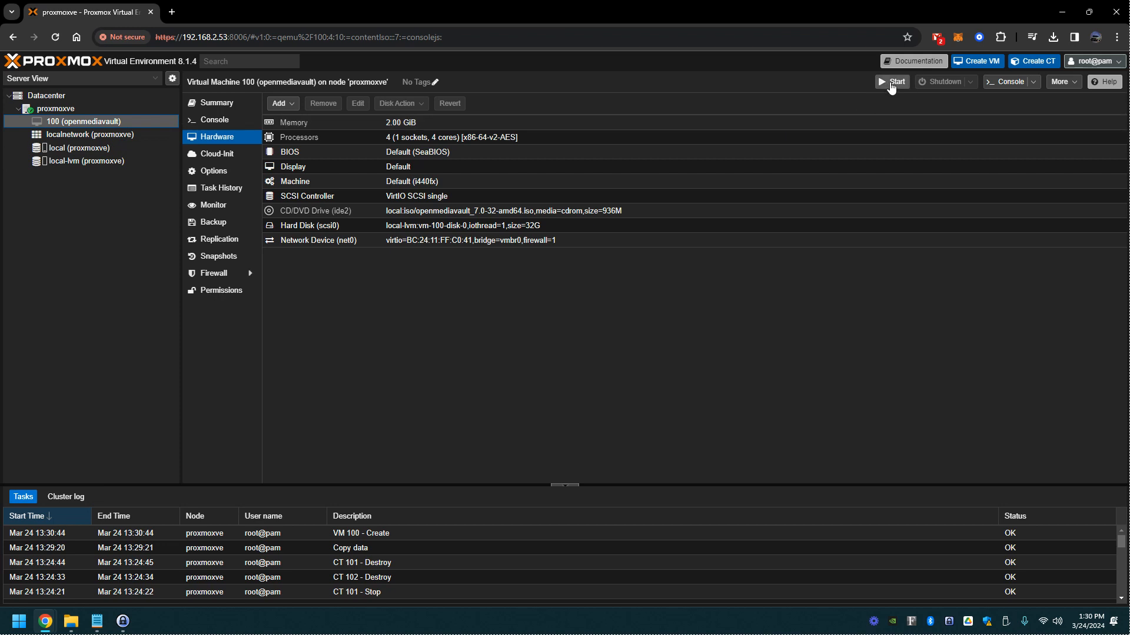
{"action": "left_click", "coordinate": [892, 81]}
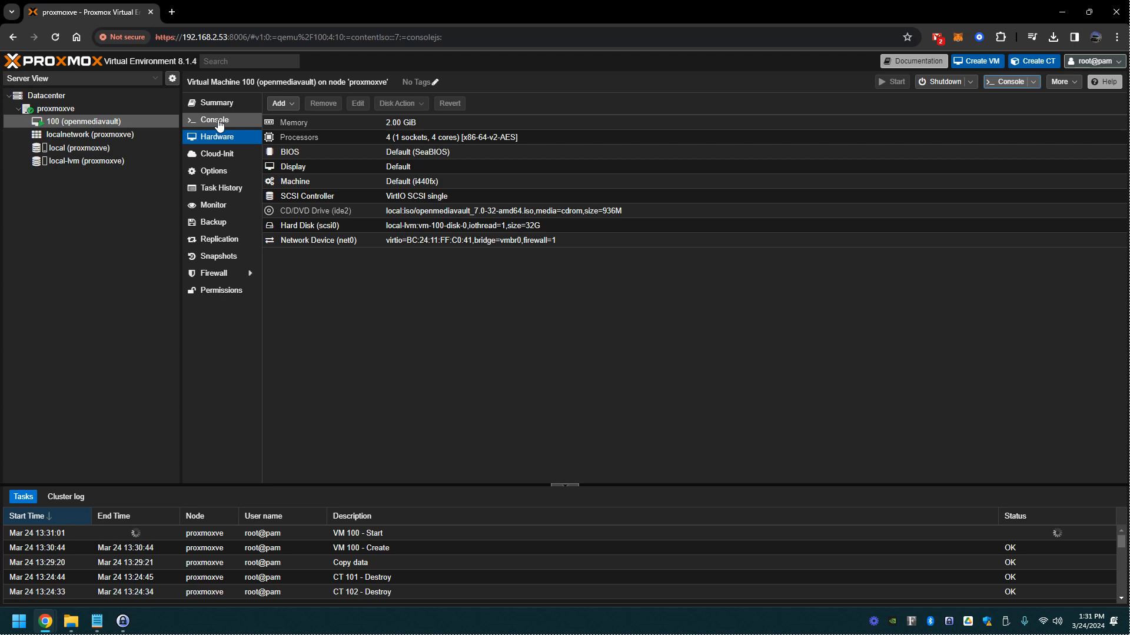
Show VM 100's console at the installer's language step, briefly opening and dismissing Create CT
{"action": "left_click", "coordinate": [214, 120]}
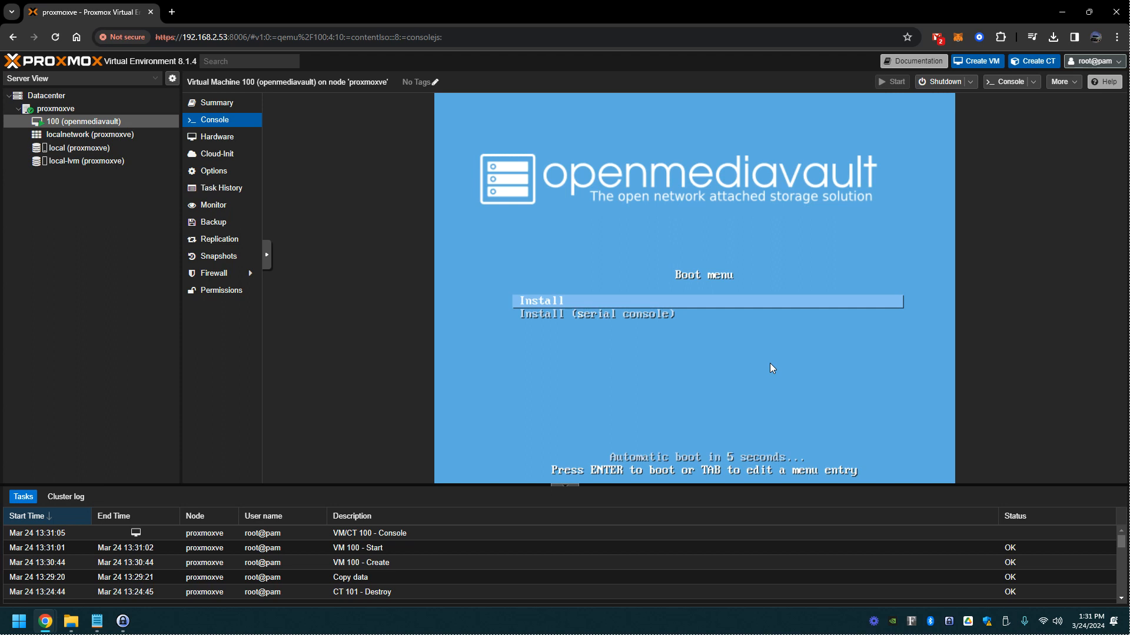
{"action": "mouse_move", "coordinate": [730, 346]}
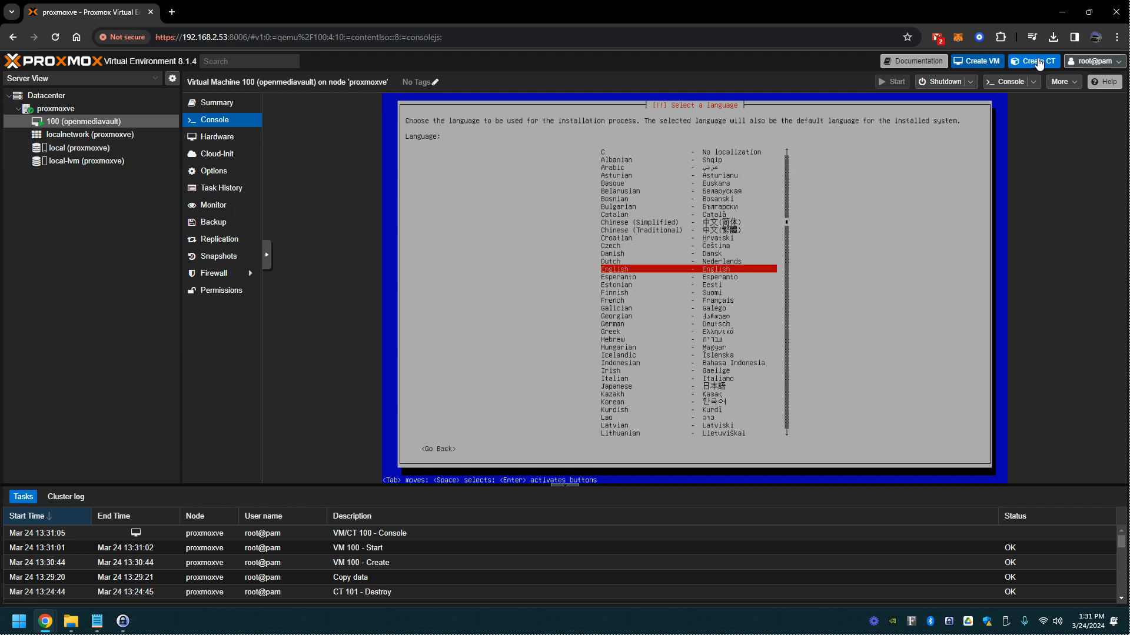
{"action": "left_click", "coordinate": [1034, 61]}
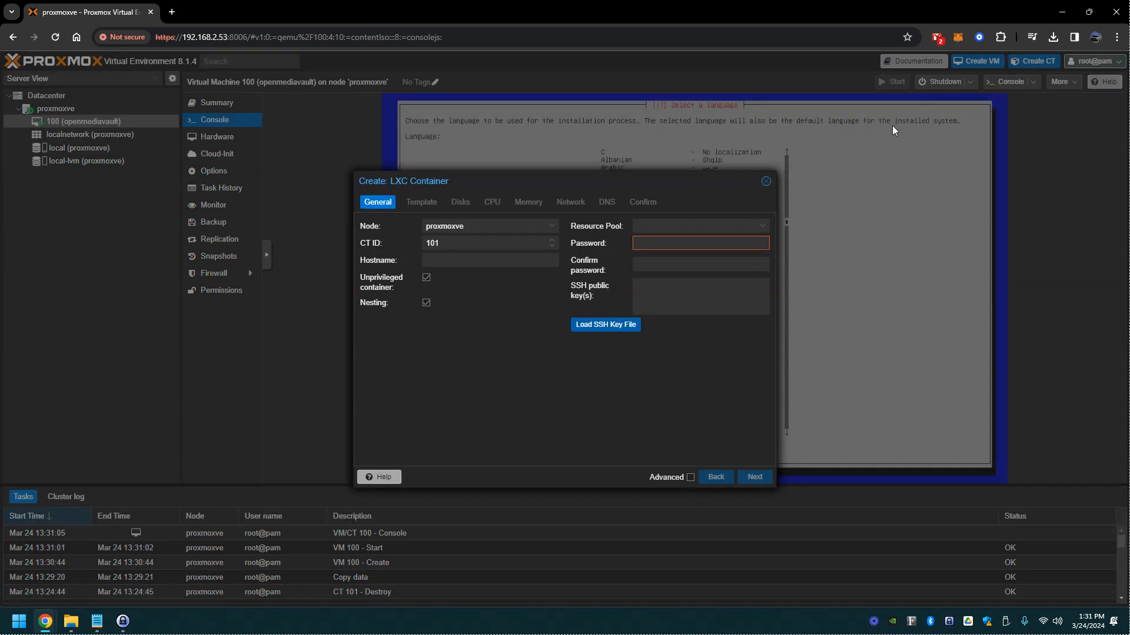
{"action": "mouse_move", "coordinate": [421, 322]}
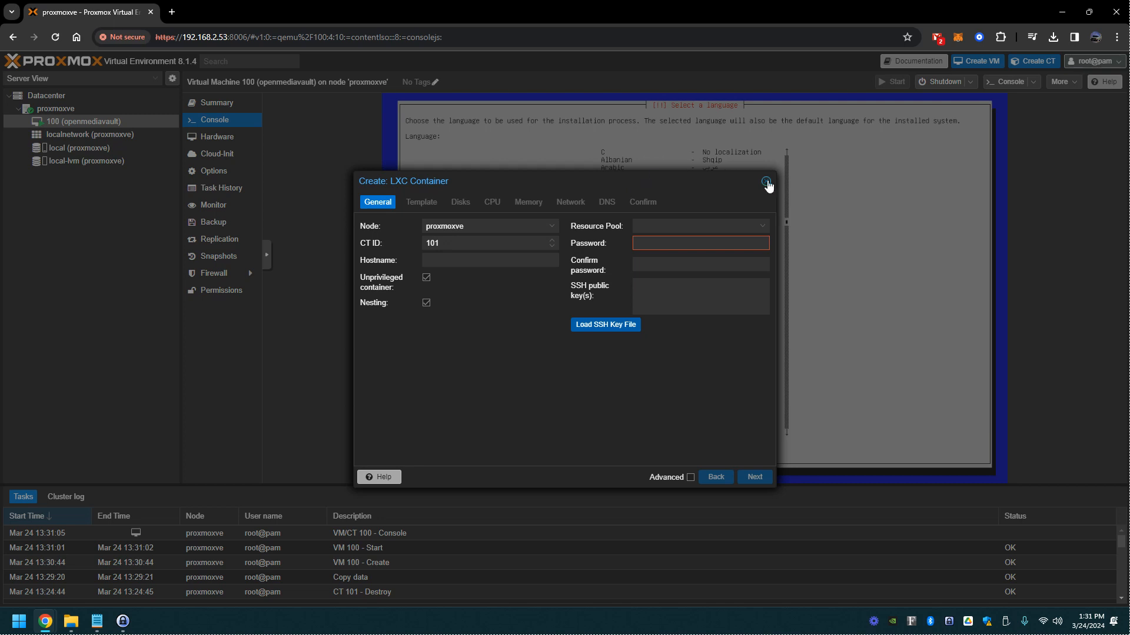
{"action": "left_click", "coordinate": [766, 182]}
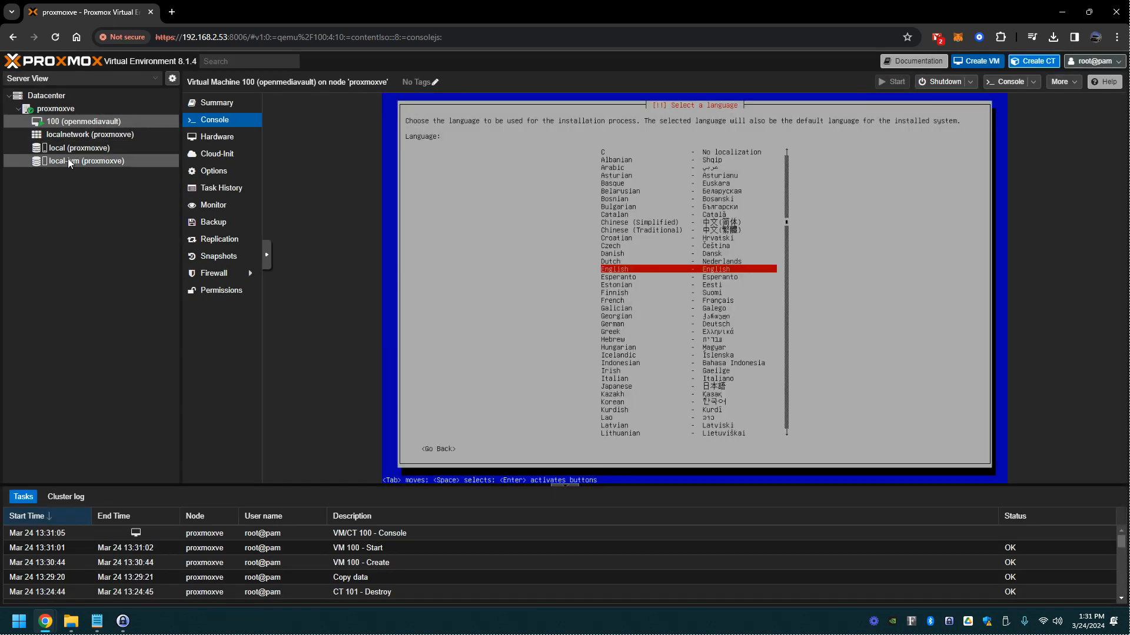
Browse local storage's downloadable CT templates catalogue down to debian-12-standard
{"action": "left_click", "coordinate": [81, 148]}
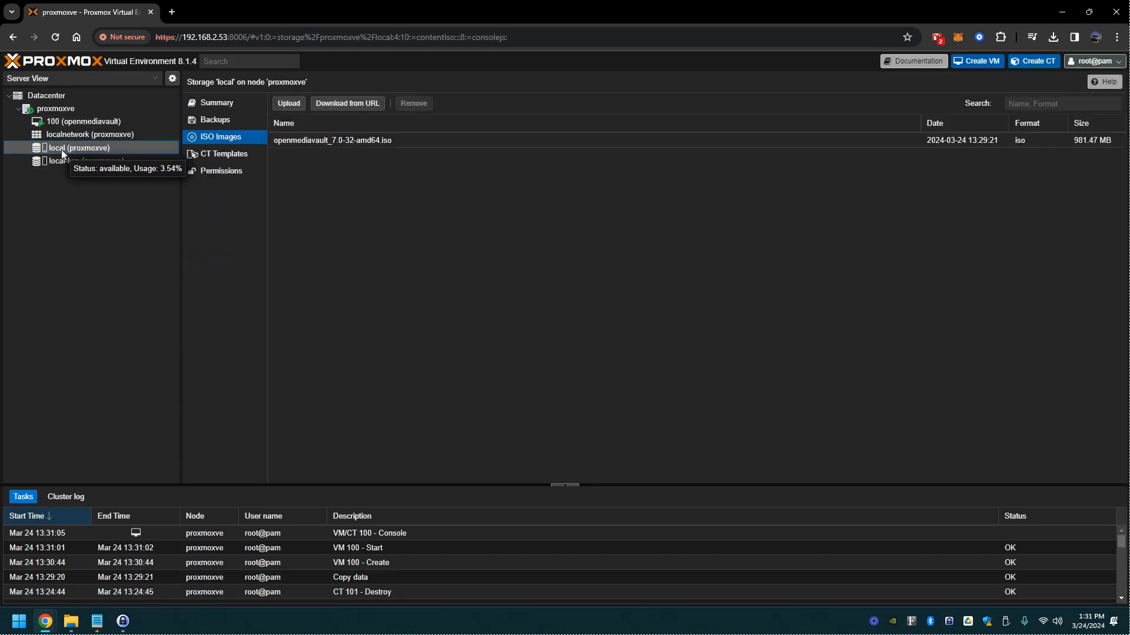
{"action": "left_click", "coordinate": [223, 155]}
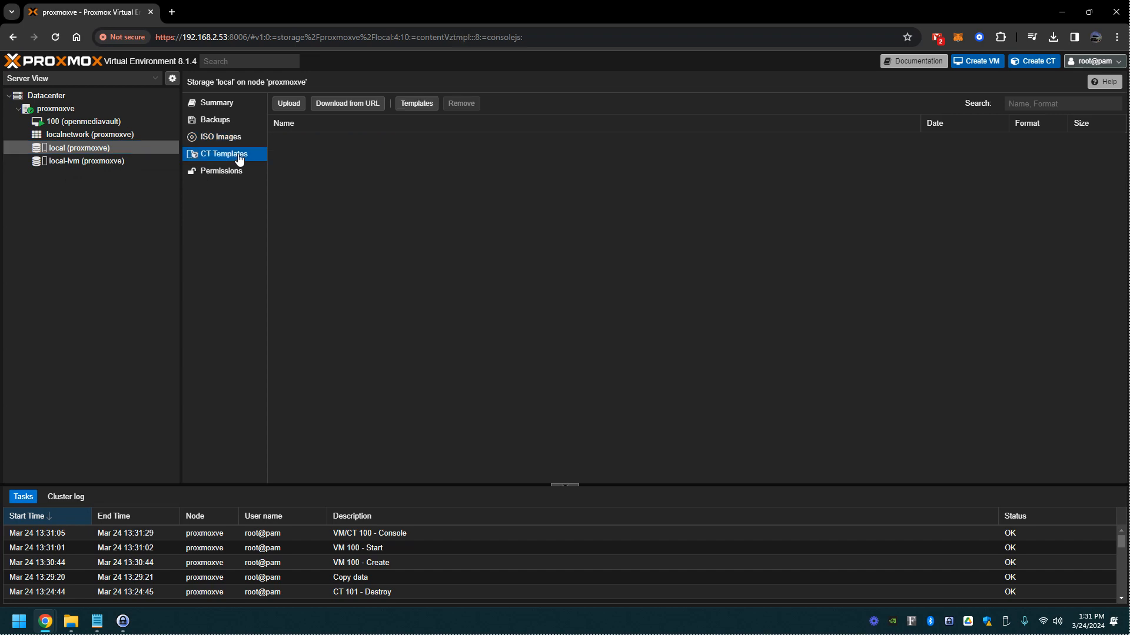
{"action": "mouse_move", "coordinate": [393, 135]}
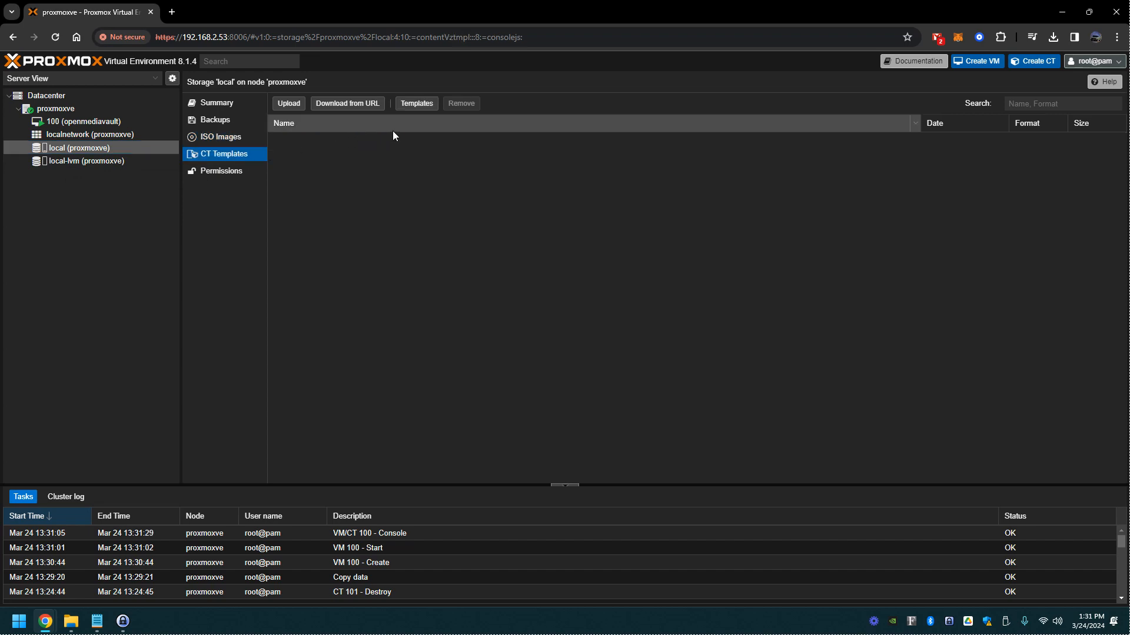
{"action": "left_click", "coordinate": [416, 103]}
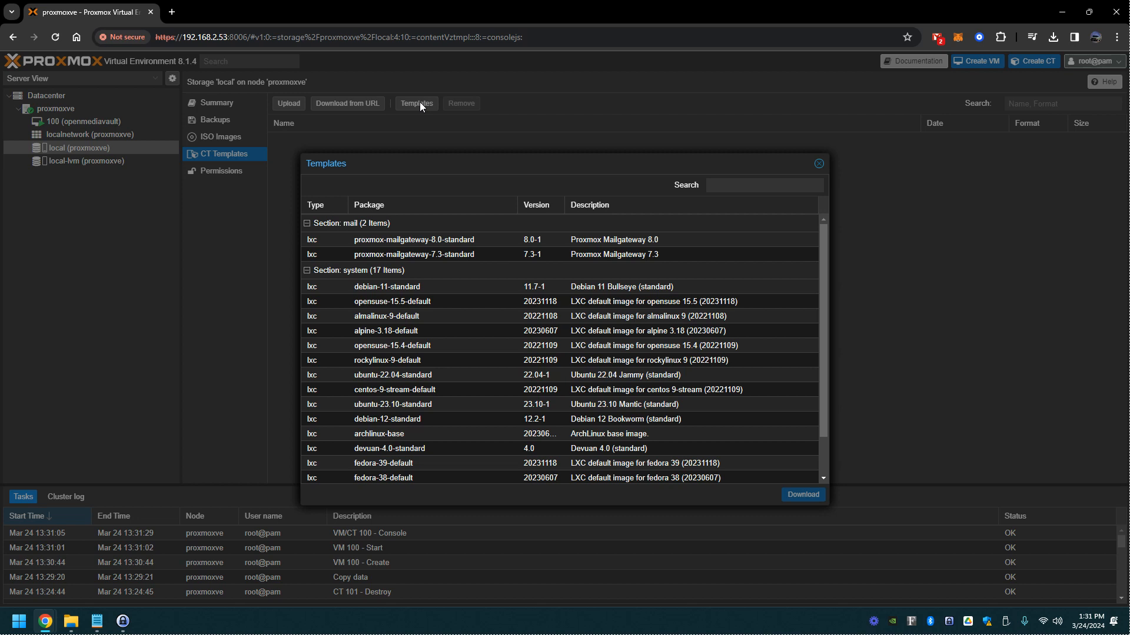
{"action": "mouse_move", "coordinate": [452, 147]}
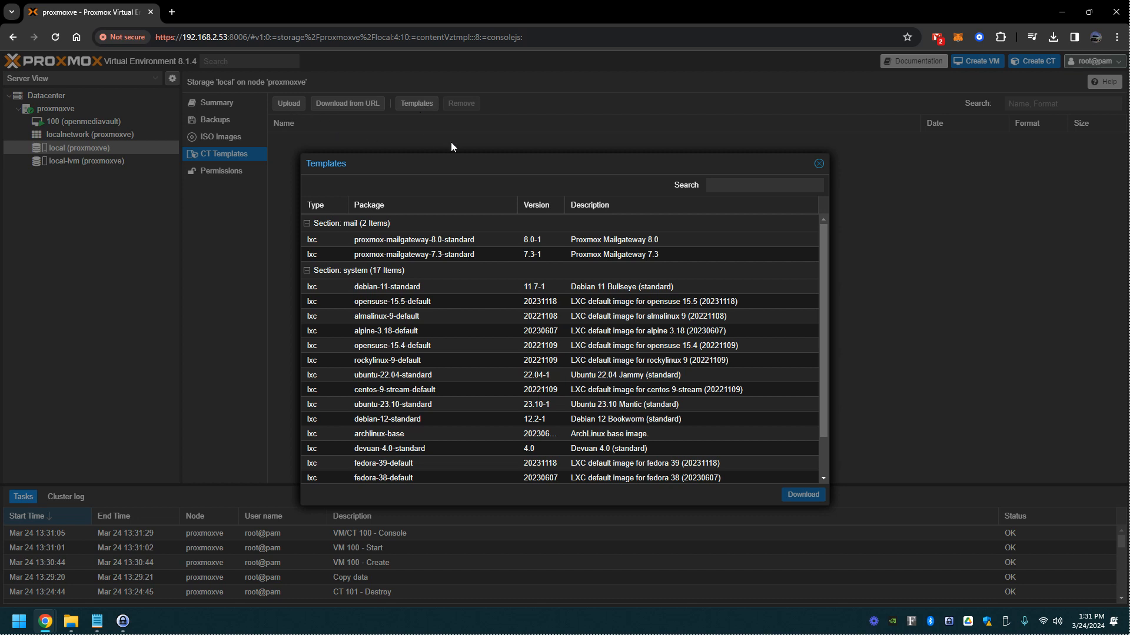
{"action": "mouse_move", "coordinate": [479, 339]}
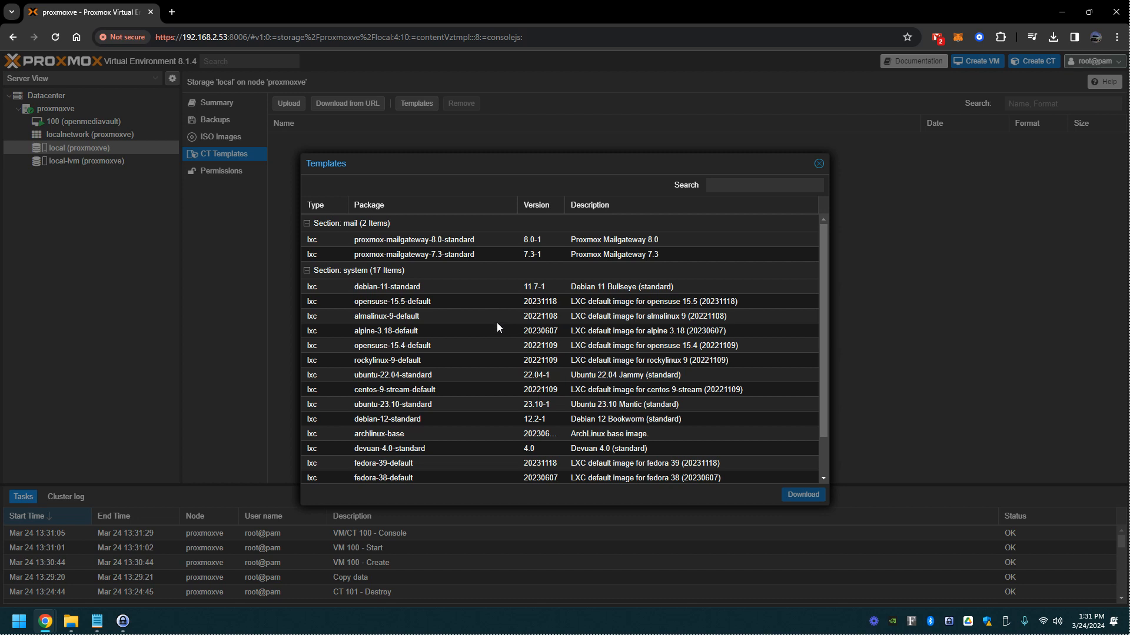
{"action": "scroll", "scroll_direction": "down", "scroll_amount": 3}
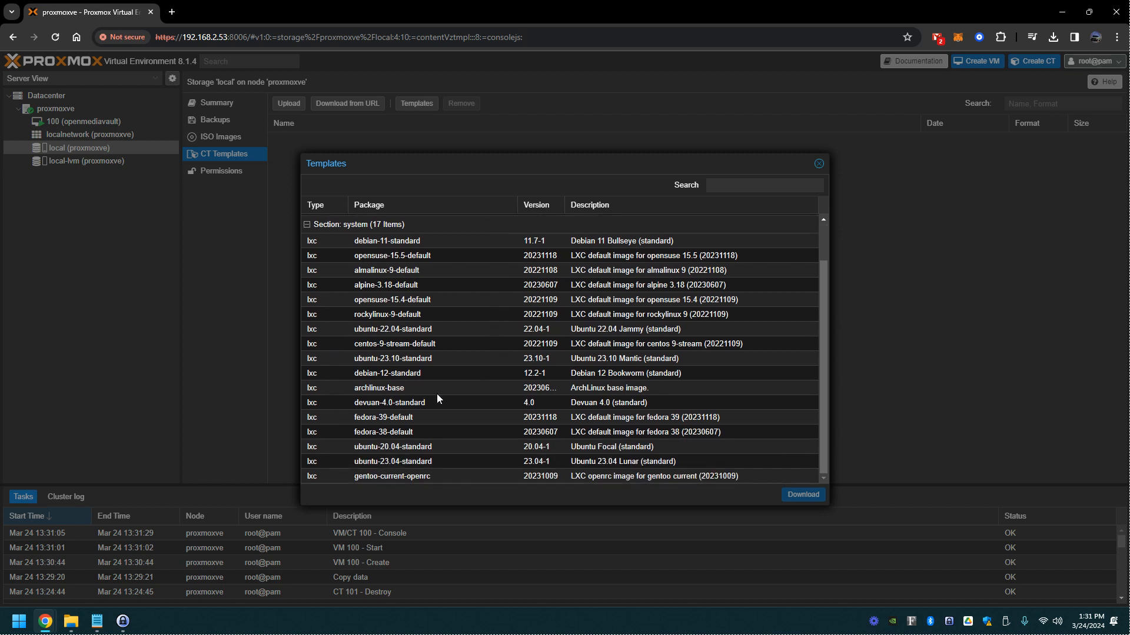
{"action": "mouse_move", "coordinate": [387, 380]}
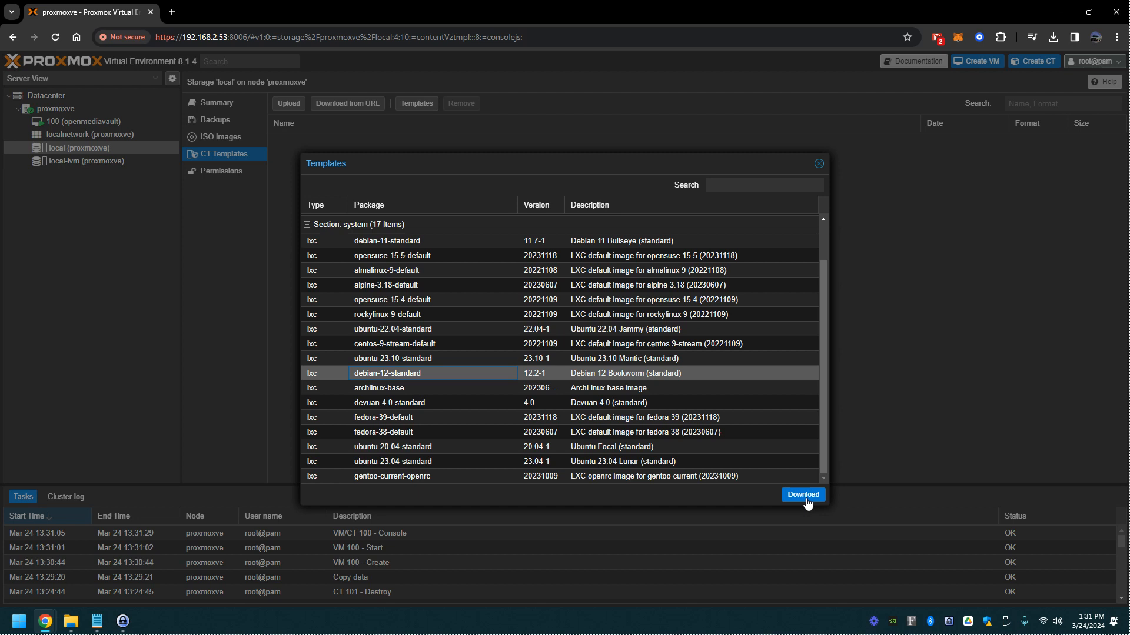
Download the debian-12-standard 12.2-1 template into local storage's CT Templates
{"action": "left_click", "coordinate": [801, 495]}
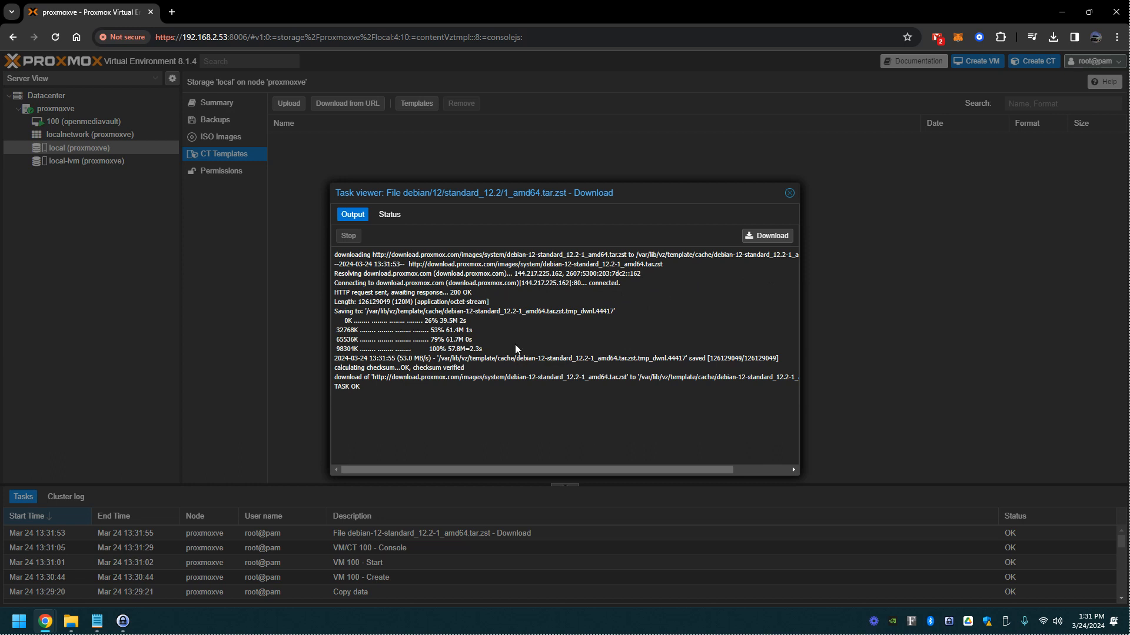
{"action": "mouse_move", "coordinate": [789, 193]}
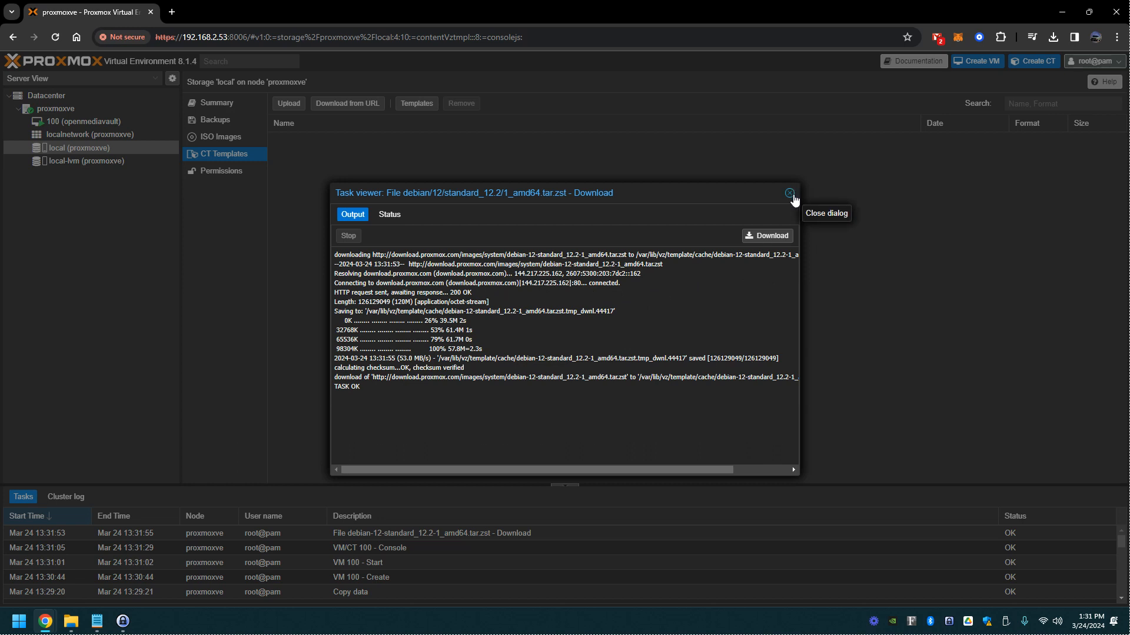
{"action": "left_click", "coordinate": [788, 193]}
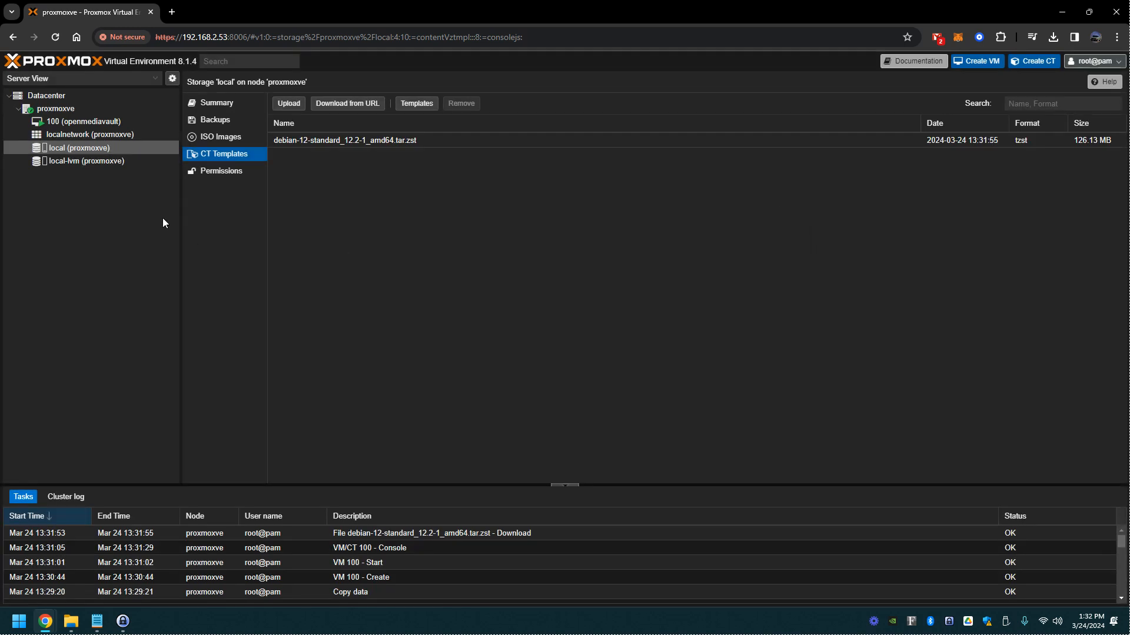
{"action": "mouse_move", "coordinate": [1093, 61]}
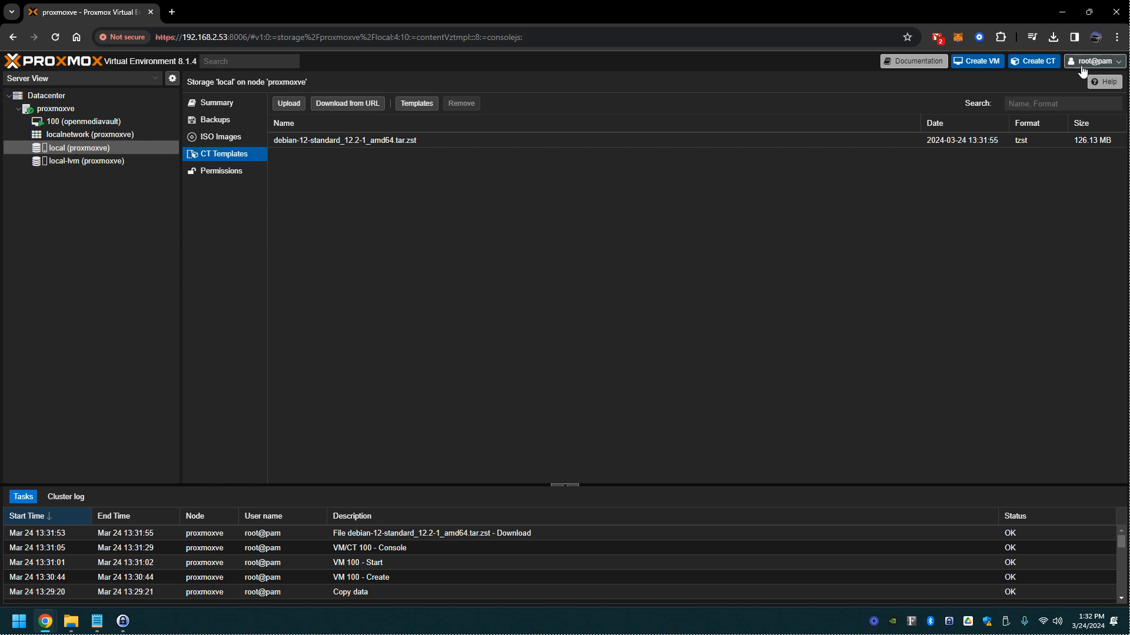
{"action": "mouse_move", "coordinate": [1033, 61]}
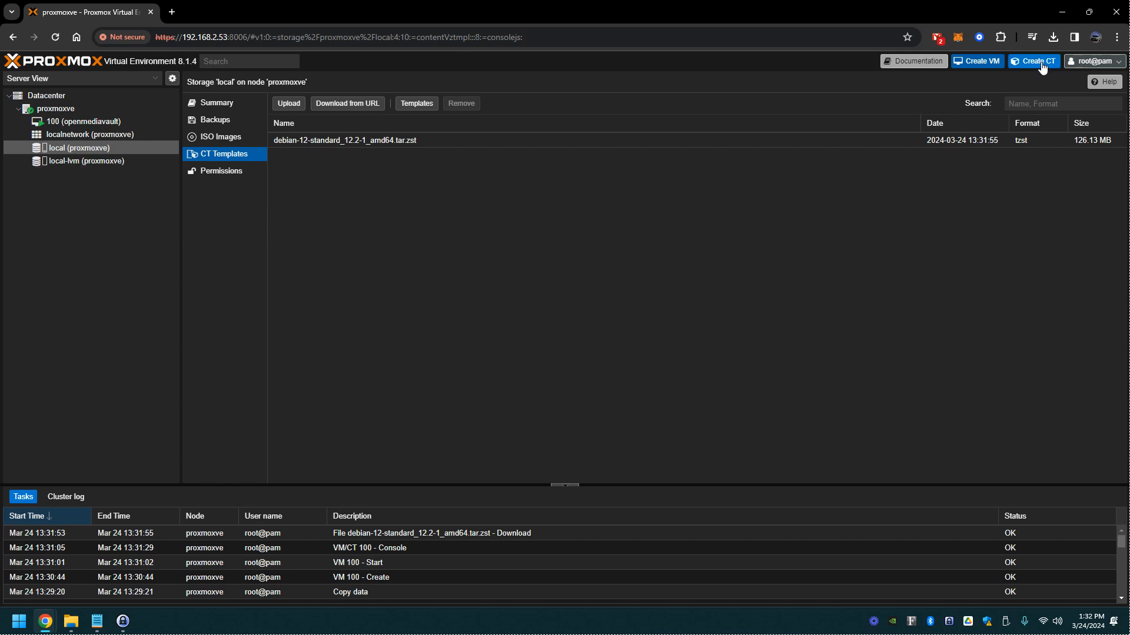
Begin new LXC container 101 with hostname 'plex'
{"action": "left_click", "coordinate": [1033, 61]}
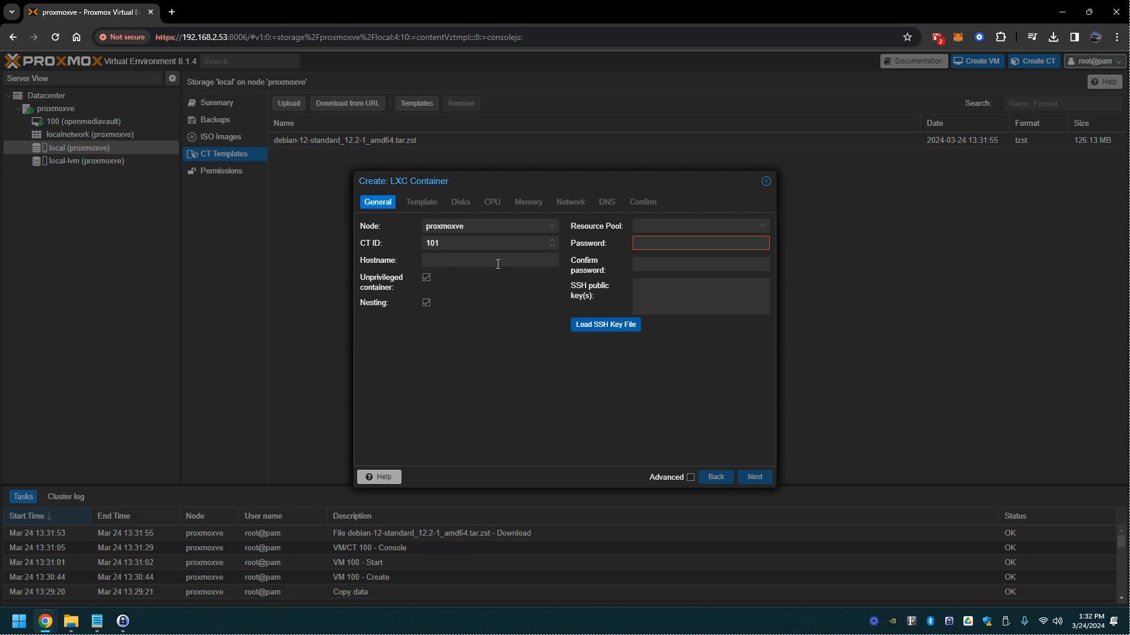
{"action": "left_click", "coordinate": [490, 260]}
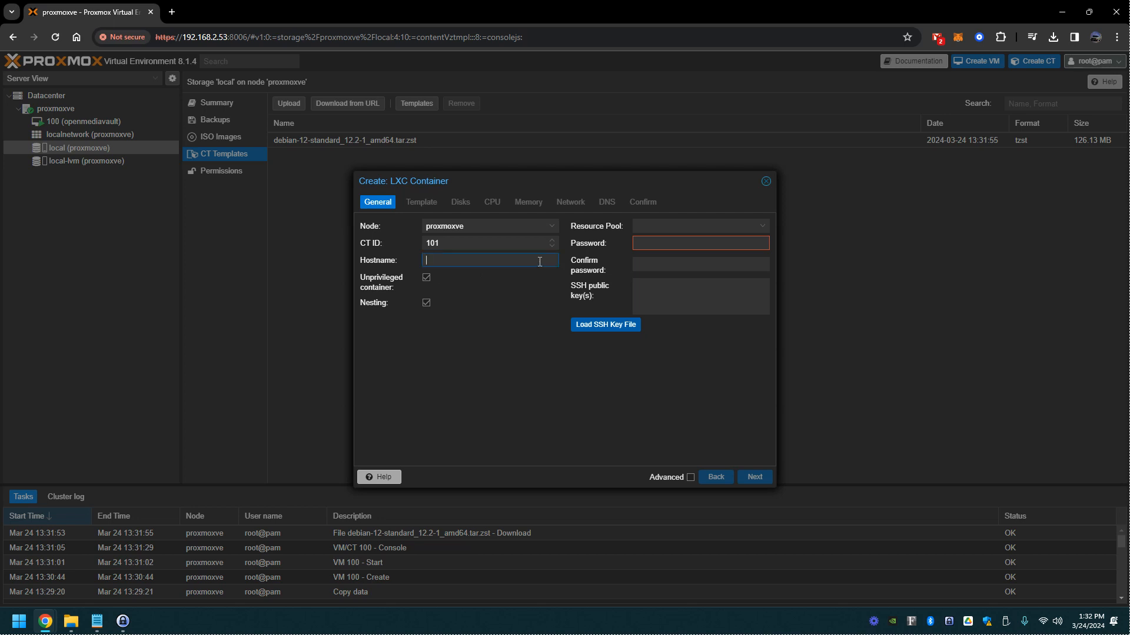
{"action": "type", "text": "p"}
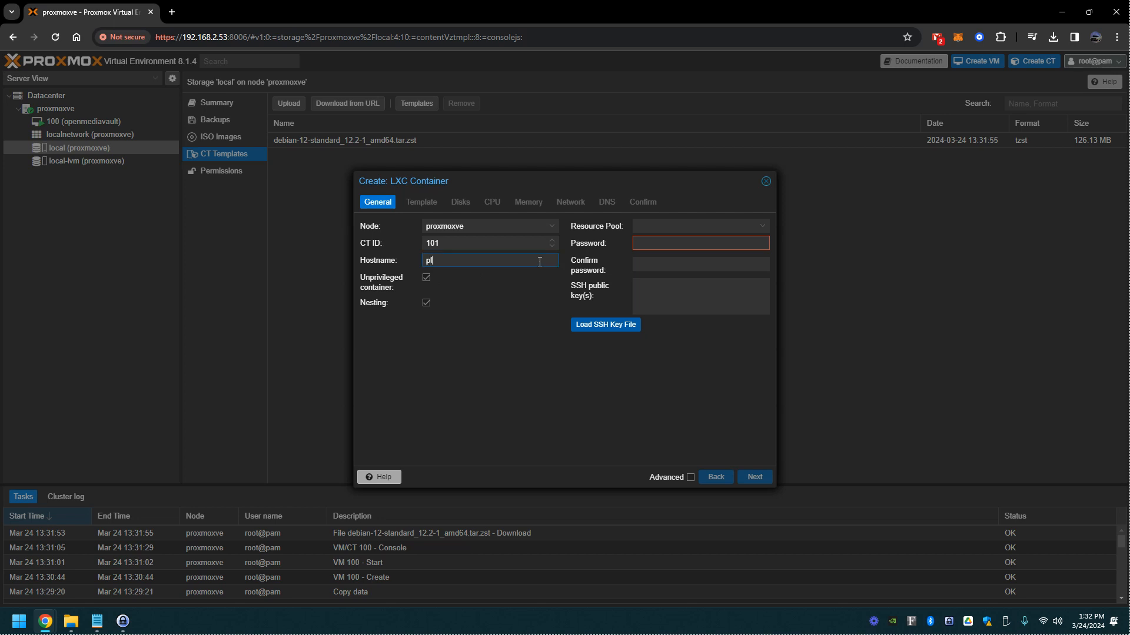
{"action": "type", "text": "ex"}
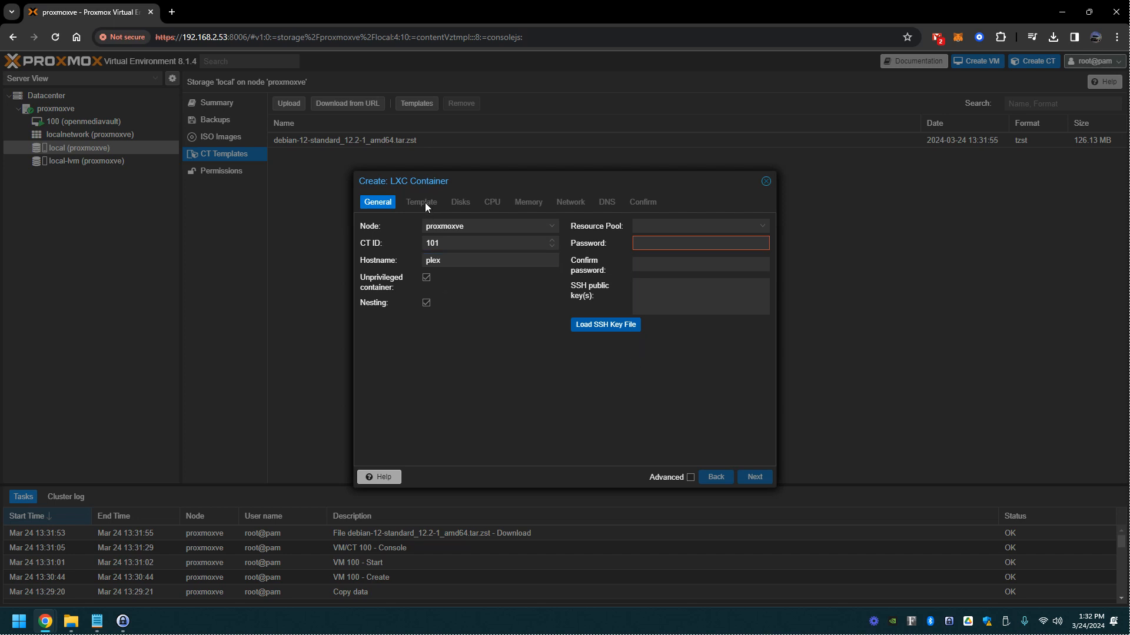
Enter the container's root password and move on to confirming it
{"action": "left_click", "coordinate": [699, 242]}
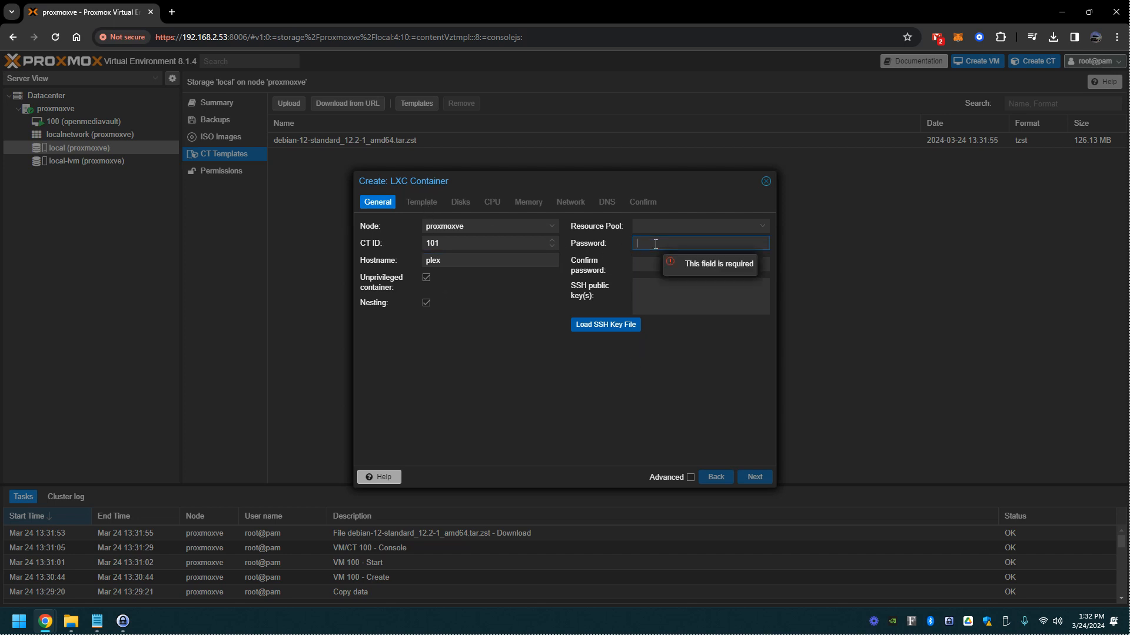
{"action": "type", "text": "•"}
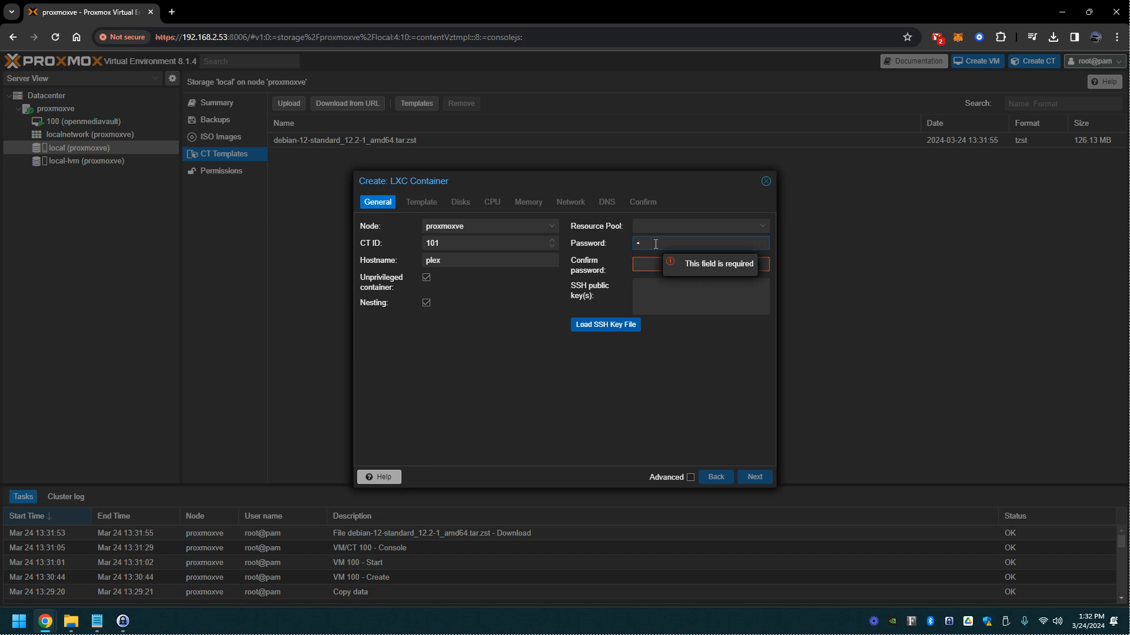
{"action": "type", "text": "password"}
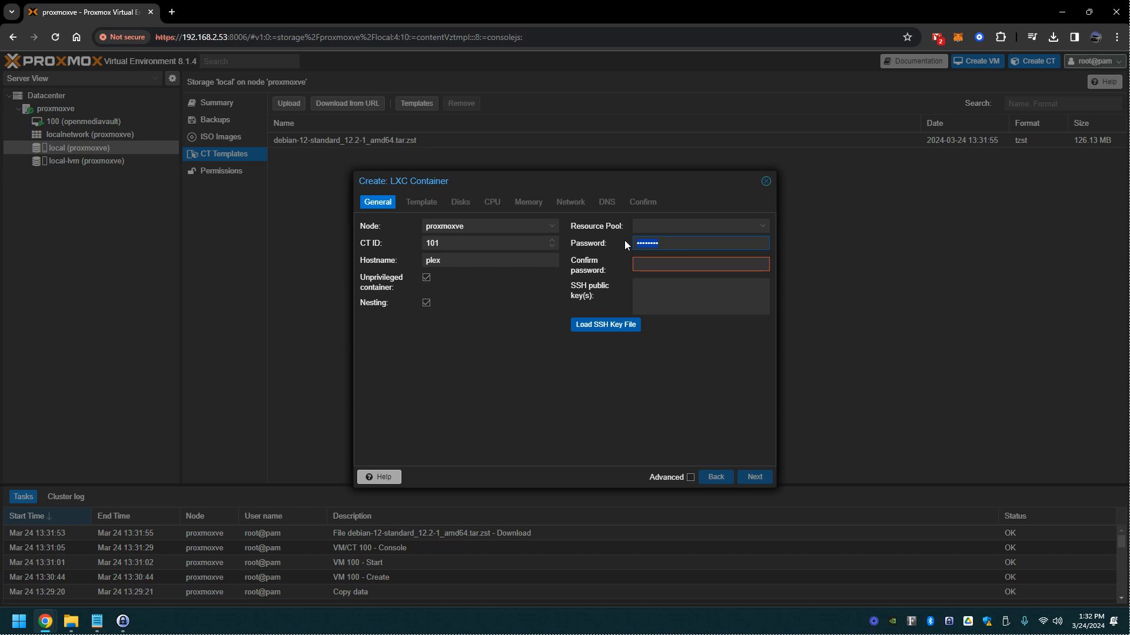
{"action": "key", "text": "Backspace"}
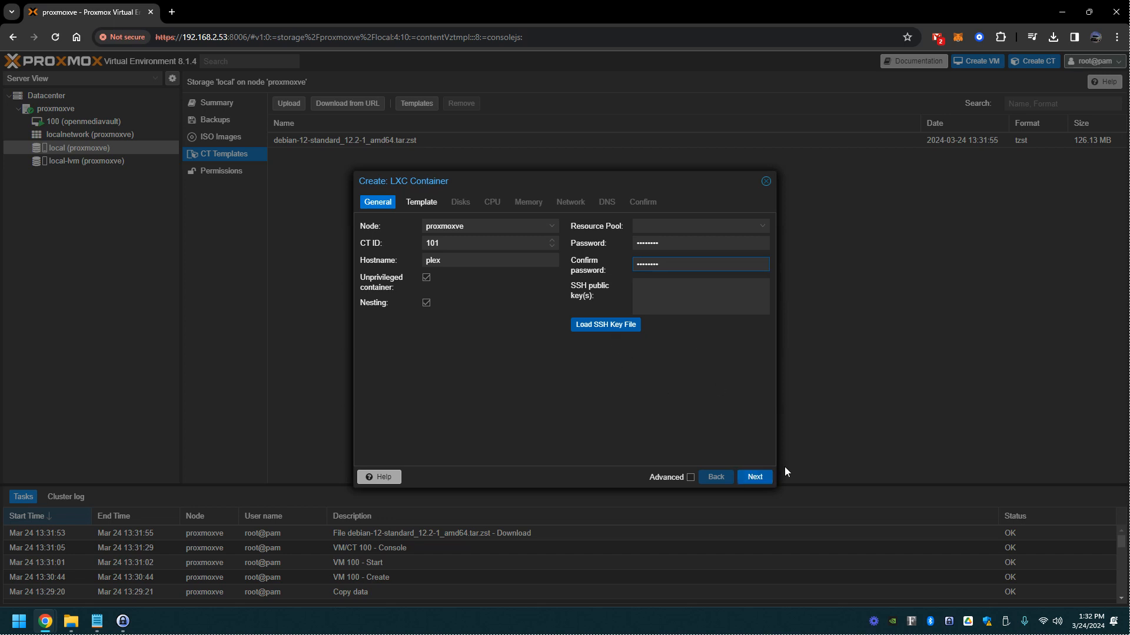
Base the container on debian-12-standard_12.2-1_amd64.tar.zst, dismissing Chrome's password warning
{"action": "left_click", "coordinate": [753, 476]}
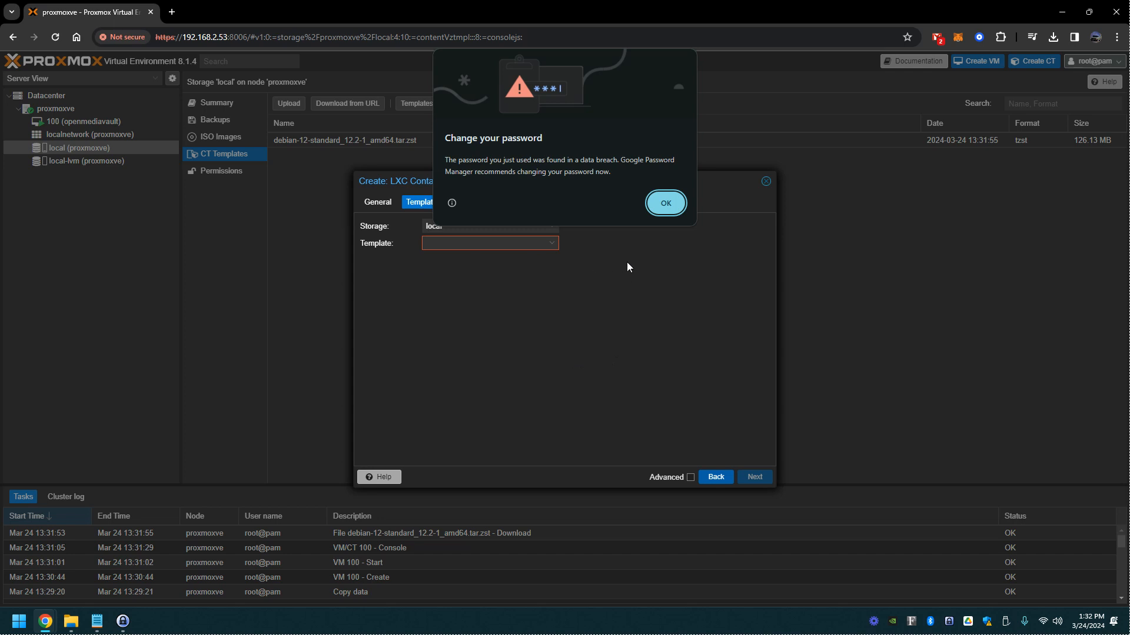
{"action": "mouse_move", "coordinate": [609, 245]}
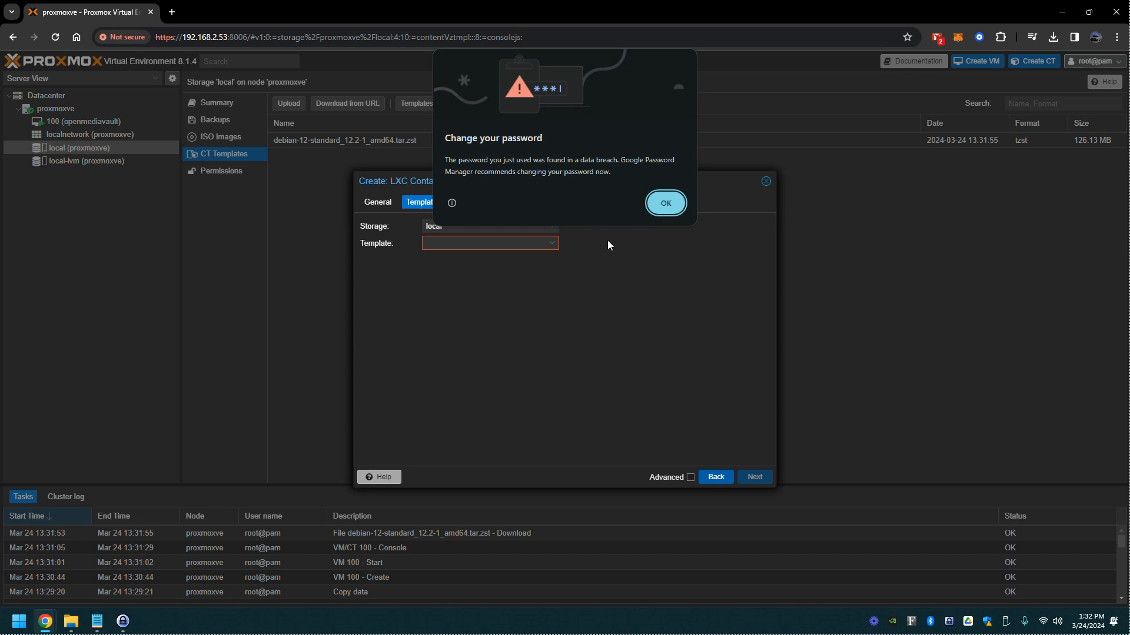
{"action": "left_click", "coordinate": [664, 203]}
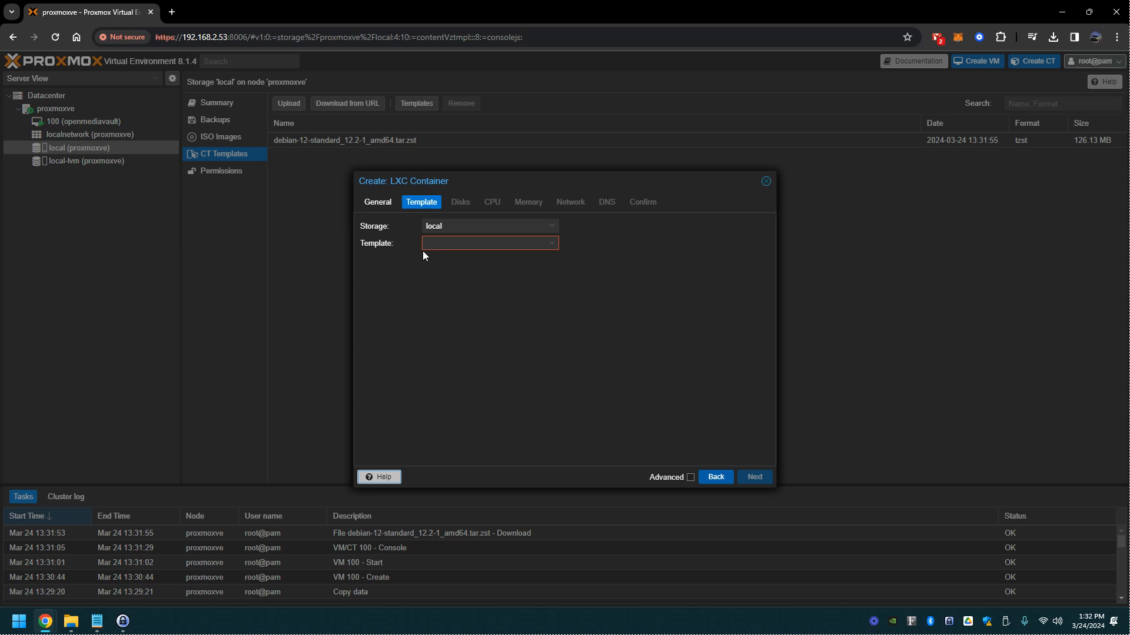
{"action": "left_click", "coordinate": [490, 243]}
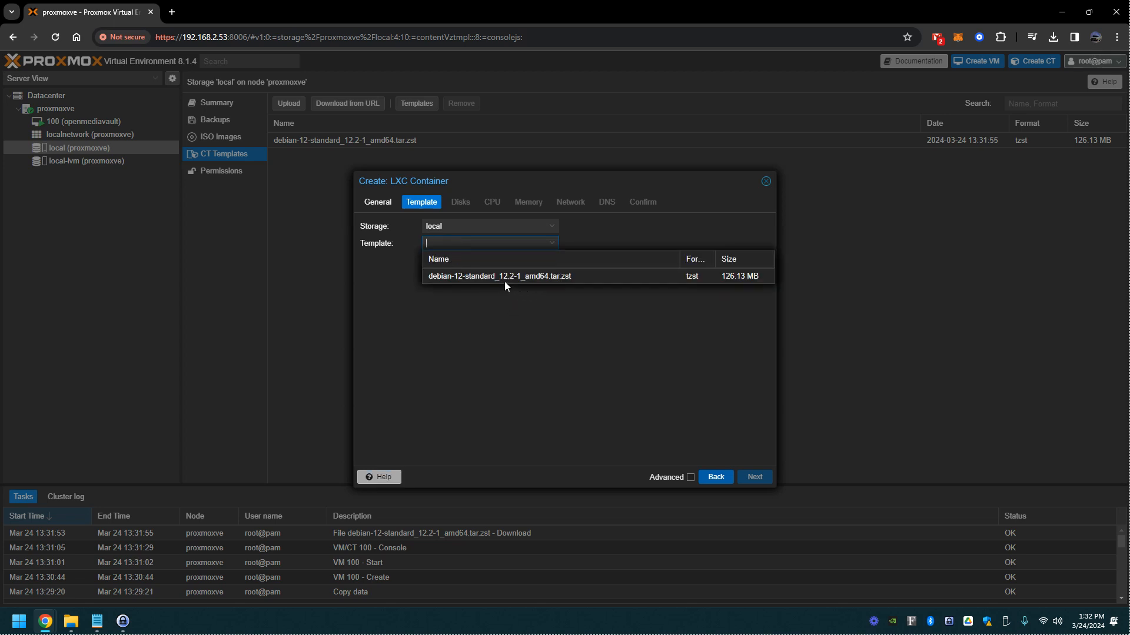
{"action": "left_click", "coordinate": [498, 275]}
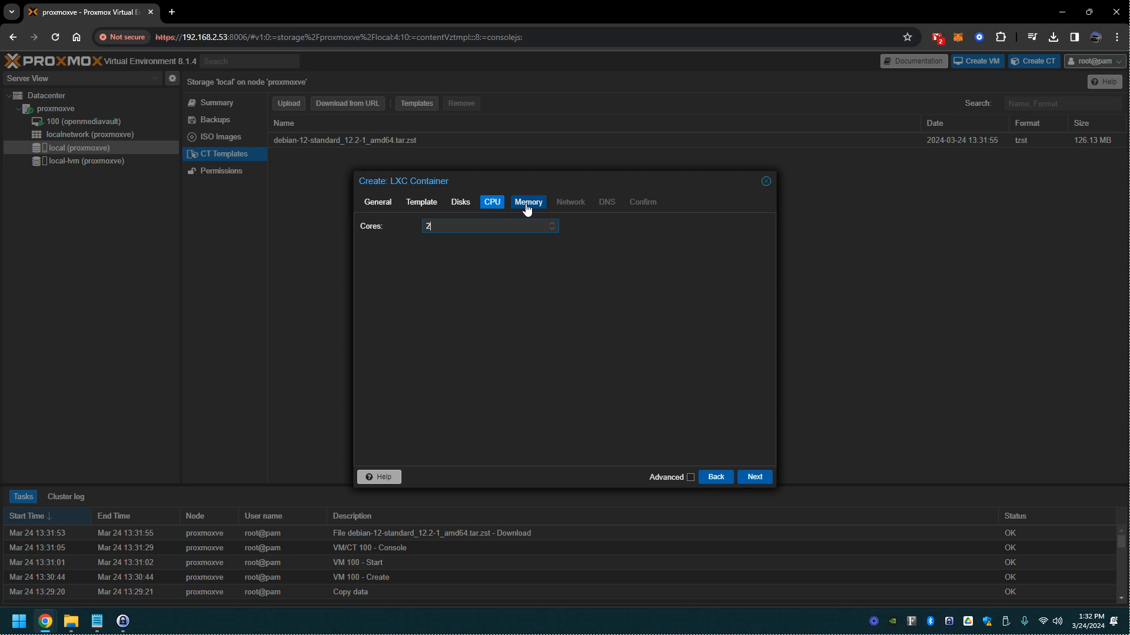
Accept 512 MiB memory and swap, then the default eth0 on vmbr0 network
{"action": "left_click", "coordinate": [528, 201]}
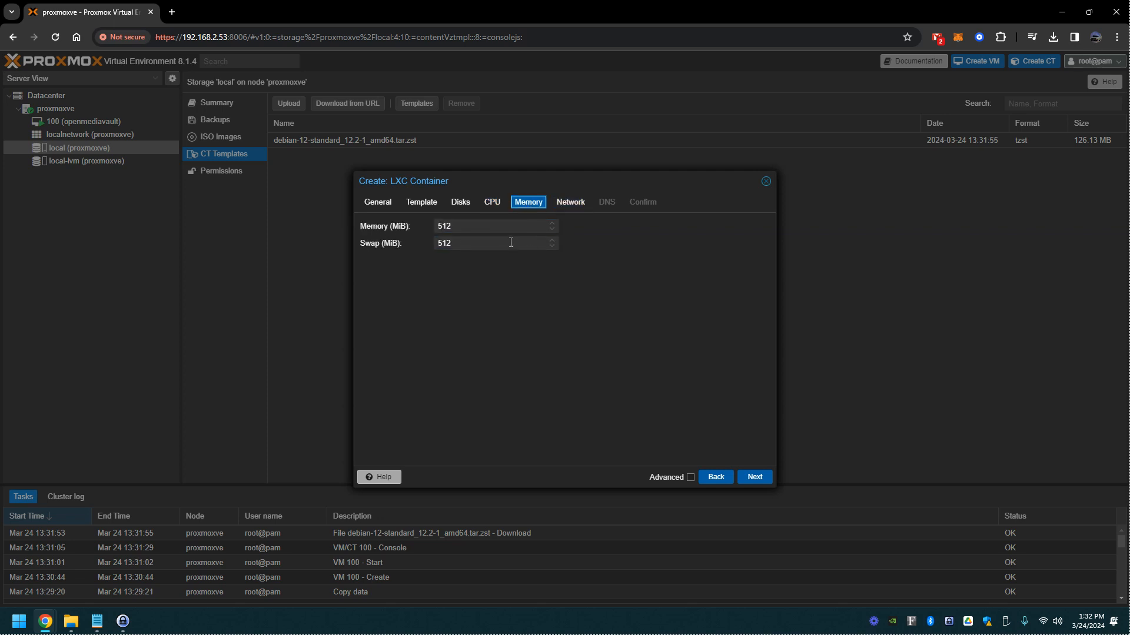
{"action": "mouse_move", "coordinate": [736, 451]}
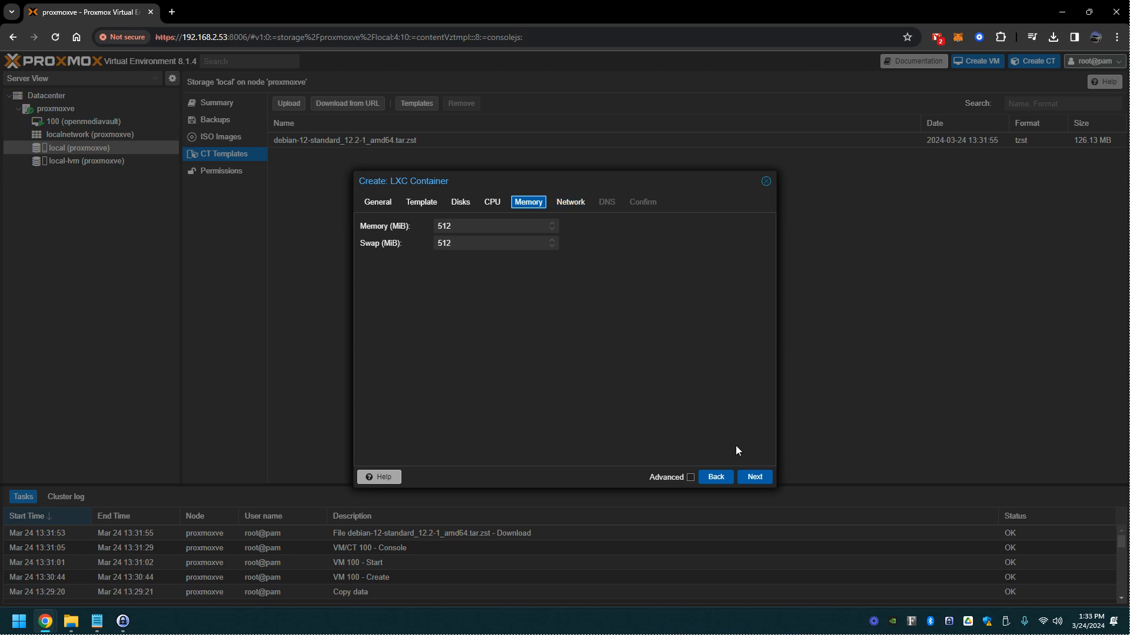
{"action": "left_click", "coordinate": [754, 477]}
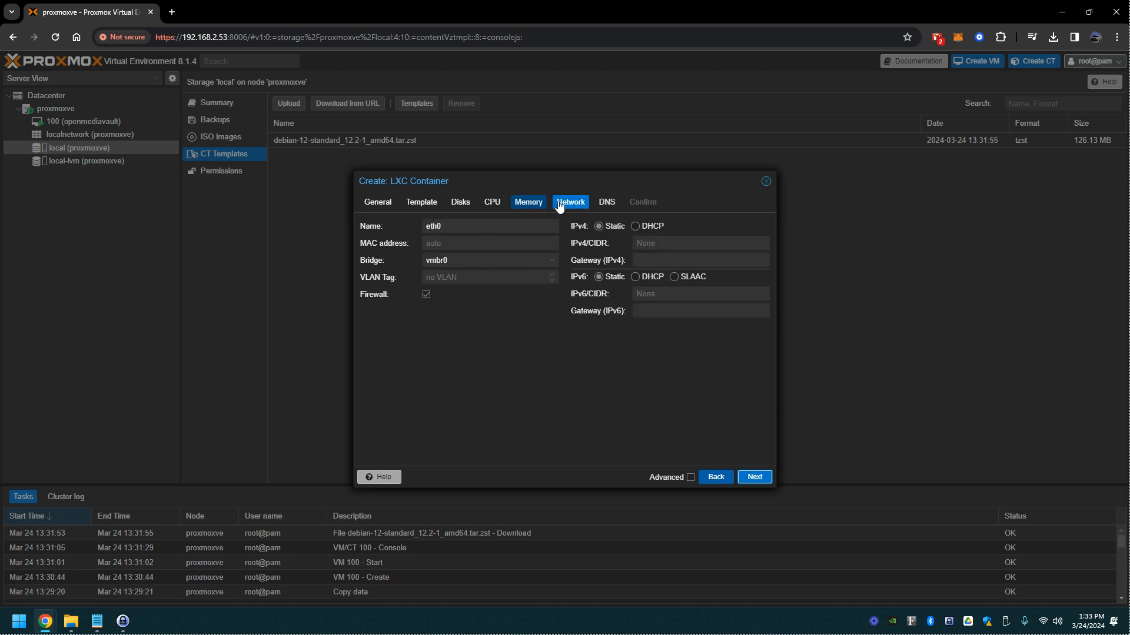
{"action": "mouse_move", "coordinate": [695, 346]}
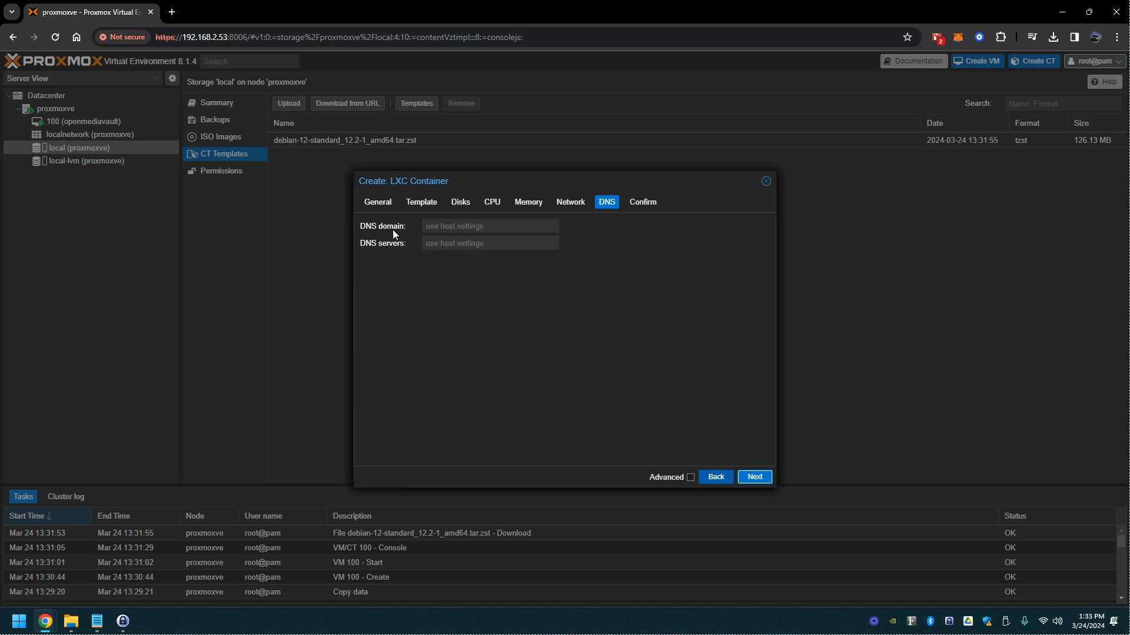
{"action": "mouse_move", "coordinate": [641, 214]}
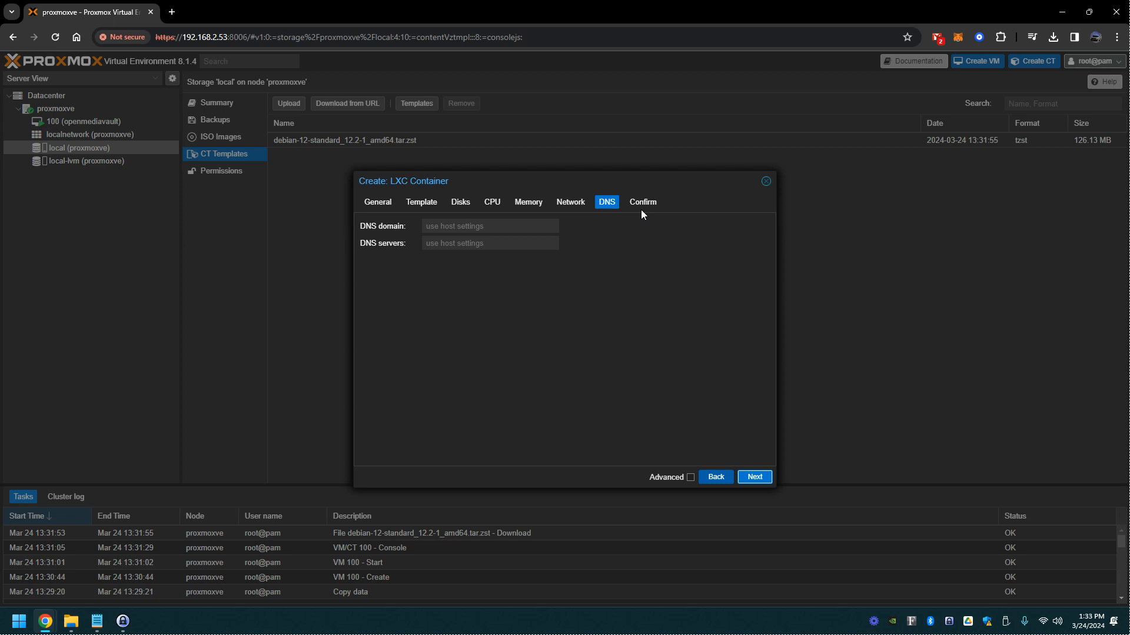
Review the Confirm summary and finish, creating container 101 'plex' from the Debian 12 template
{"action": "left_click", "coordinate": [754, 477]}
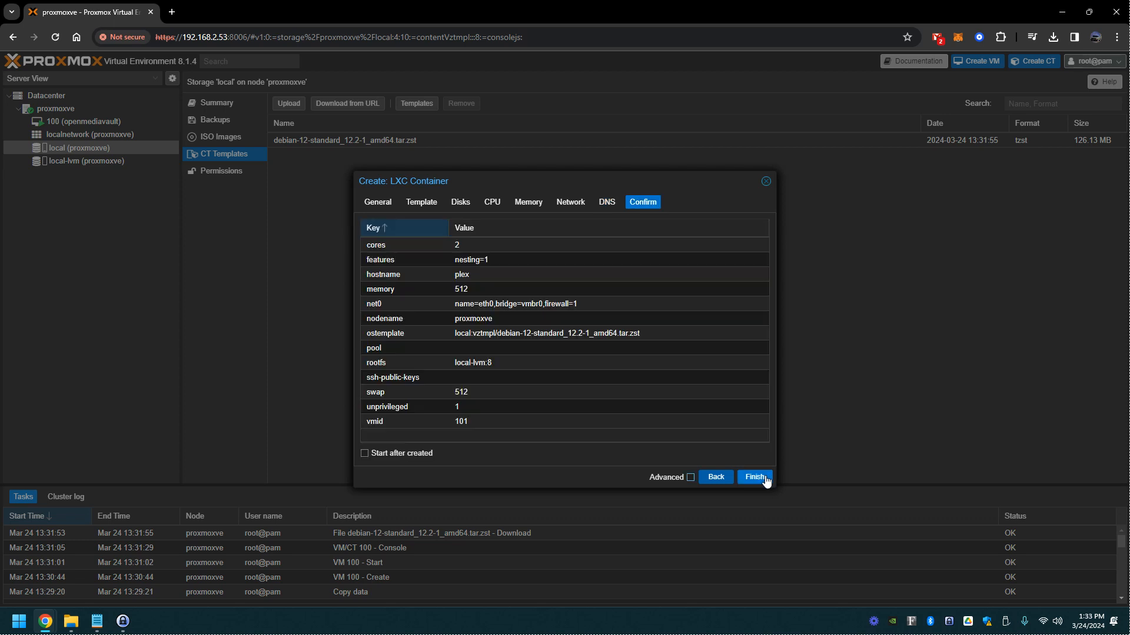
{"action": "mouse_move", "coordinate": [645, 319]}
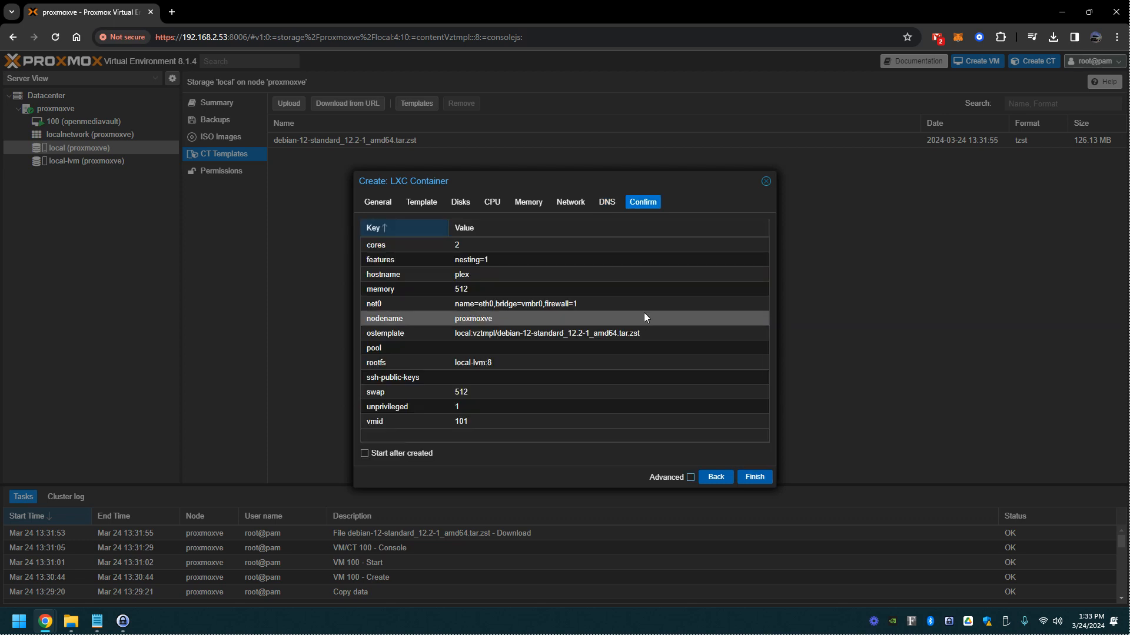
{"action": "mouse_move", "coordinate": [505, 260]}
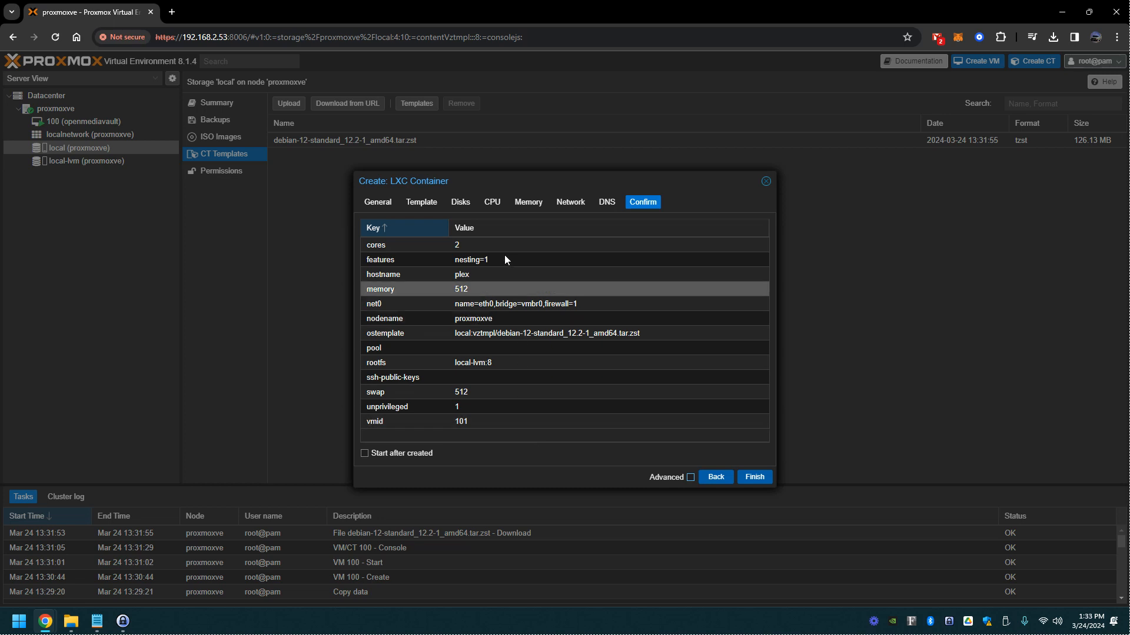
{"action": "mouse_move", "coordinate": [499, 434]}
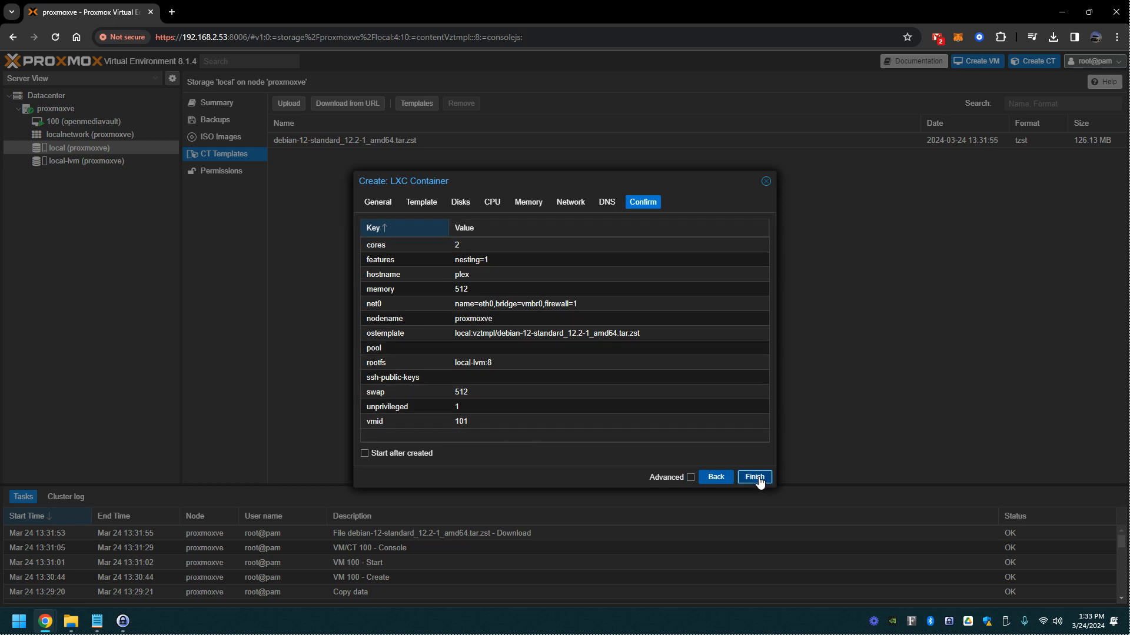
{"action": "left_click", "coordinate": [754, 478]}
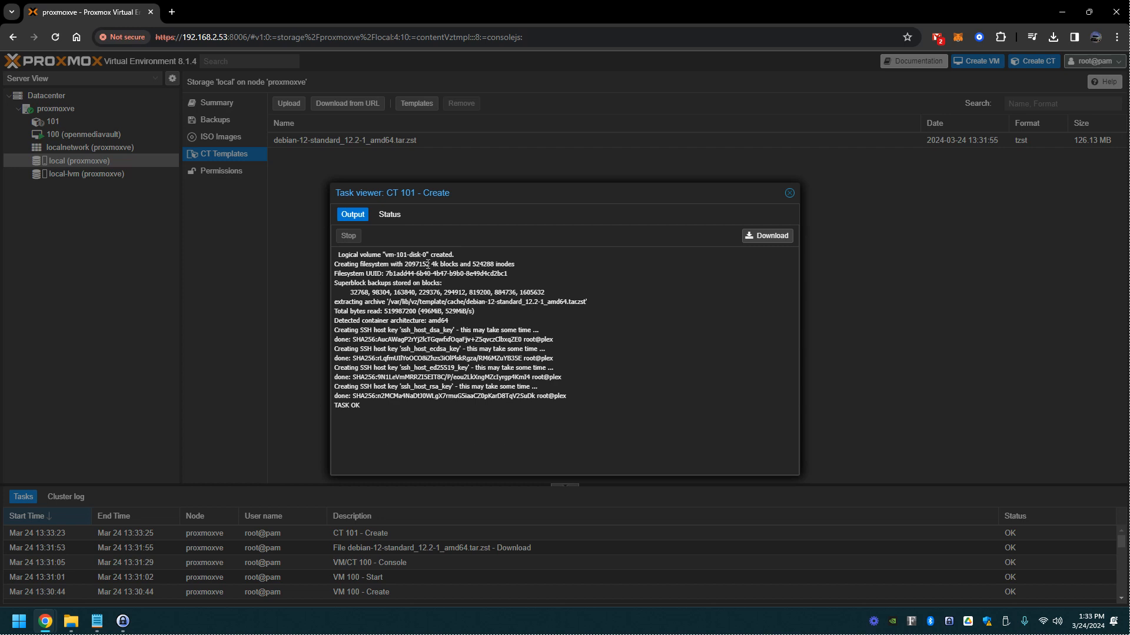
{"action": "mouse_move", "coordinate": [762, 276]}
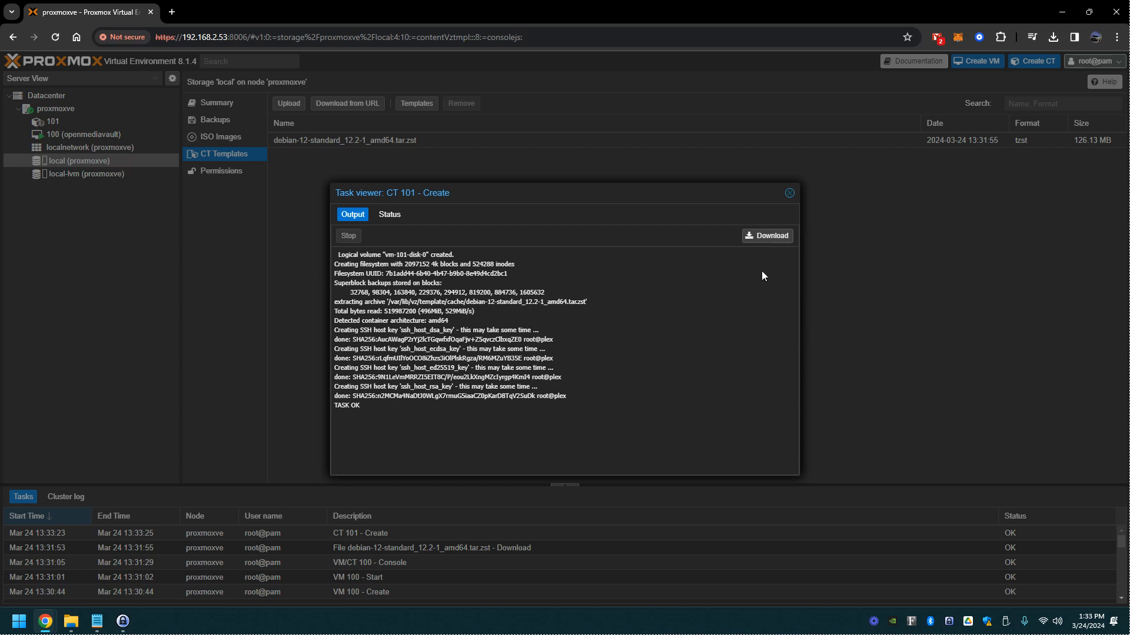
Close the Task viewer and select container 101 (plex), after a brief look at VM 100
{"action": "left_click", "coordinate": [787, 192]}
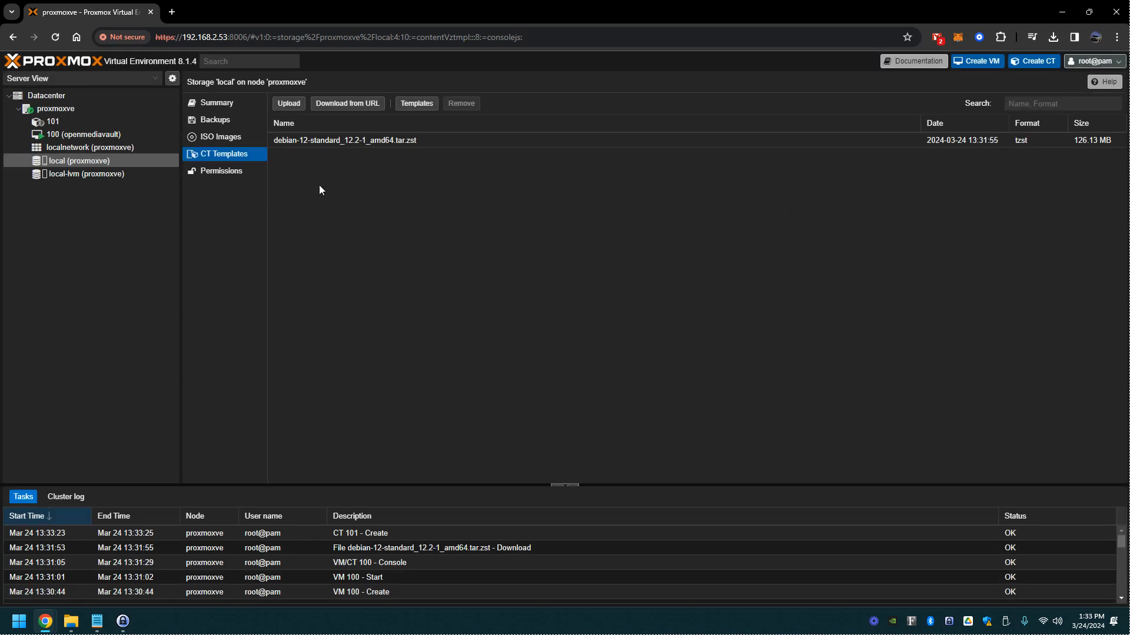
{"action": "left_click", "coordinate": [54, 121]}
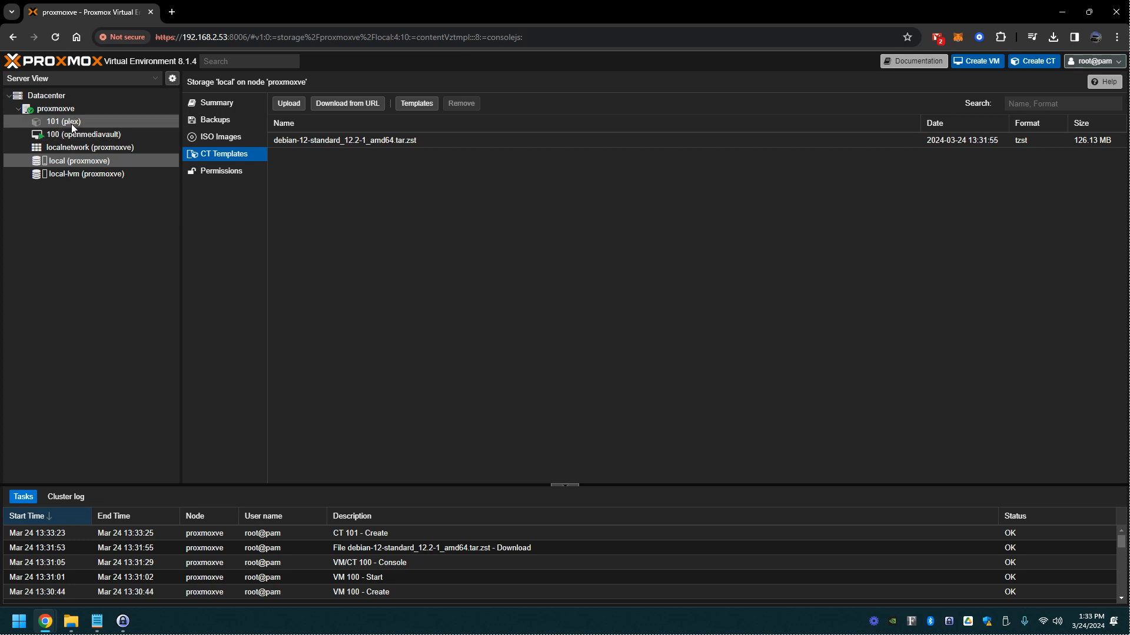
{"action": "left_click", "coordinate": [64, 121]}
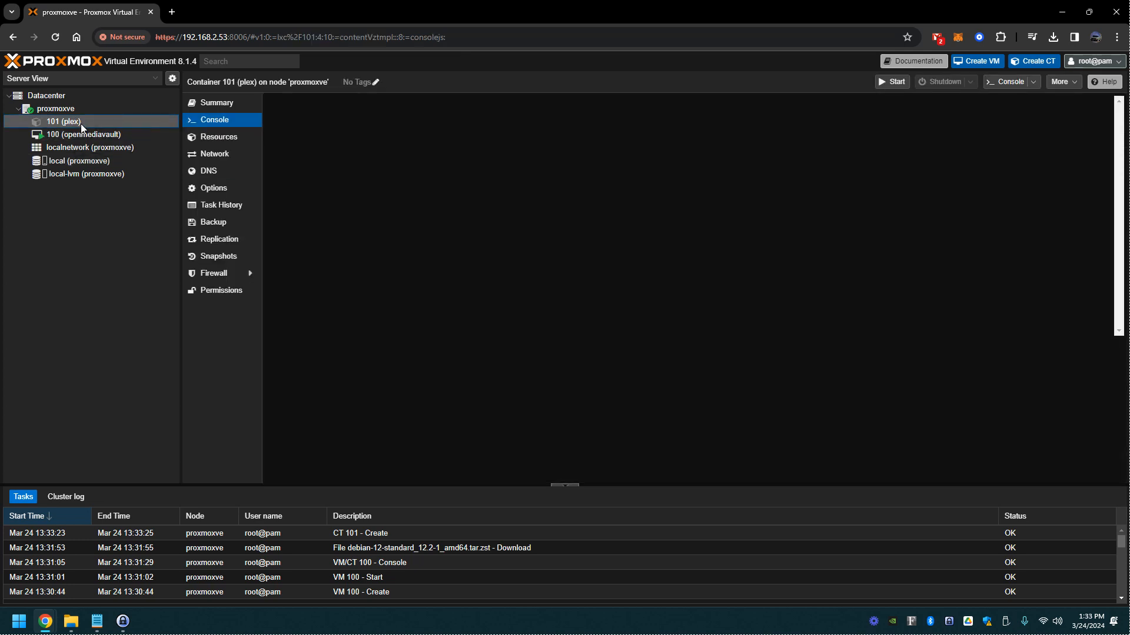
{"action": "mouse_move", "coordinate": [214, 153]}
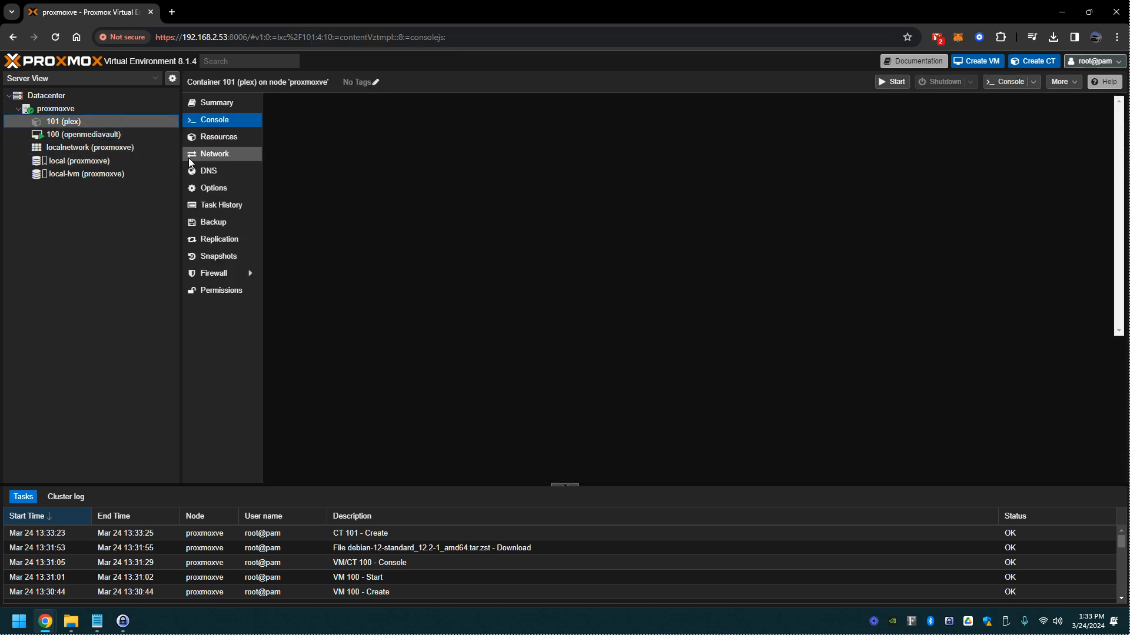
{"action": "mouse_move", "coordinate": [91, 205]}
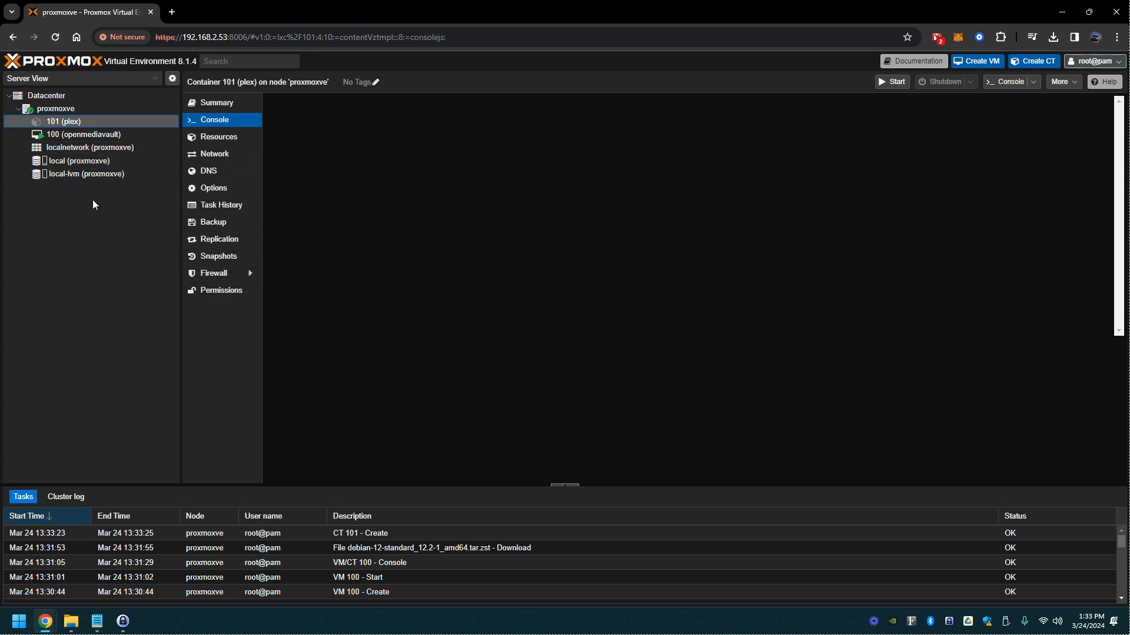
{"action": "left_click", "coordinate": [84, 134]}
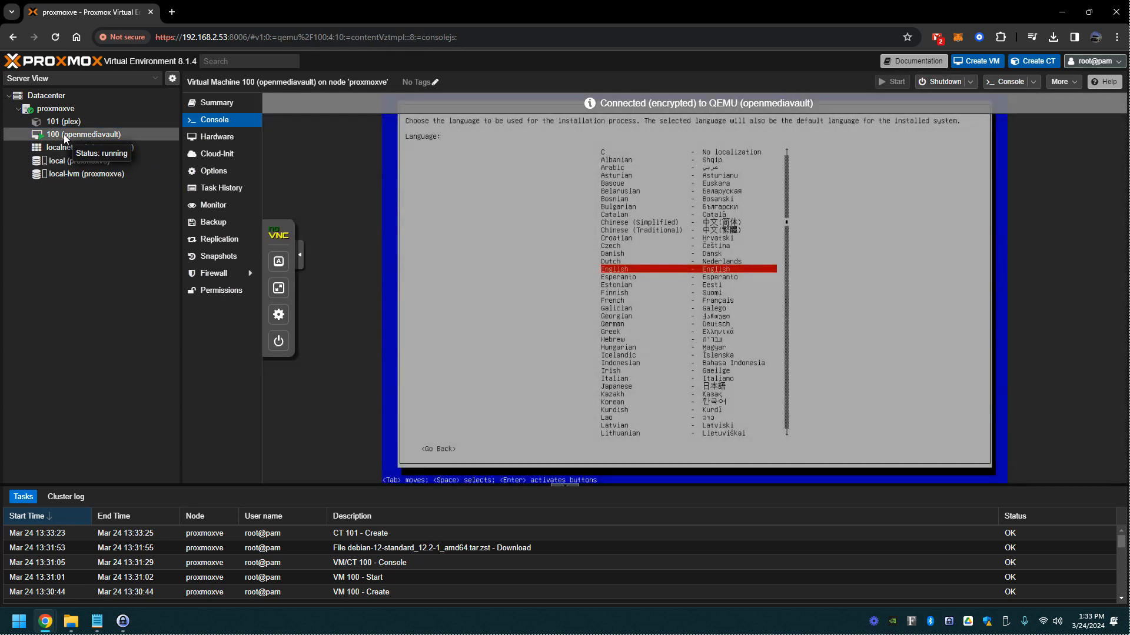
{"action": "left_click", "coordinate": [63, 122]}
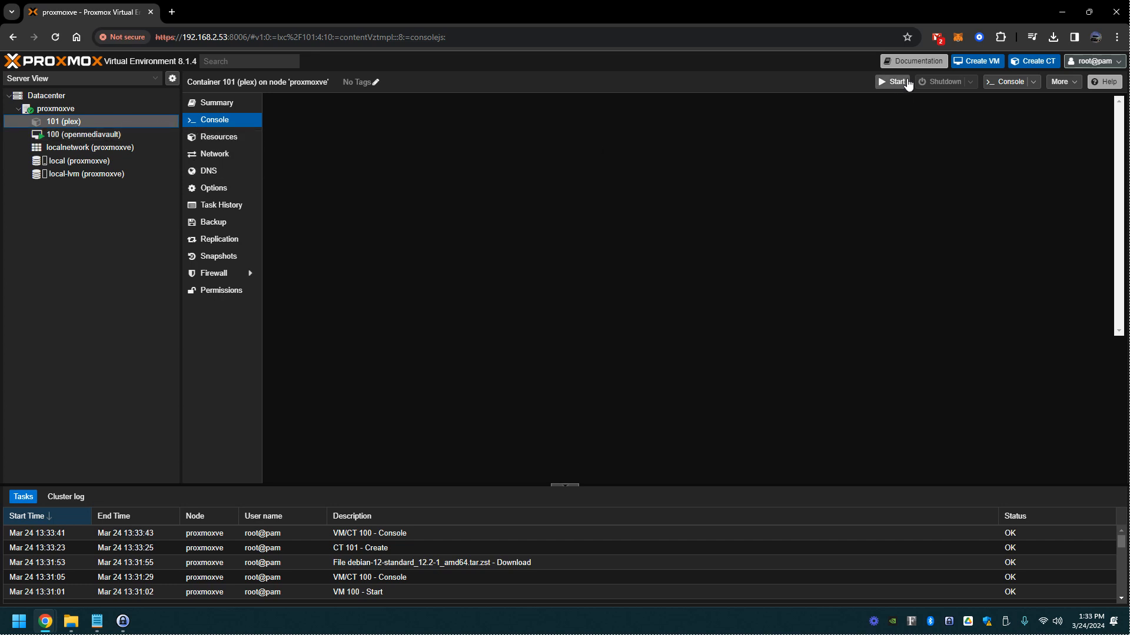
Start container 101 and log in at its console as root
{"action": "left_click", "coordinate": [896, 81]}
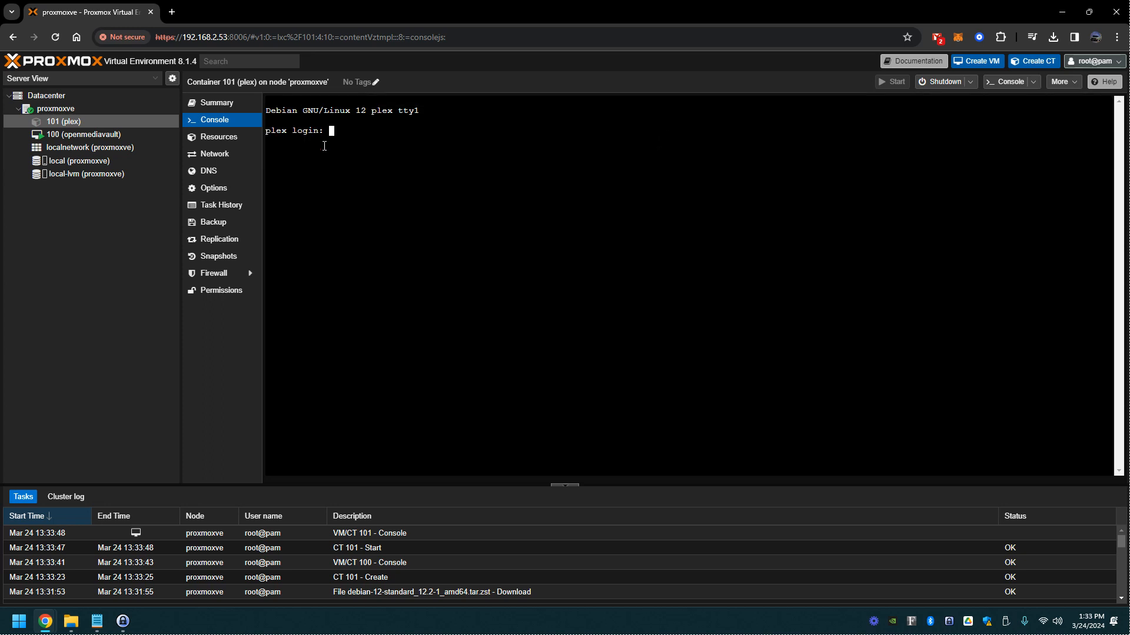
{"action": "mouse_move", "coordinate": [356, 134]}
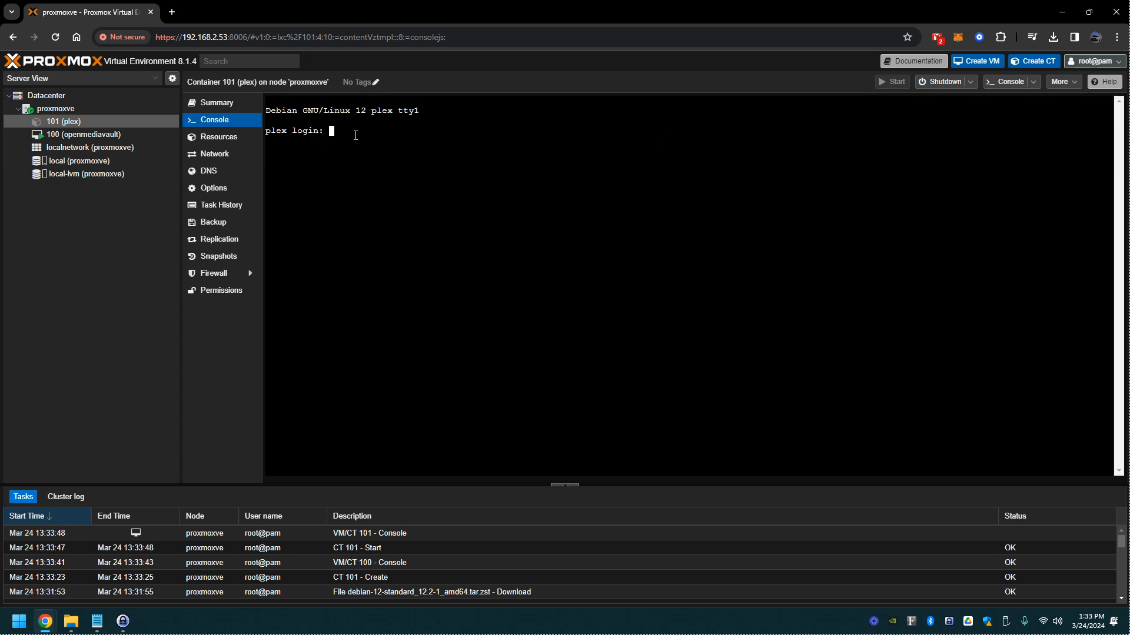
{"action": "type", "text": "root"}
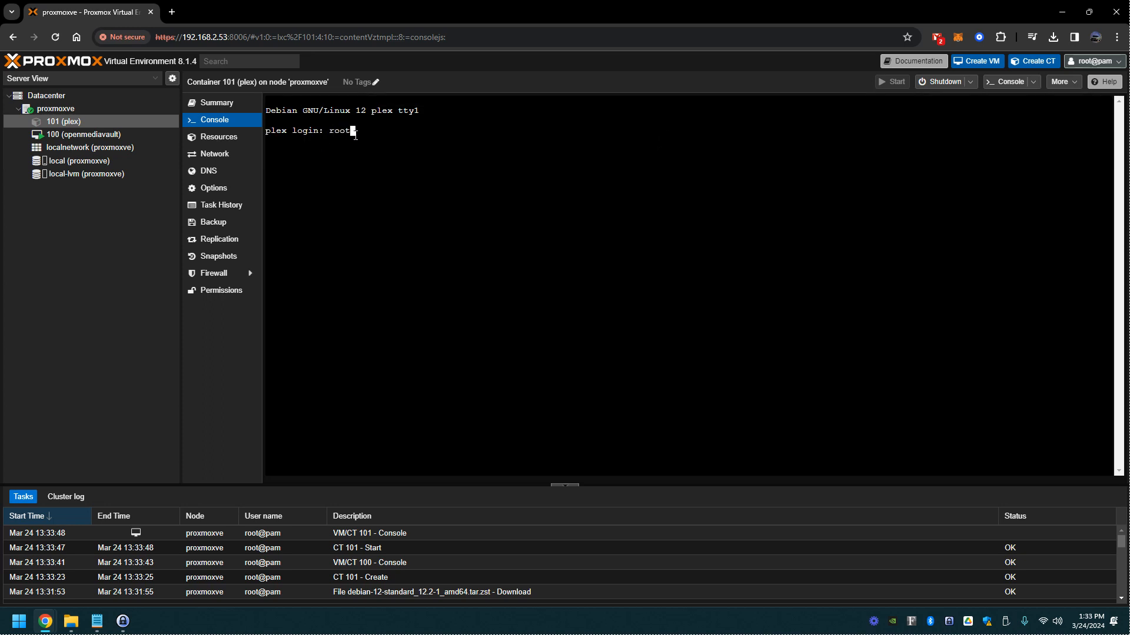
{"action": "key", "text": "Return"}
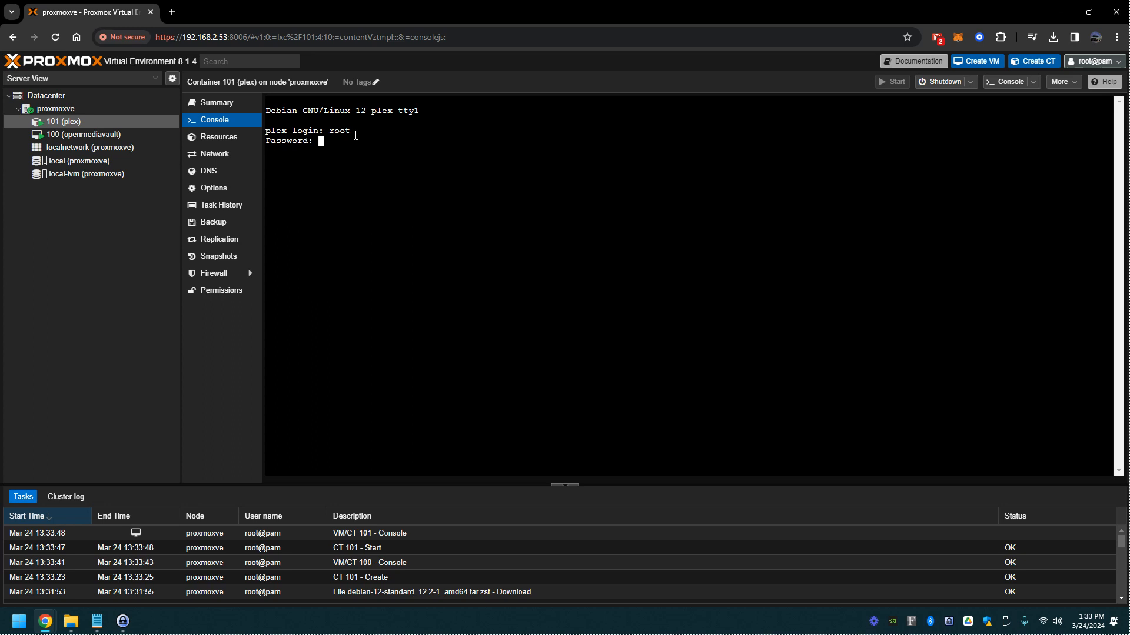
{"action": "key", "text": "Return"}
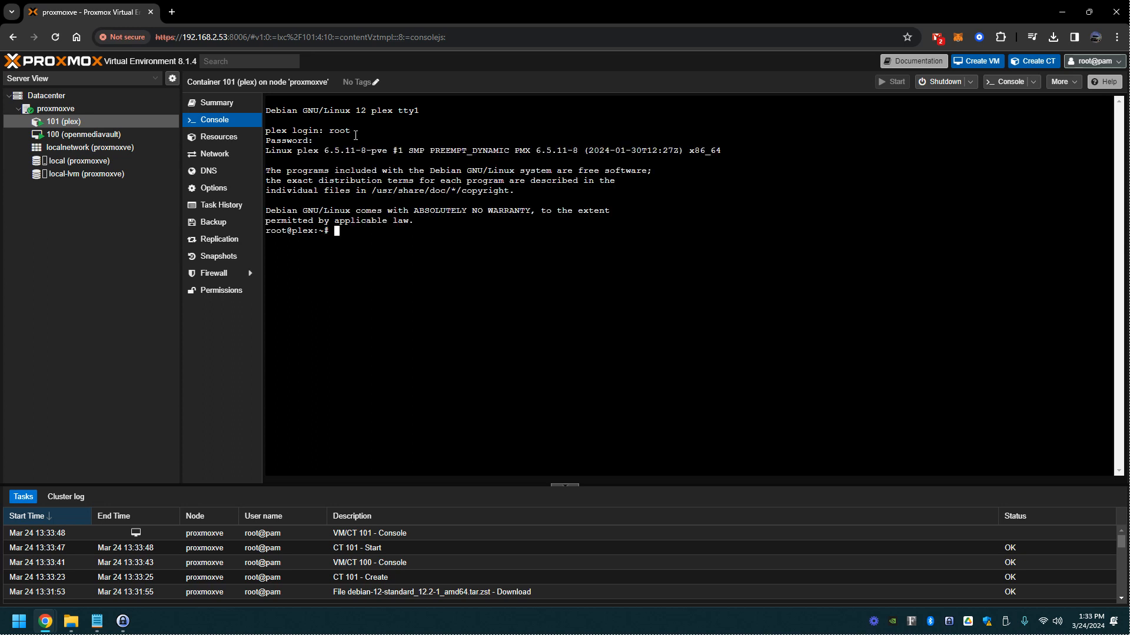
{"action": "mouse_move", "coordinate": [899, 128]}
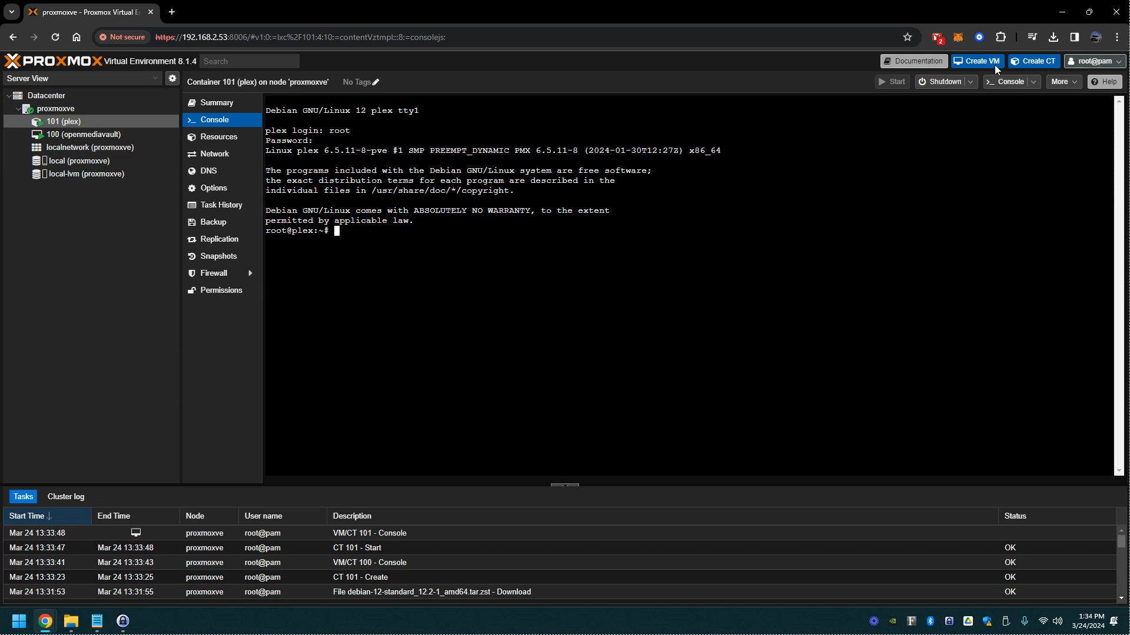
{"action": "mouse_move", "coordinate": [1014, 99]}
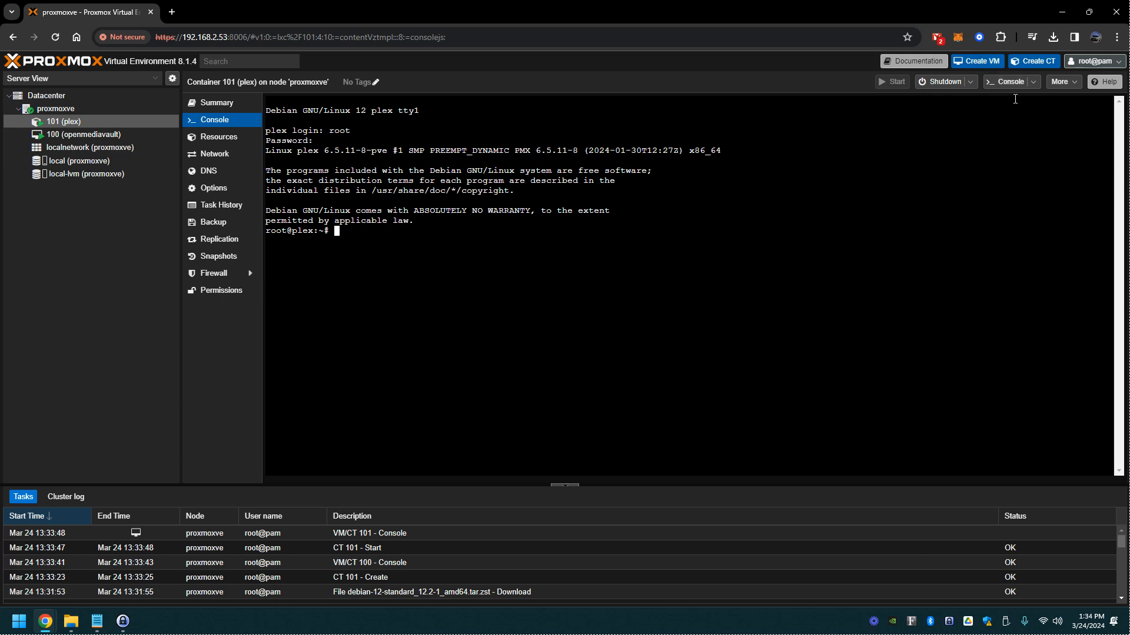